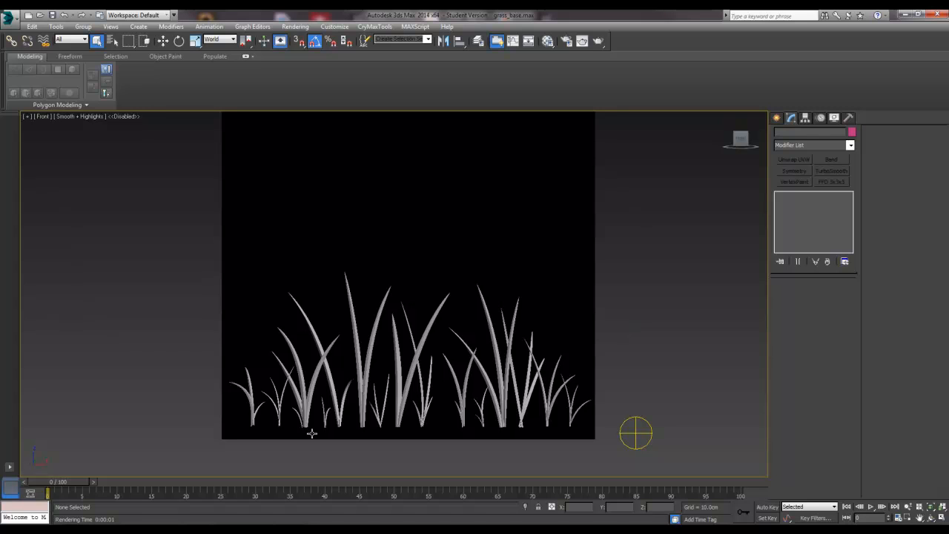
mouse_move(299, 477)
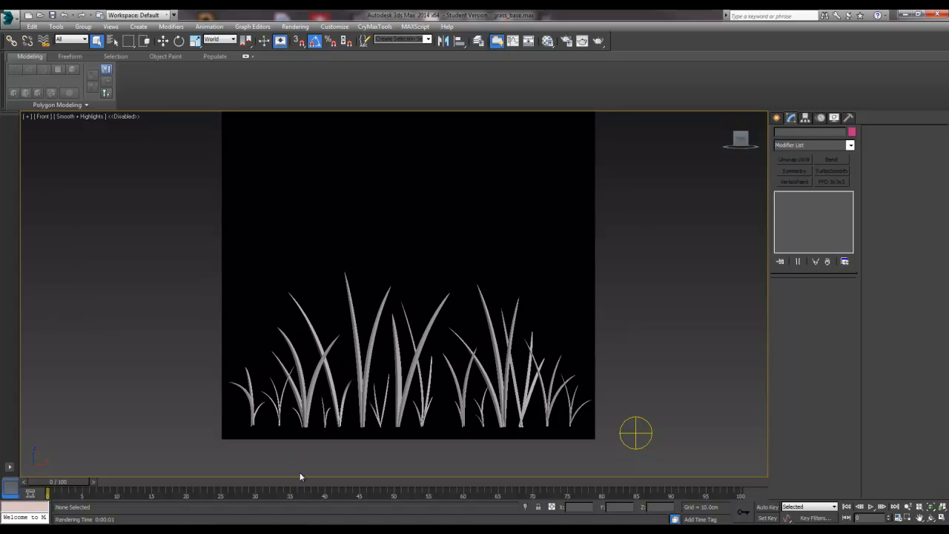
mouse_move(332, 418)
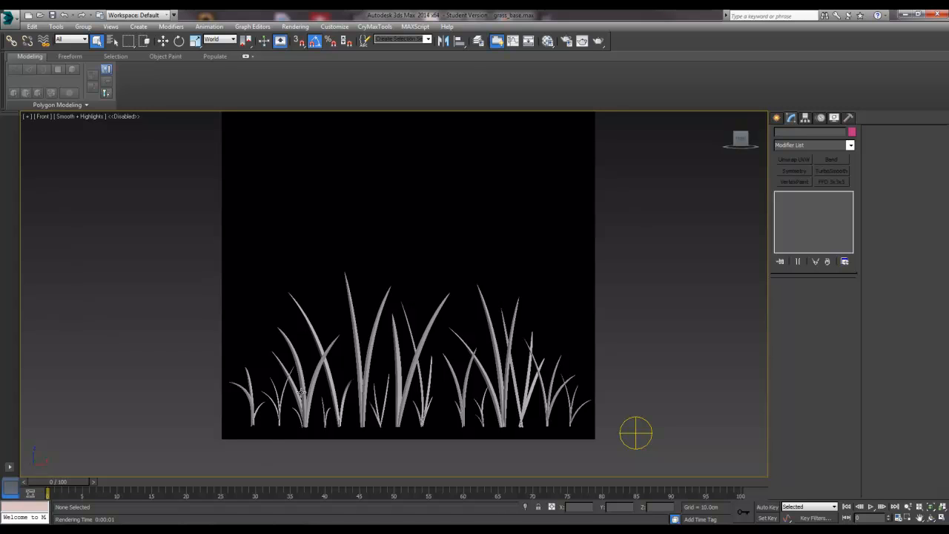
mouse_move(428, 367)
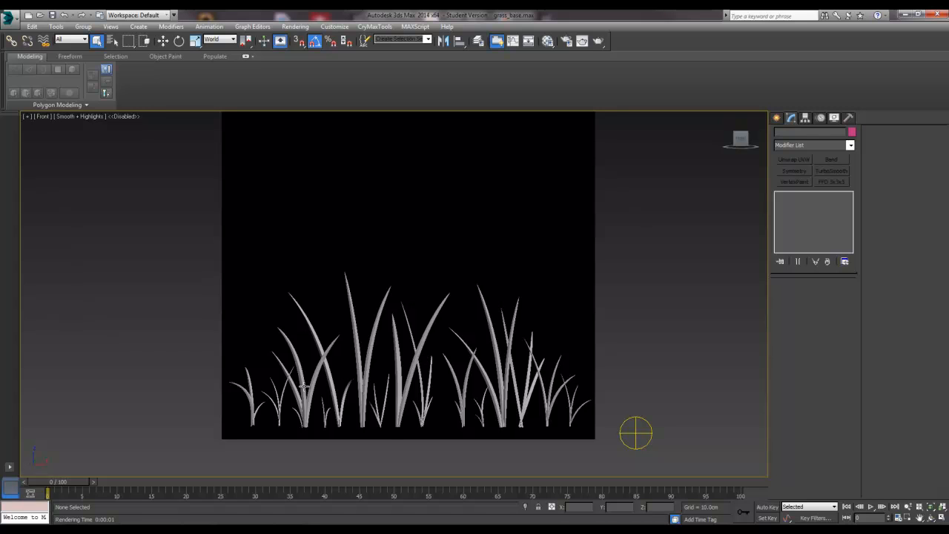
mouse_move(279, 367)
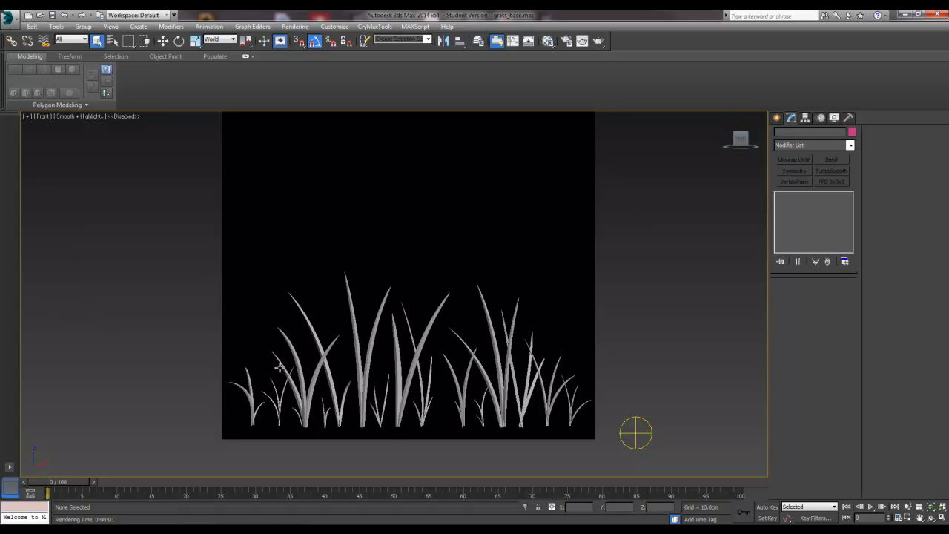
mouse_move(358, 310)
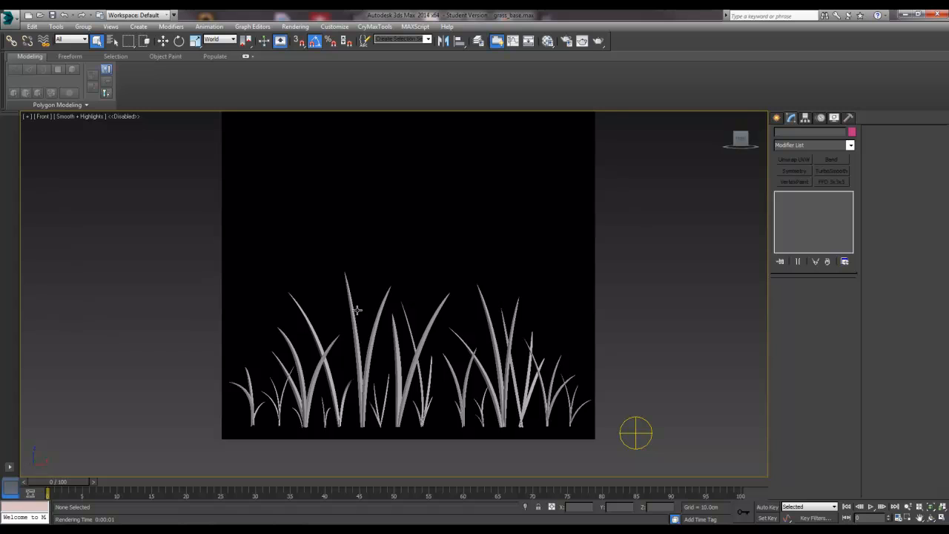
mouse_move(578, 321)
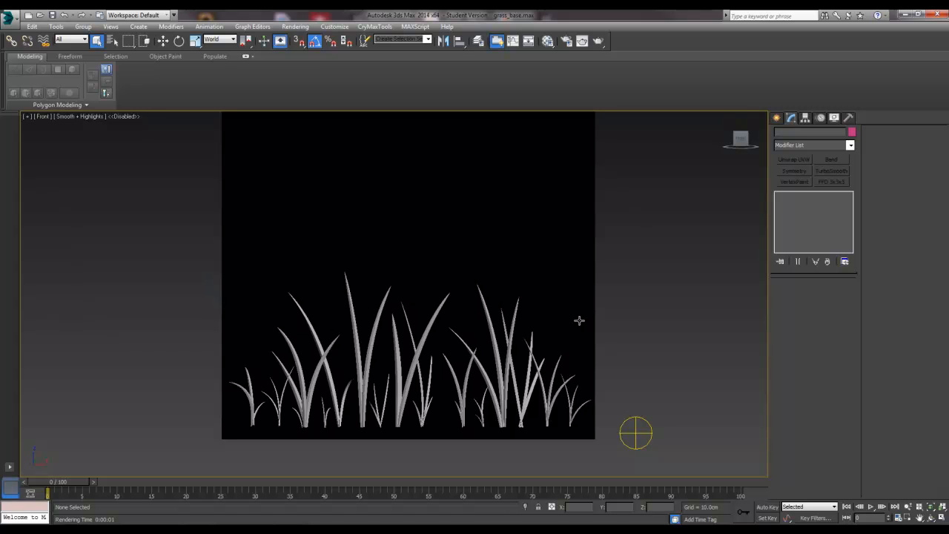
mouse_move(403, 403)
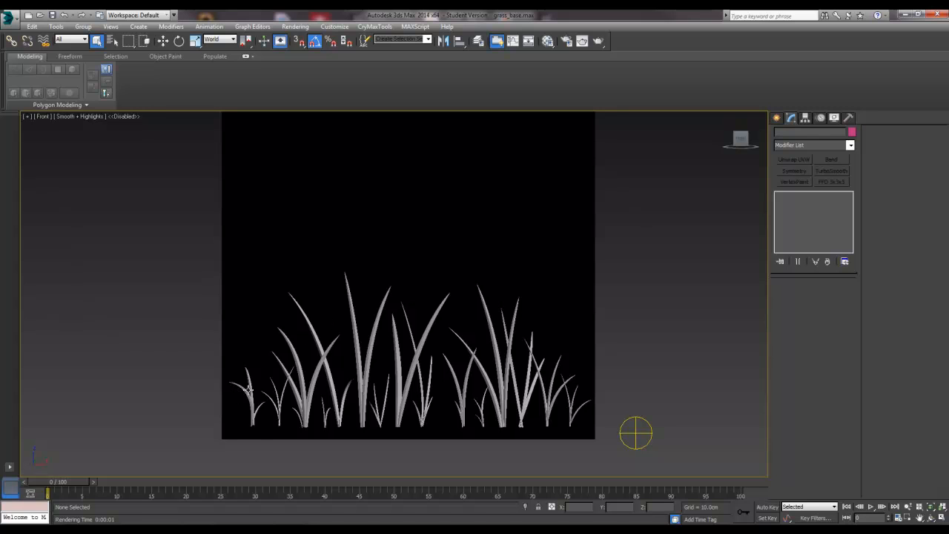
mouse_move(290, 415)
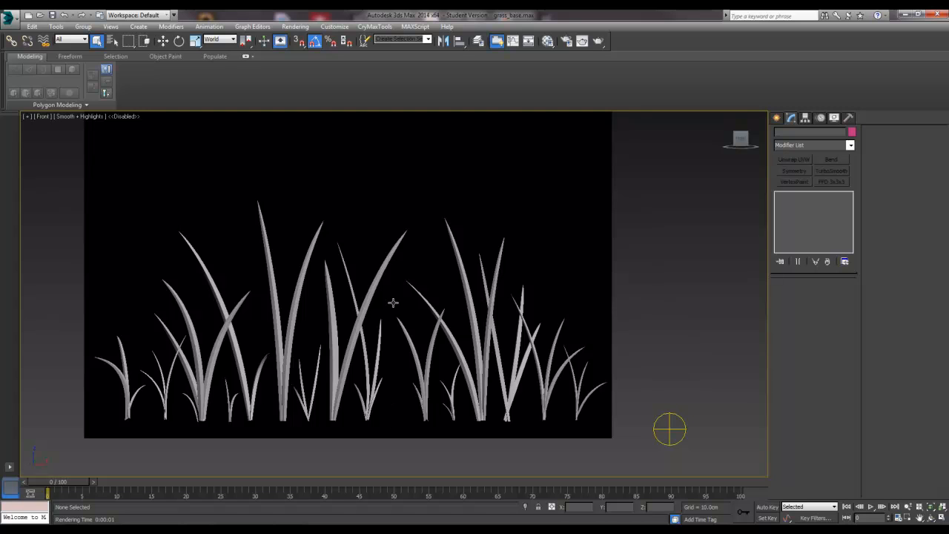
mouse_move(391, 321)
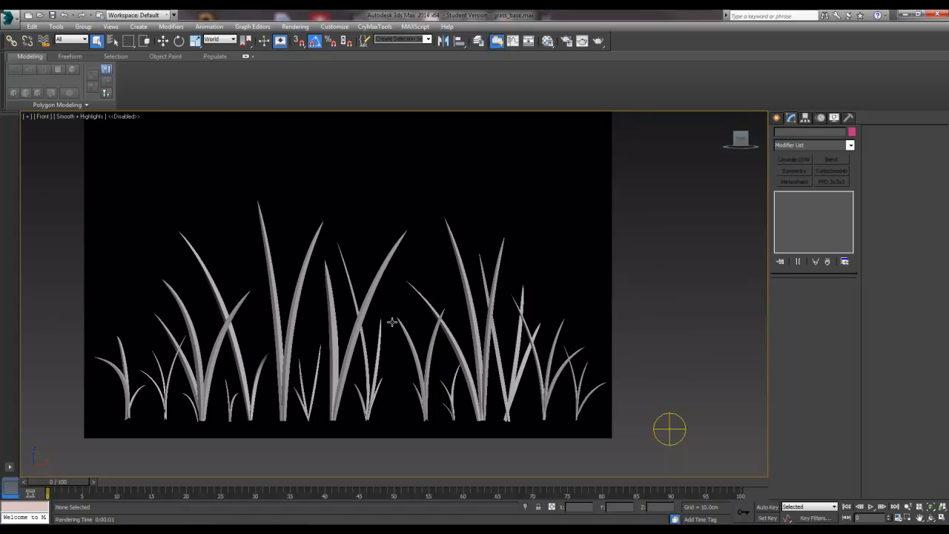
mouse_move(430, 205)
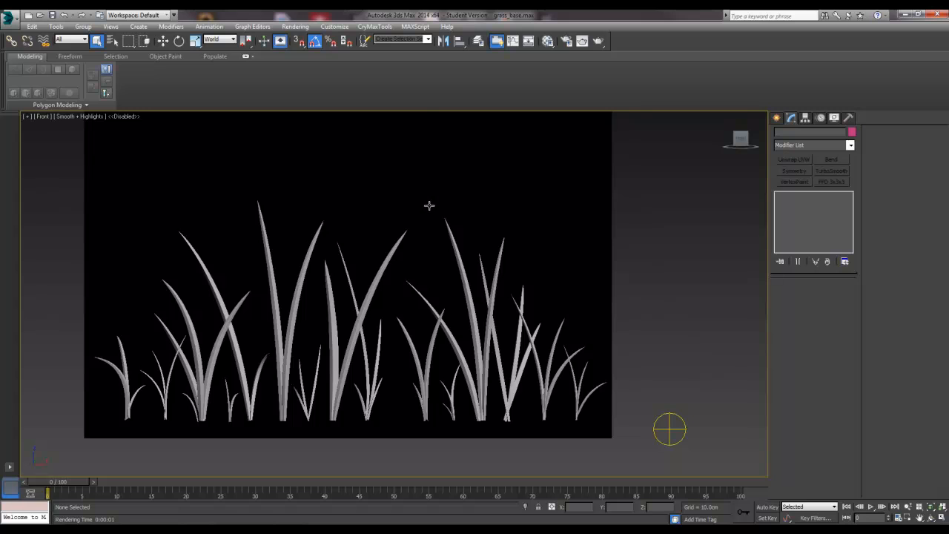
mouse_move(235, 236)
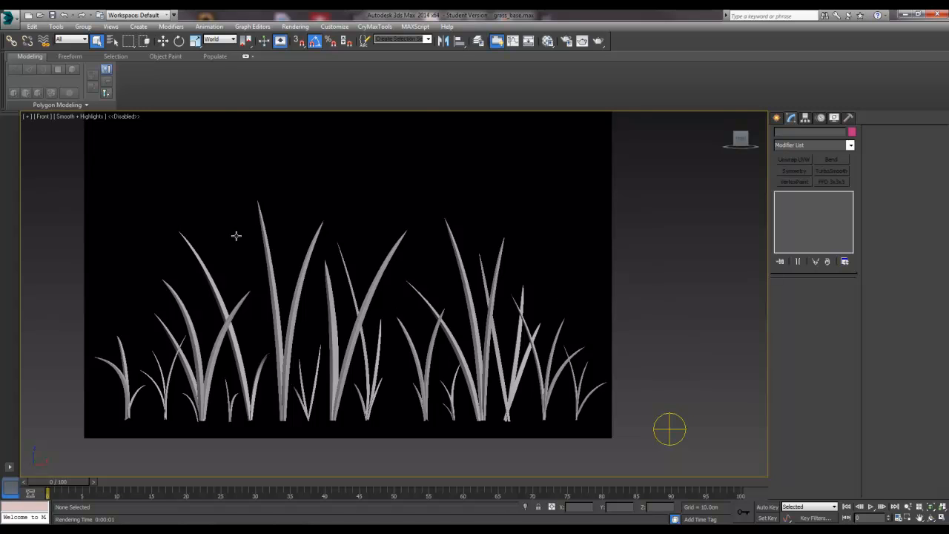
mouse_move(184, 358)
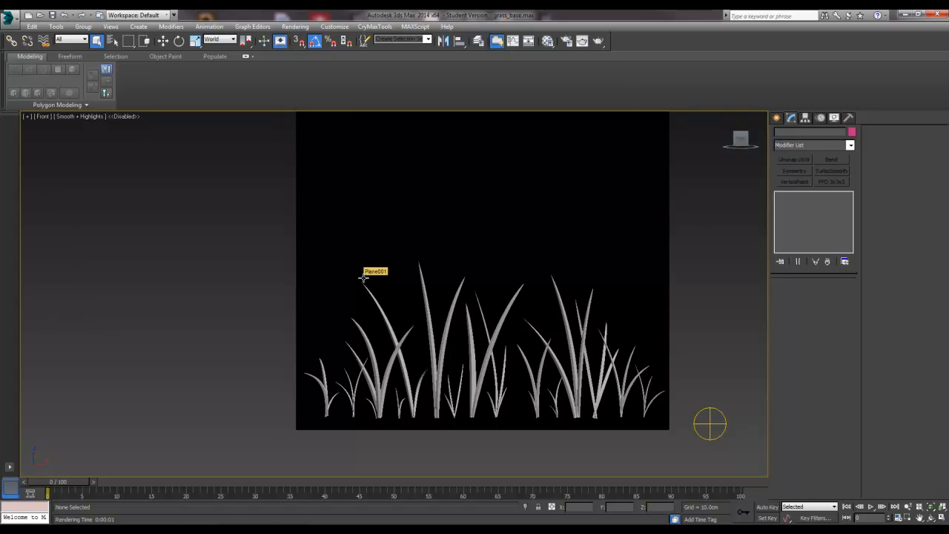
Select the flat Editable Poly plane behind the grass in the Front viewport.
left_click(373, 271)
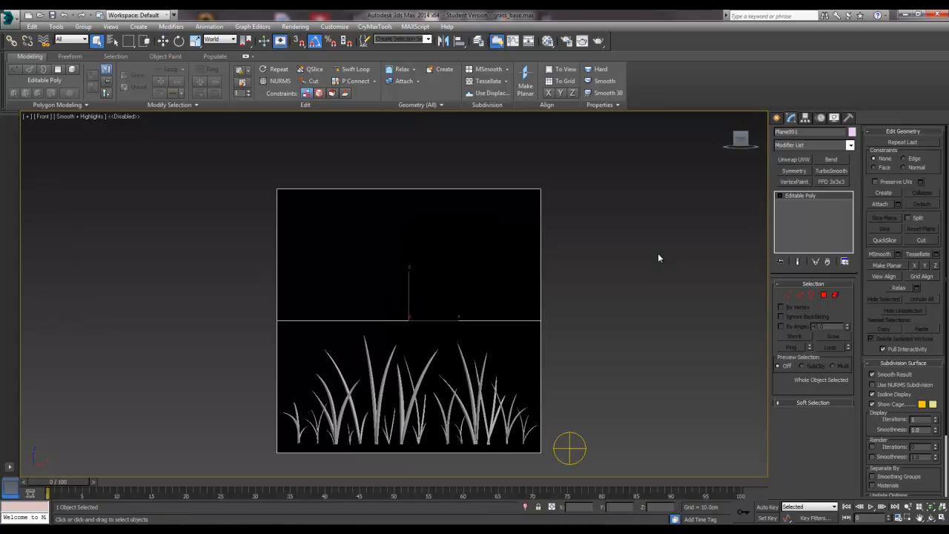
mouse_move(528, 247)
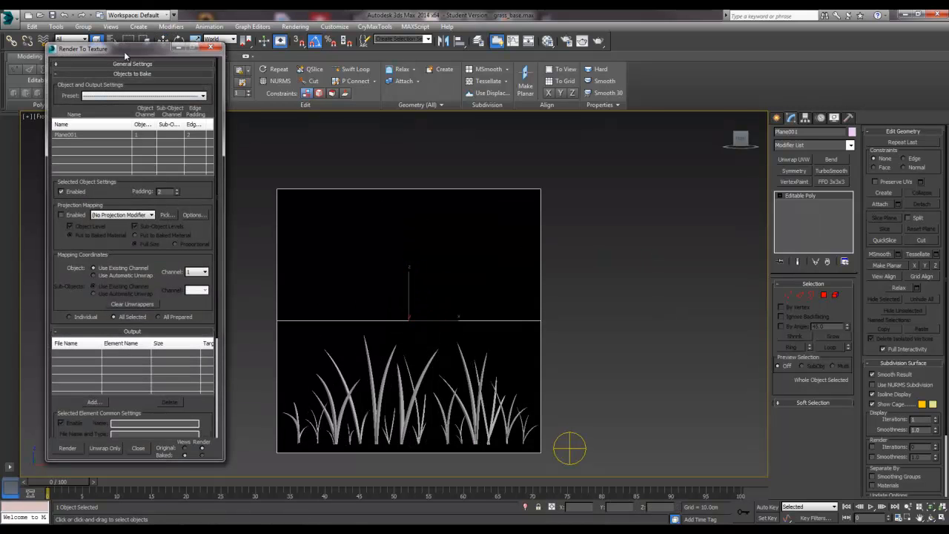
Show Render To Texture for the plane with Projection Mapping enabled.
left_click_drag(124, 49, 155, 49)
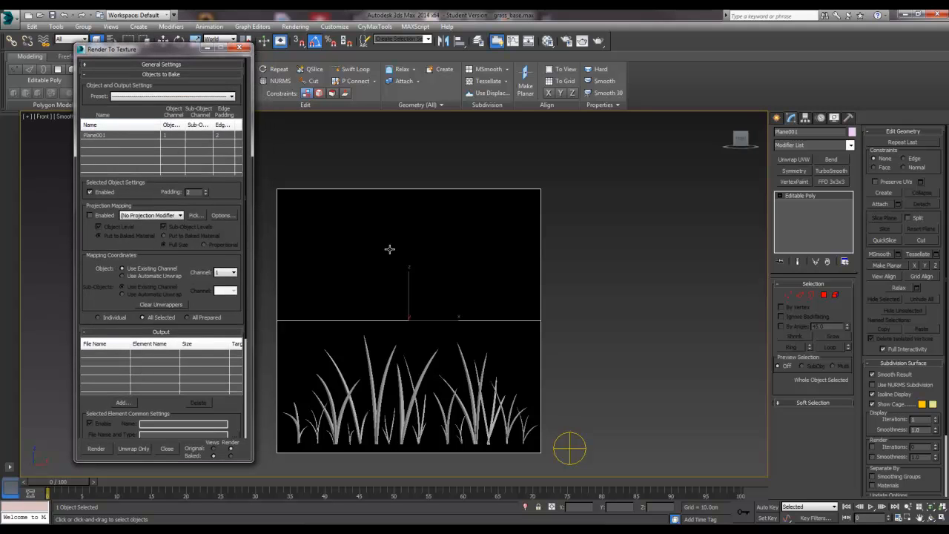
left_click(95, 135)
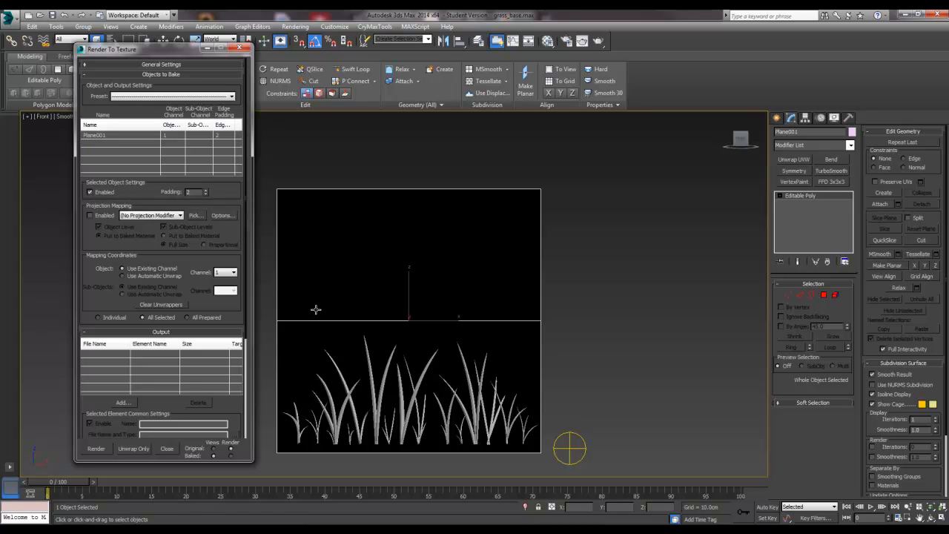
mouse_move(383, 416)
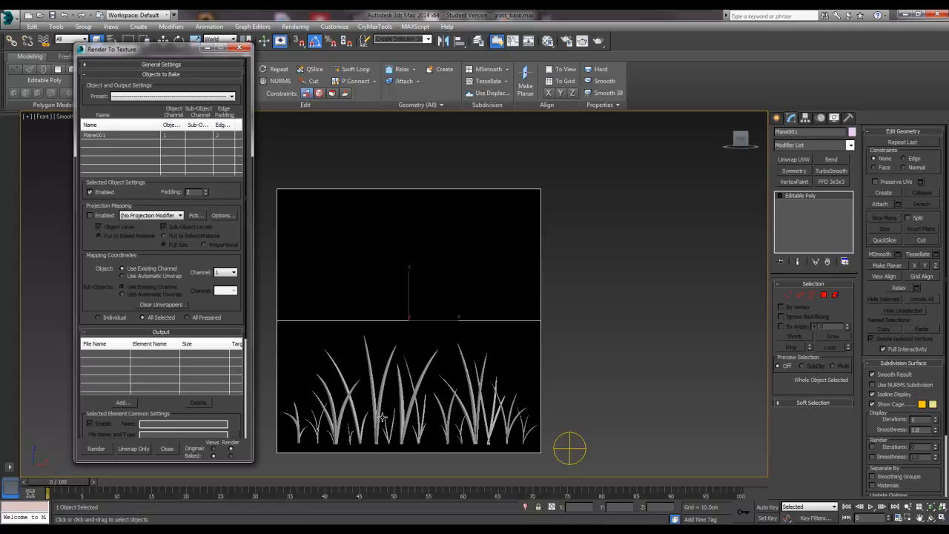
mouse_move(342, 381)
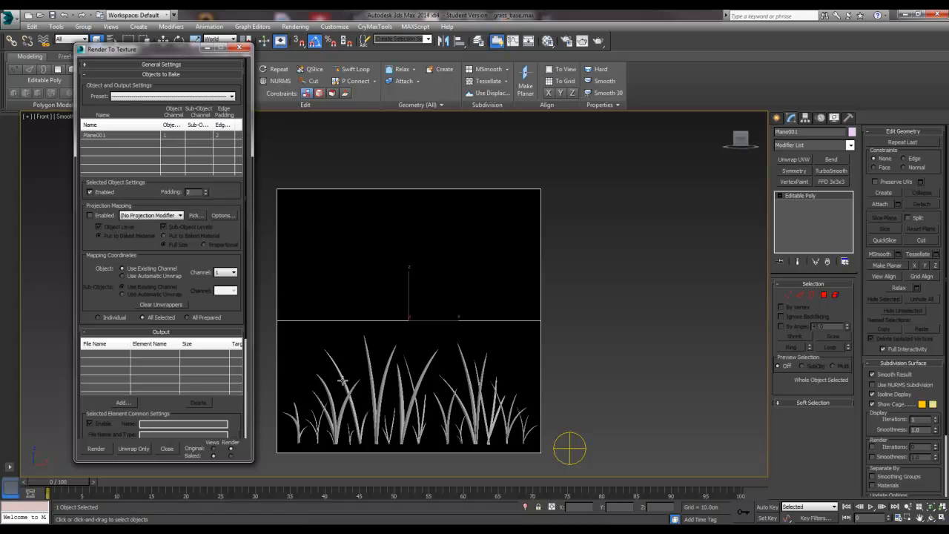
mouse_move(447, 415)
type("0")
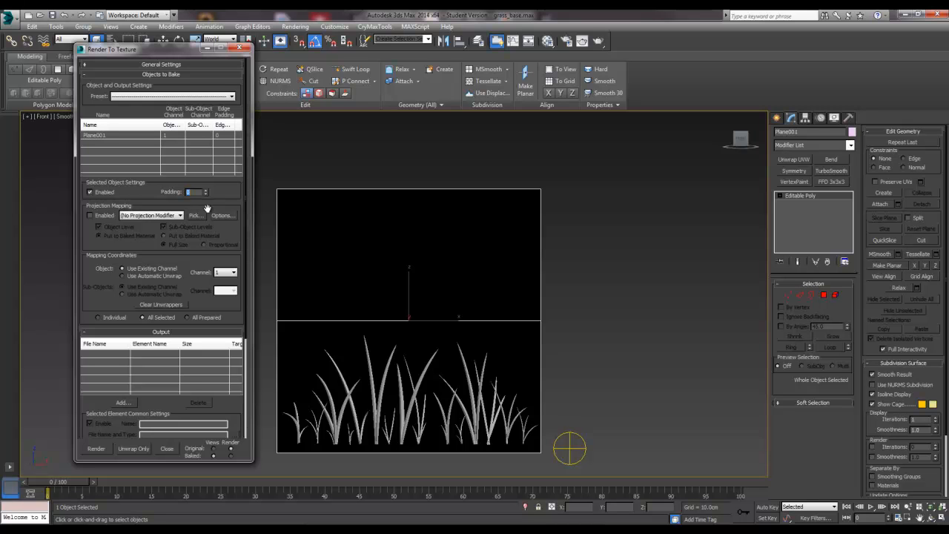
mouse_move(207, 245)
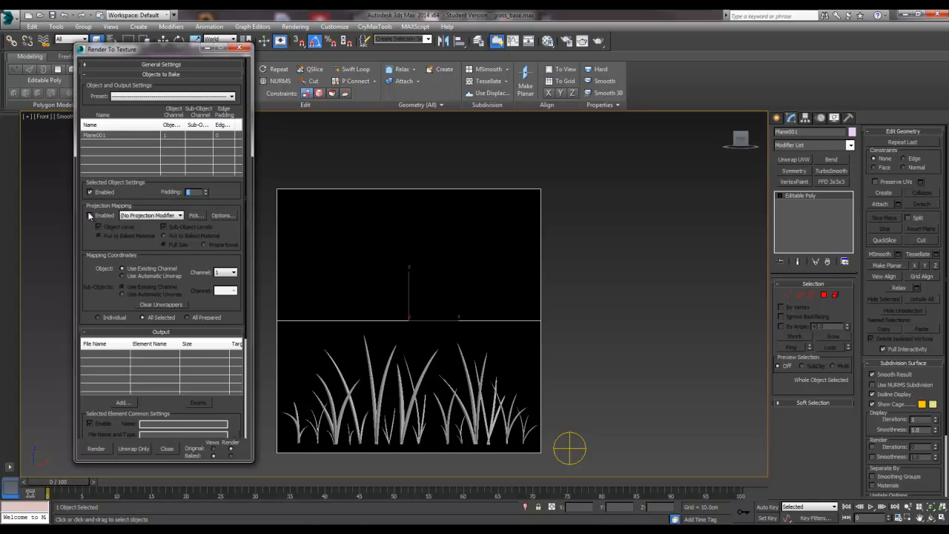
left_click(89, 215)
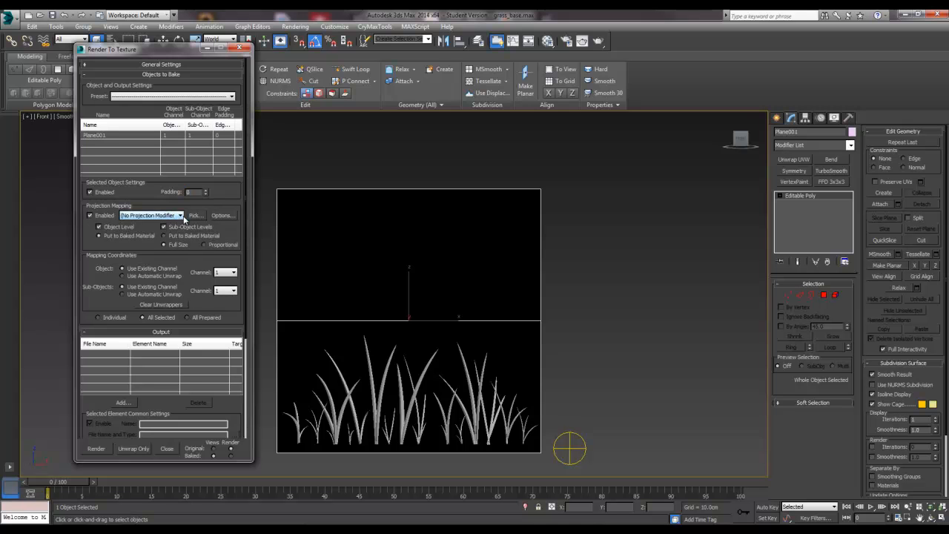
mouse_move(195, 215)
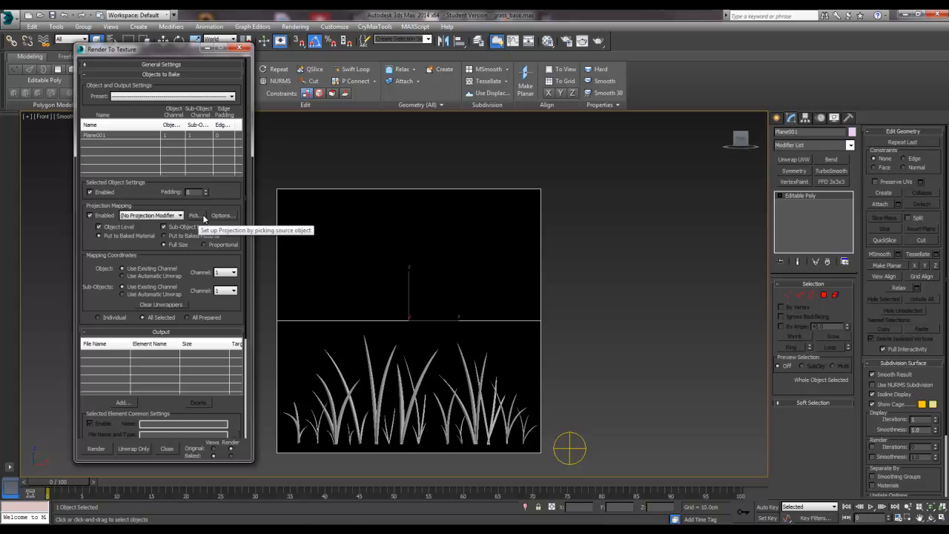
Add every grass blade object as a projection source, creating the Projection modifier.
left_click(194, 215)
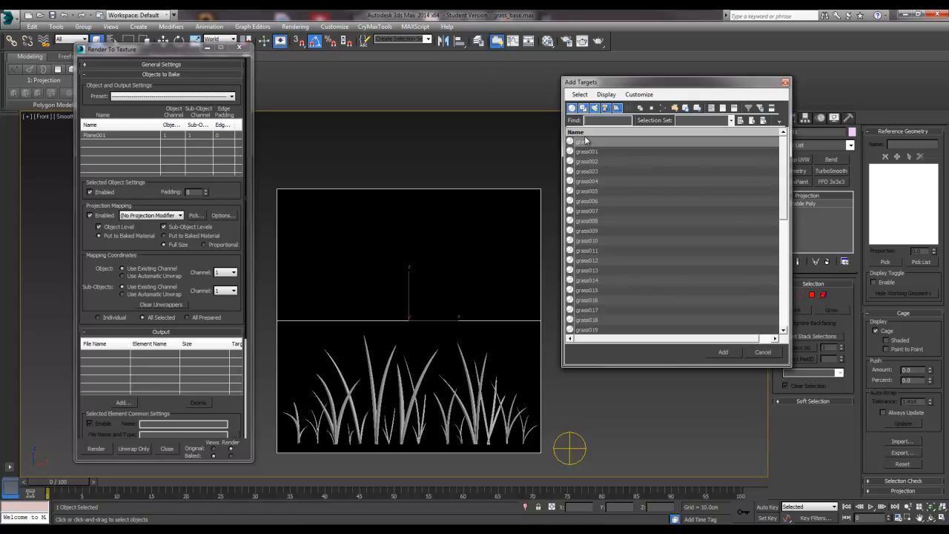
left_click(586, 143)
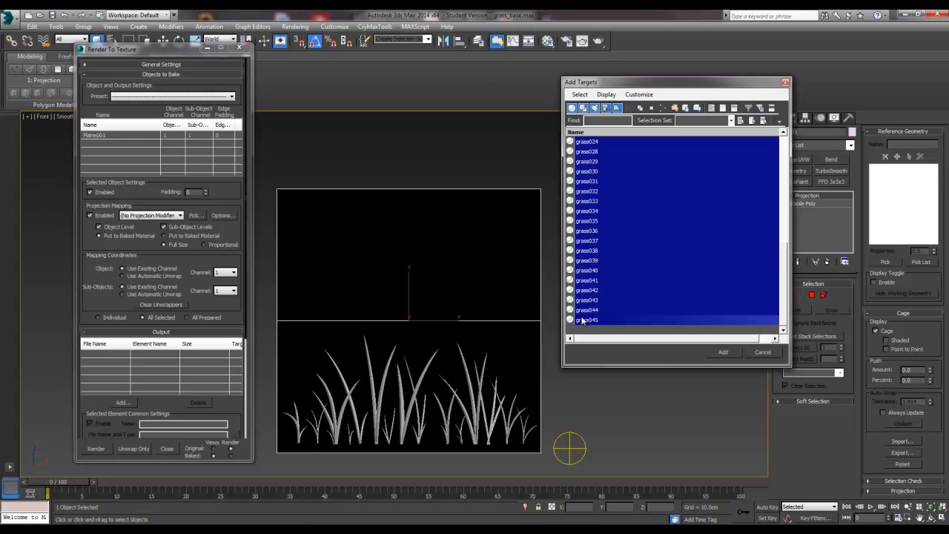
left_click(722, 351)
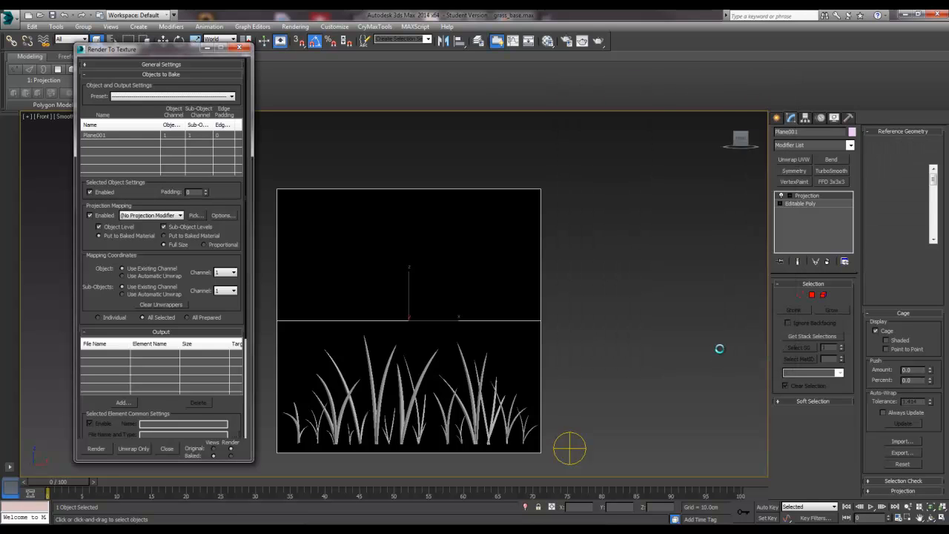
left_click(149, 215)
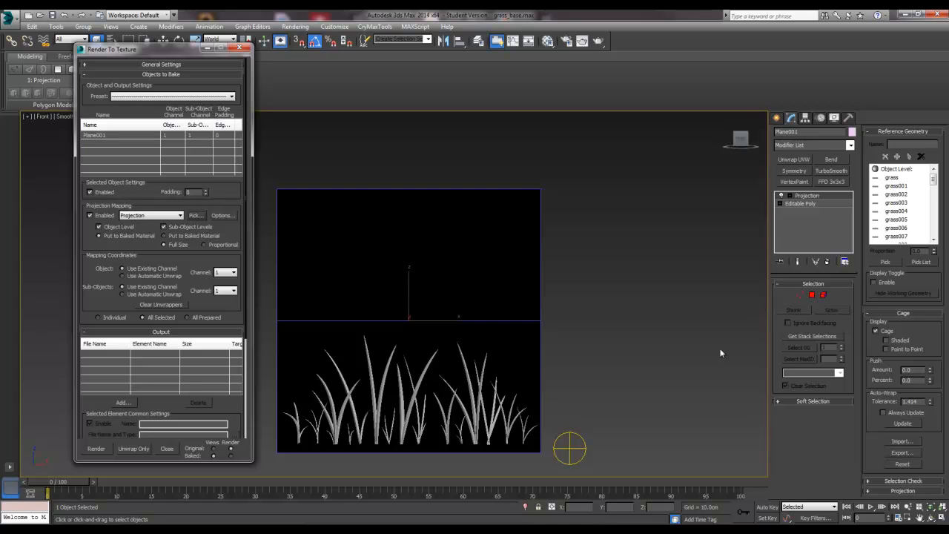
mouse_move(433, 229)
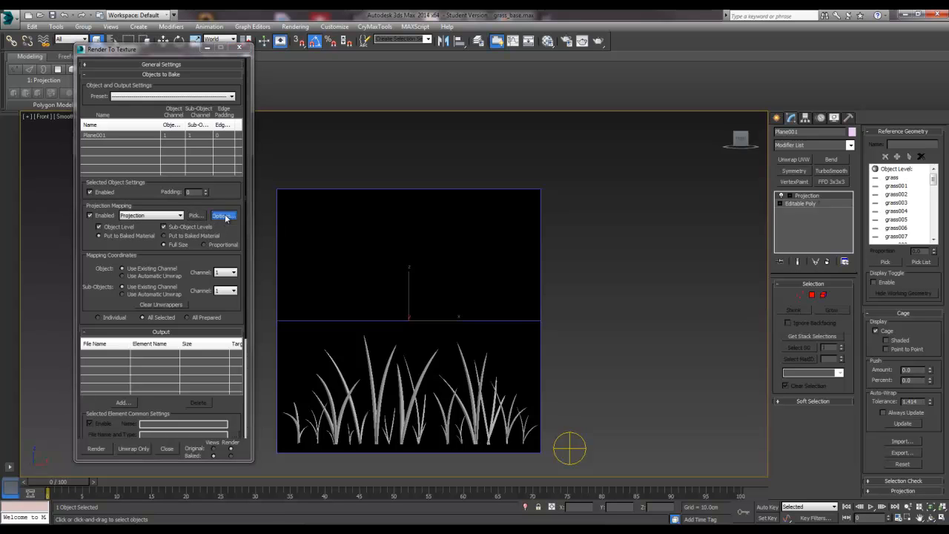
Review the projection options and renderer supersampling settings, then close both dialogs.
left_click(222, 215)
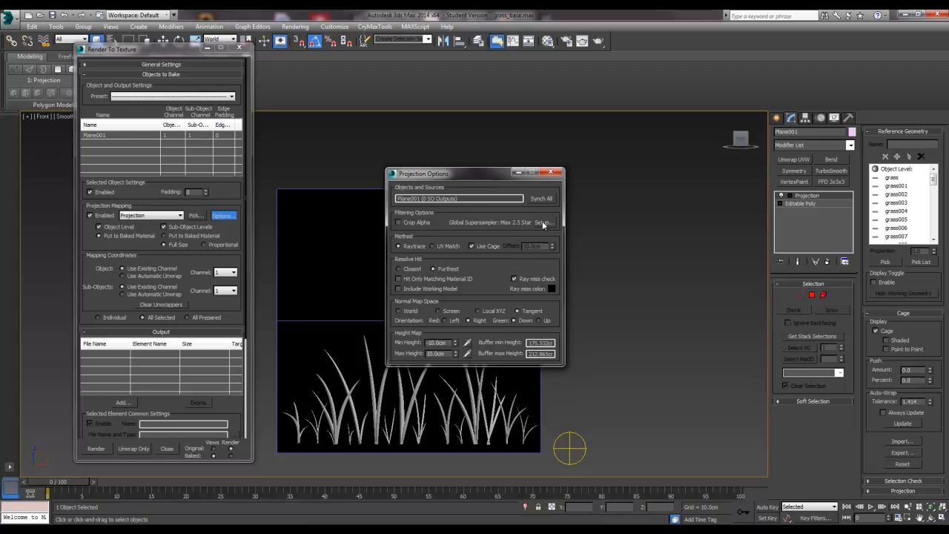
left_click(543, 222)
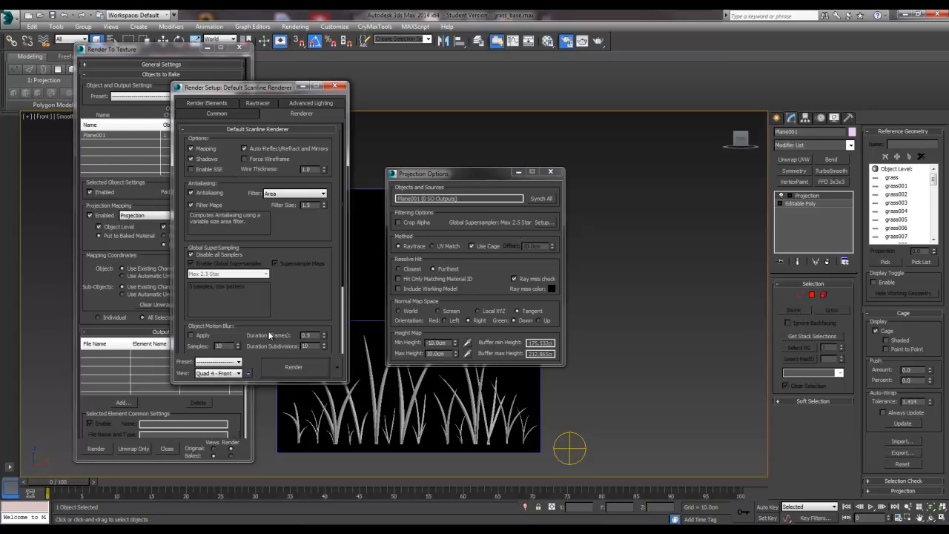
left_click(248, 362)
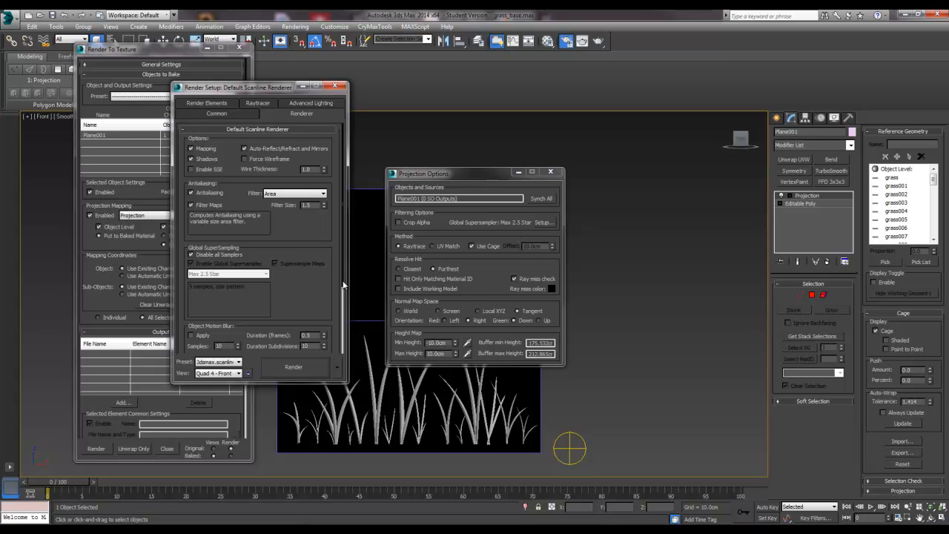
mouse_move(489, 227)
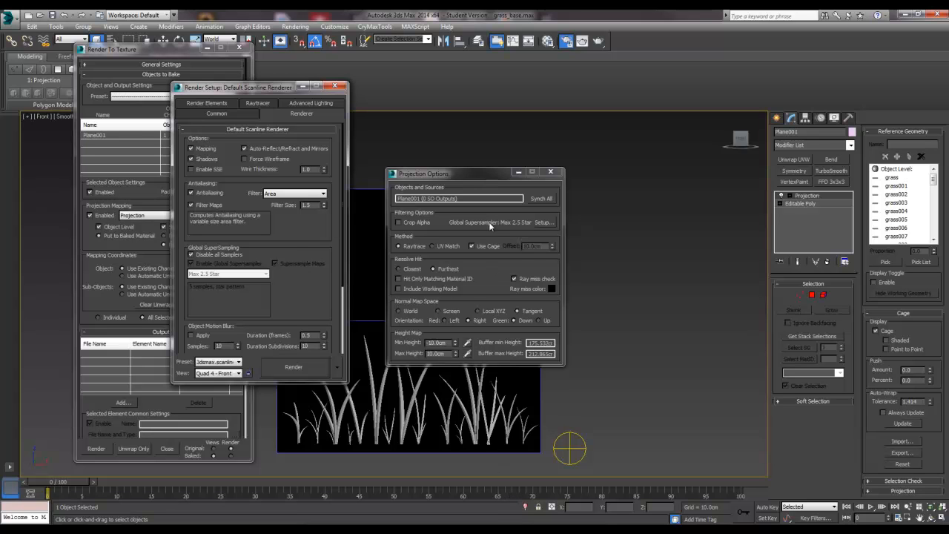
mouse_move(552, 172)
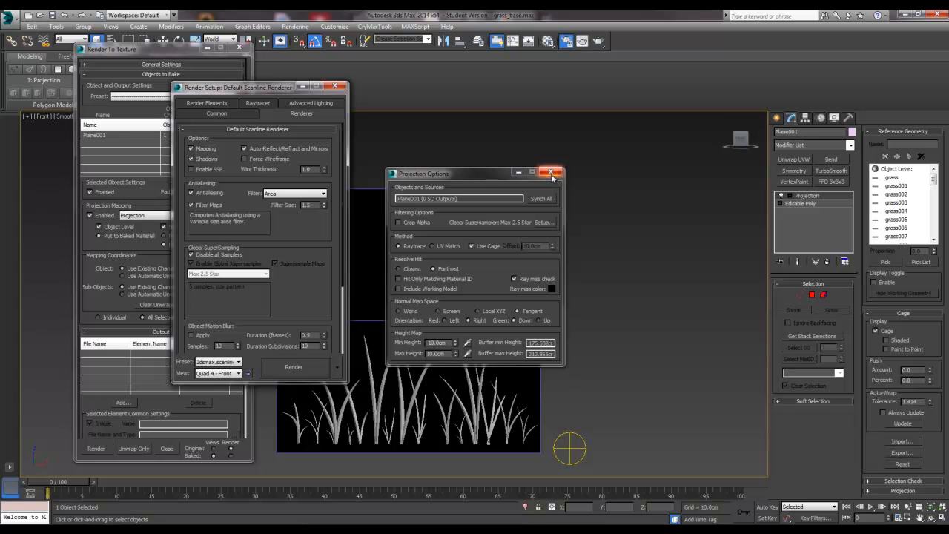
mouse_move(552, 172)
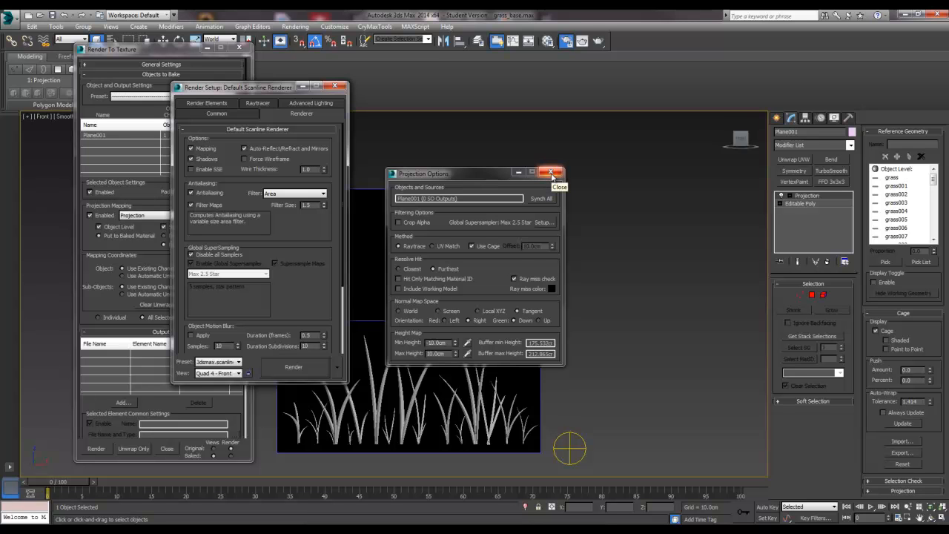
left_click(552, 172)
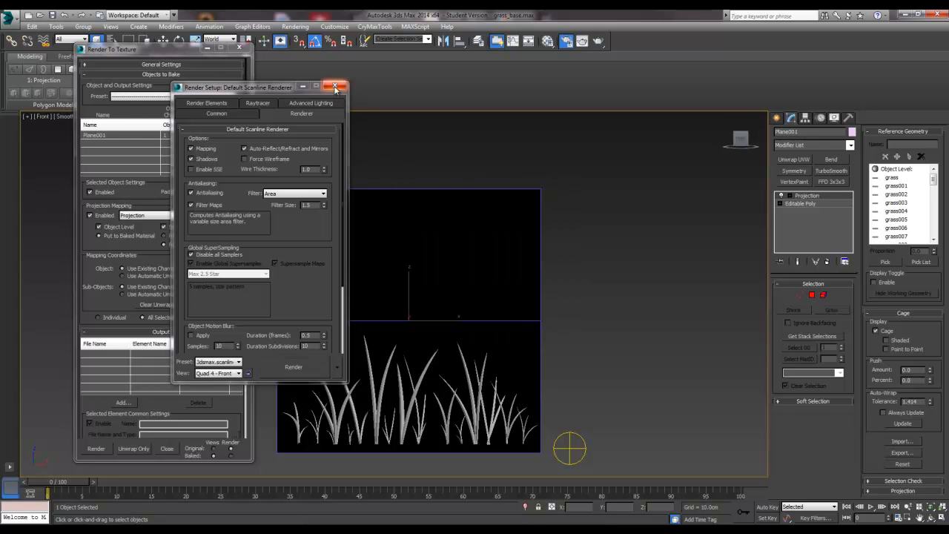
left_click(335, 86)
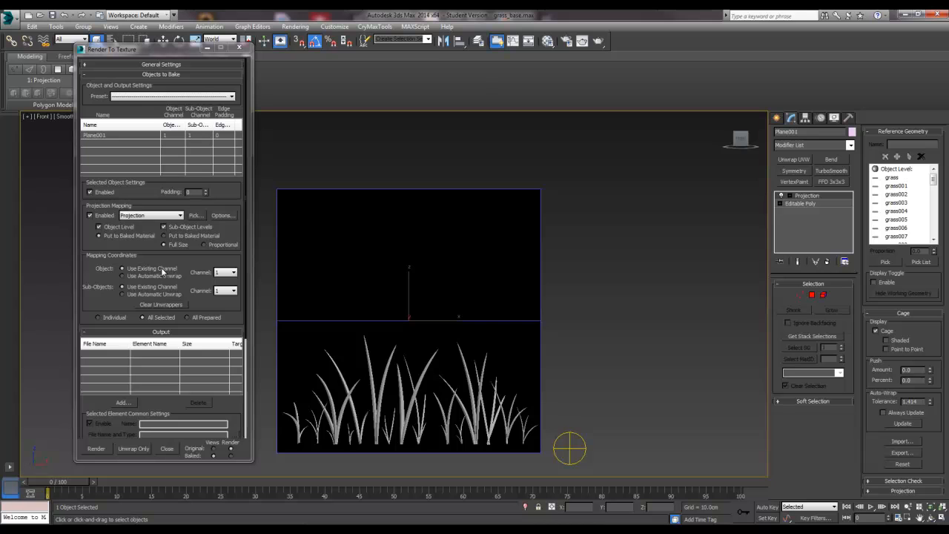
mouse_move(302, 312)
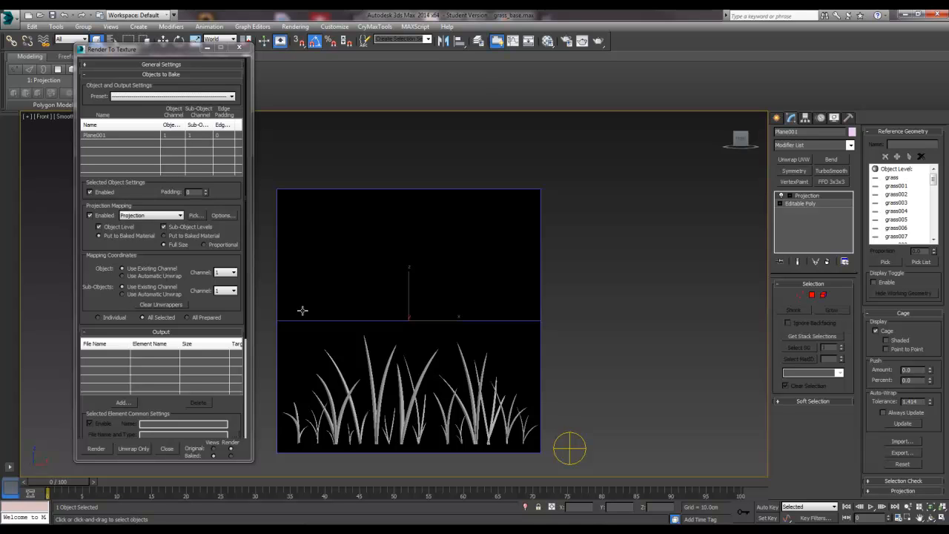
mouse_move(558, 421)
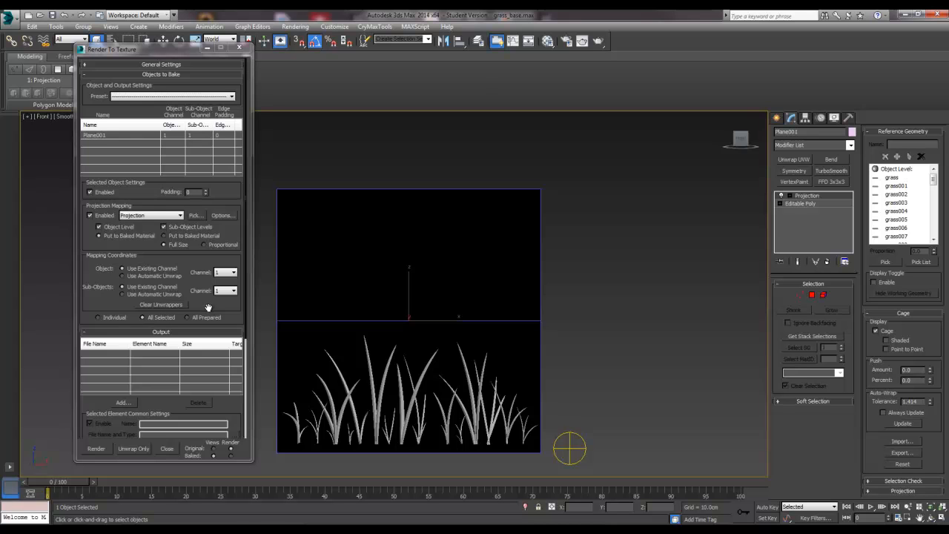
scroll("down", 3)
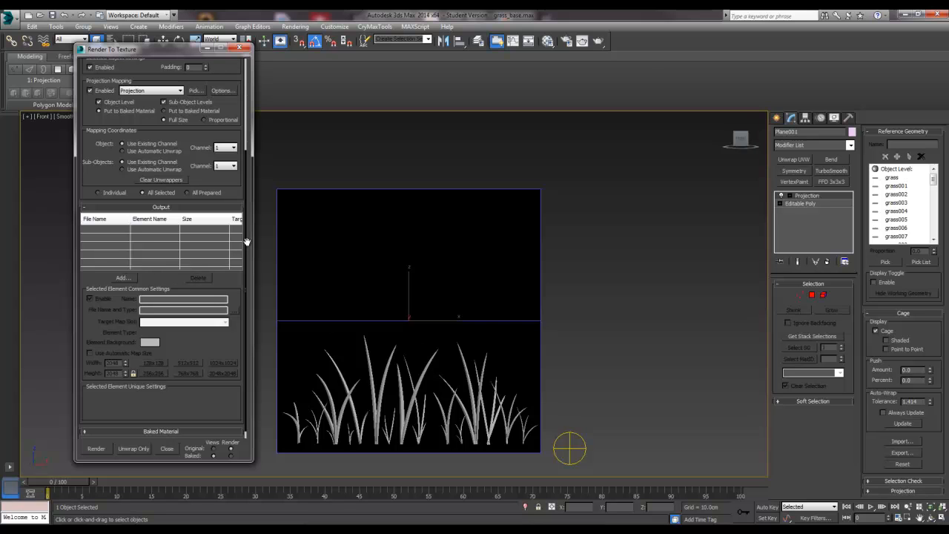
Add DiffuseMap and NormalsMap elements to the bake output list.
left_click(121, 278)
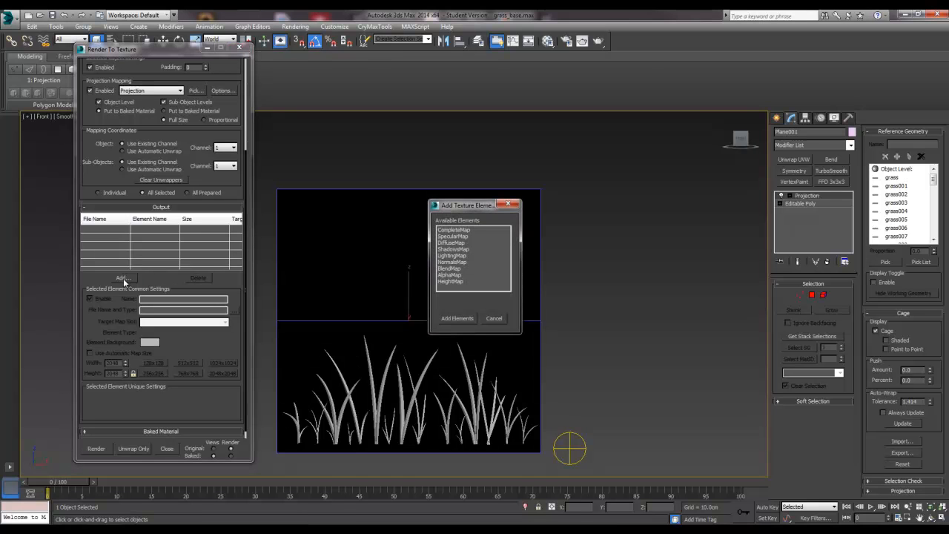
left_click(452, 243)
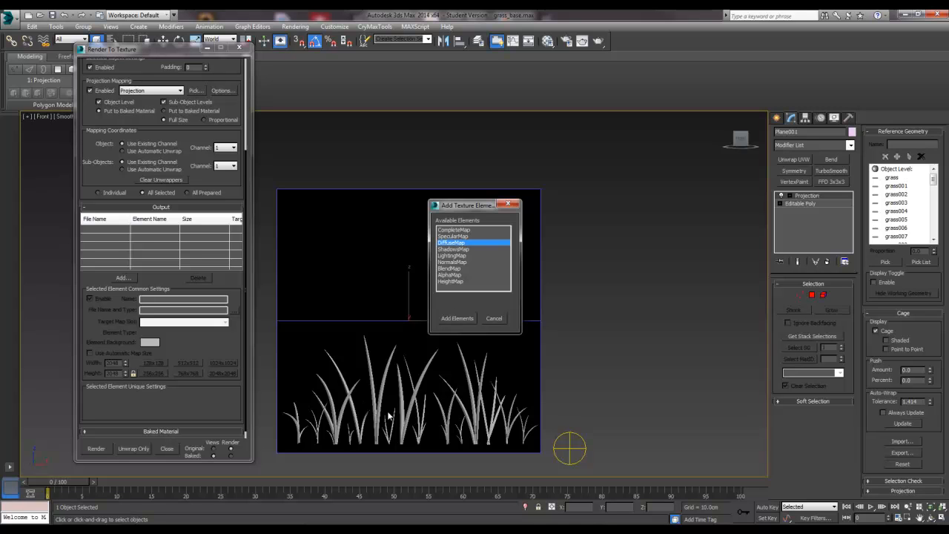
mouse_move(424, 403)
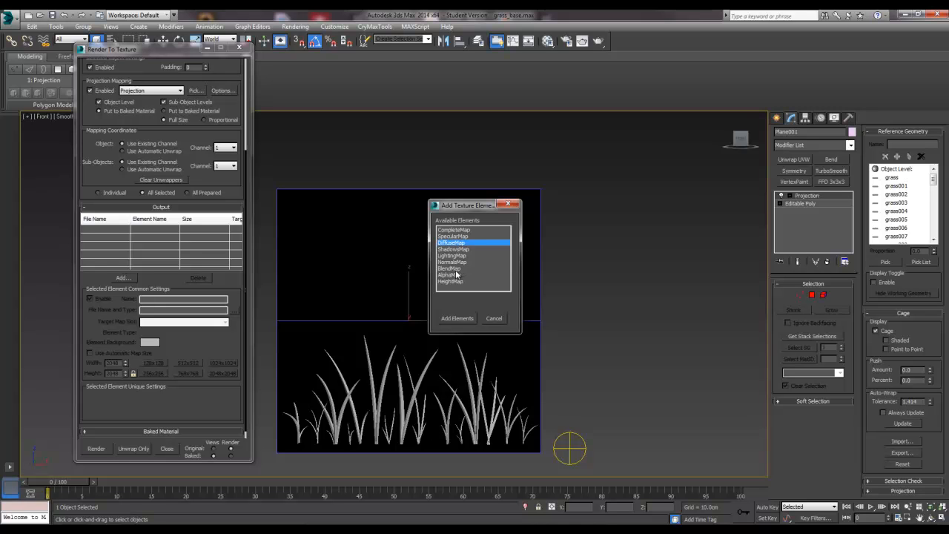
left_click(452, 261)
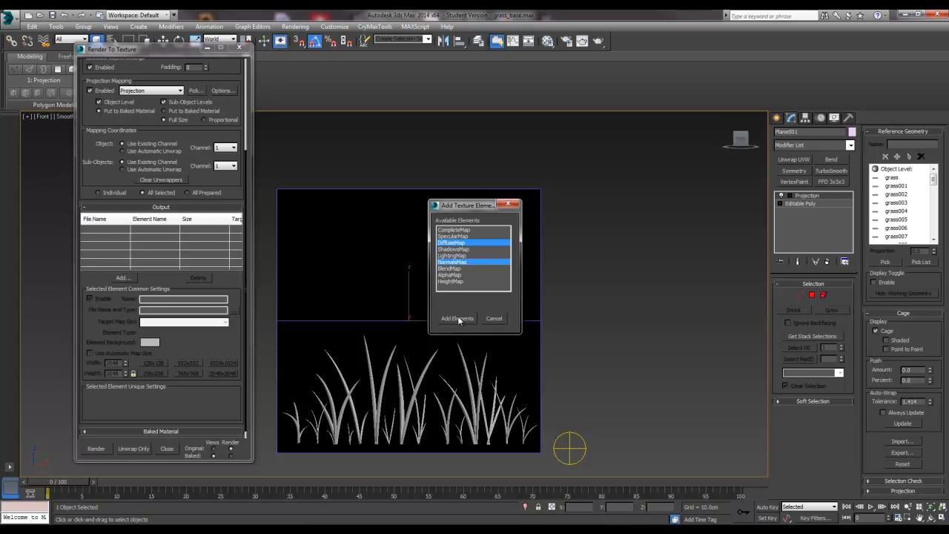
left_click(457, 318)
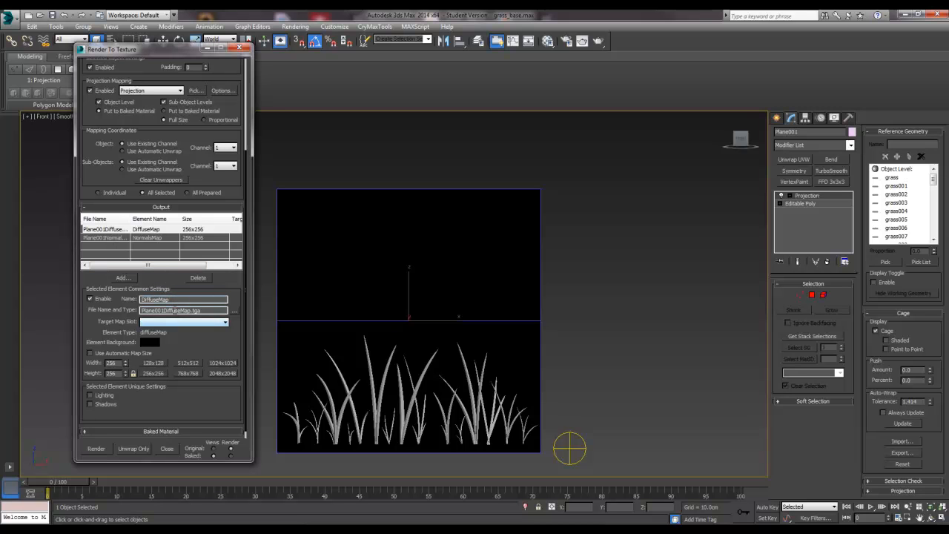
Save the diffuse bake as DiffuseMap.tga in the grass folder, overwriting, with Targa bit depth set.
left_click(183, 309)
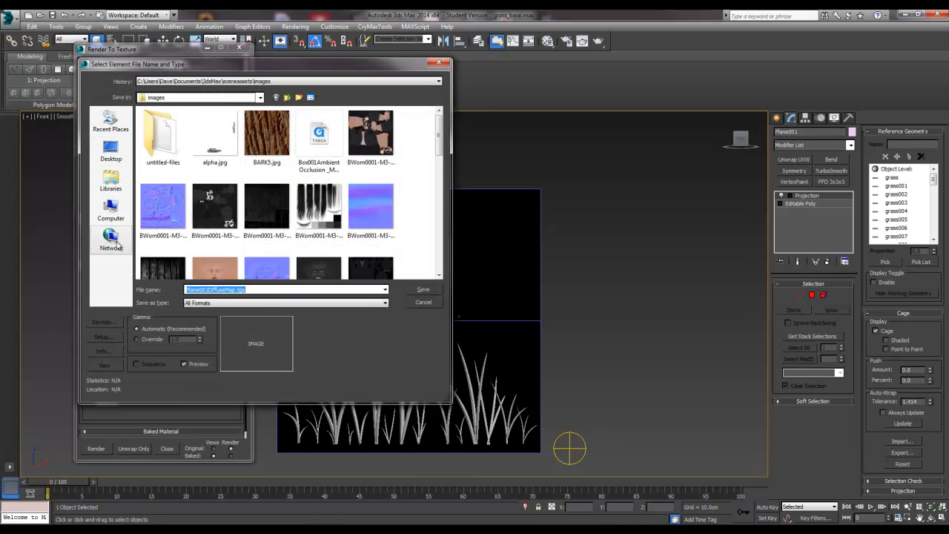
left_click(110, 149)
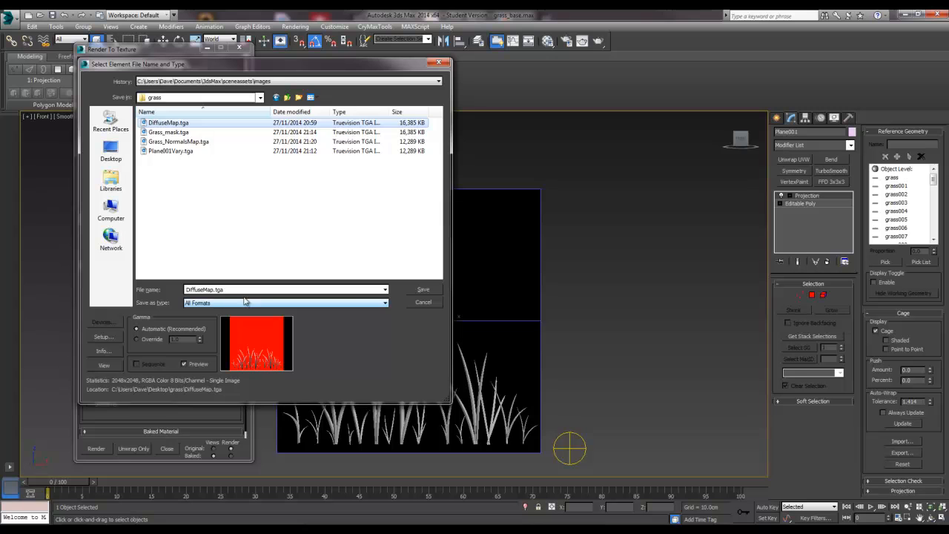
left_click(423, 289)
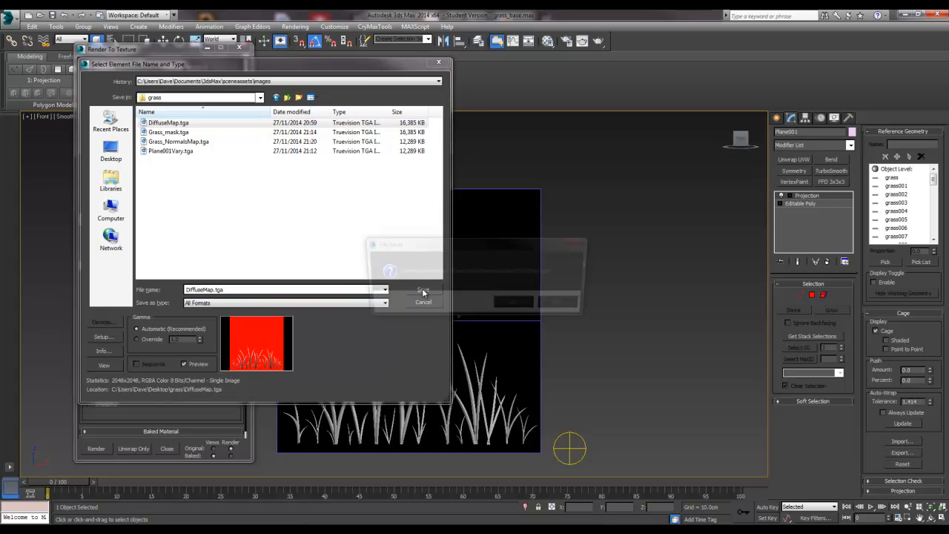
left_click(423, 289)
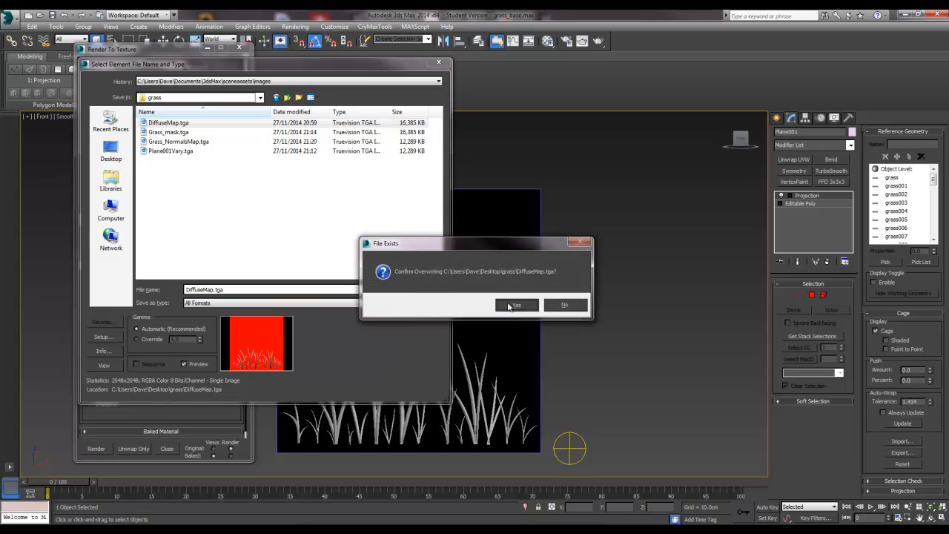
left_click(516, 306)
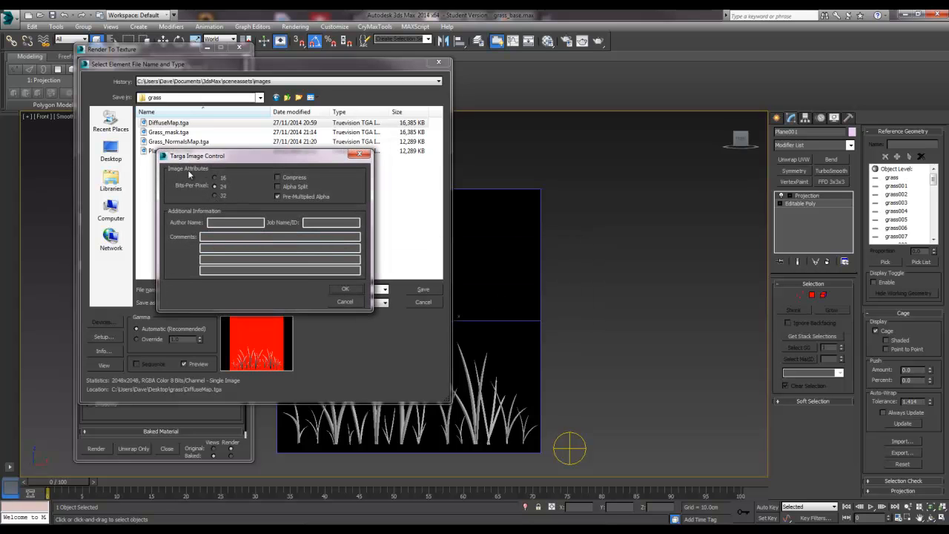
left_click(215, 196)
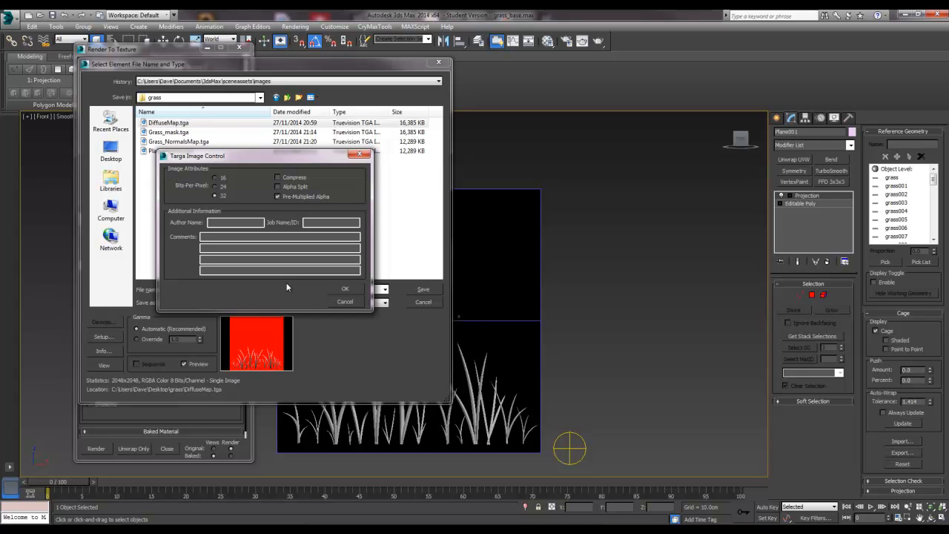
mouse_move(163, 369)
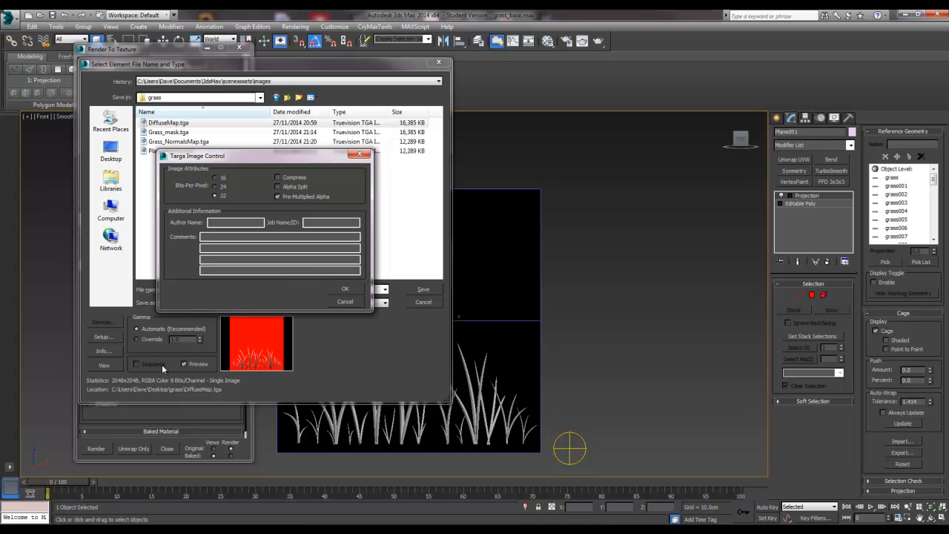
mouse_move(128, 421)
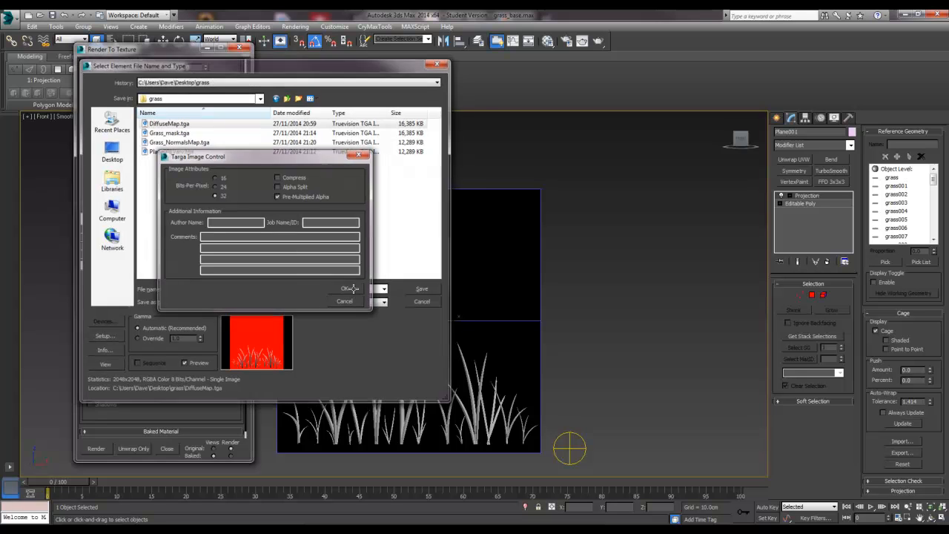
left_click(345, 288)
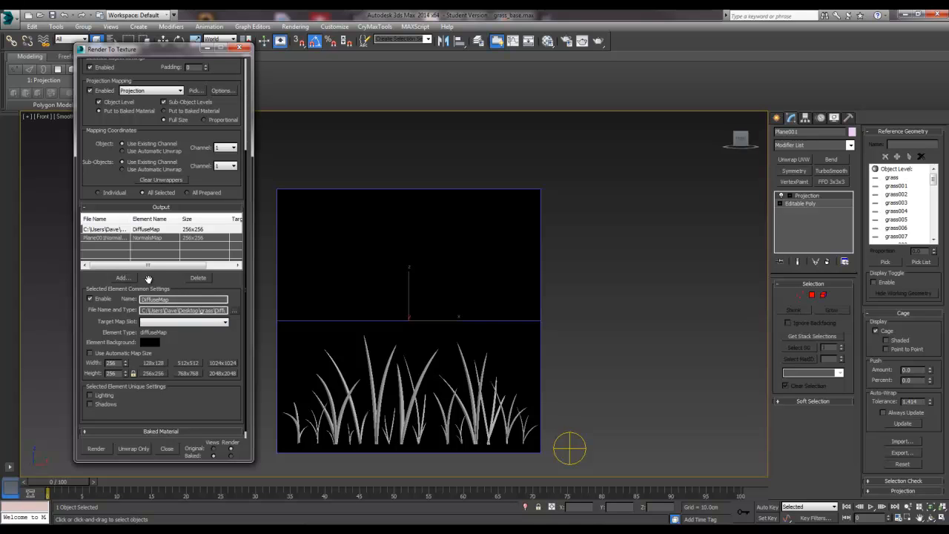
Set the DiffuseMap bake size to 2048×2048 and begin choosing the normals map file.
left_click(175, 300)
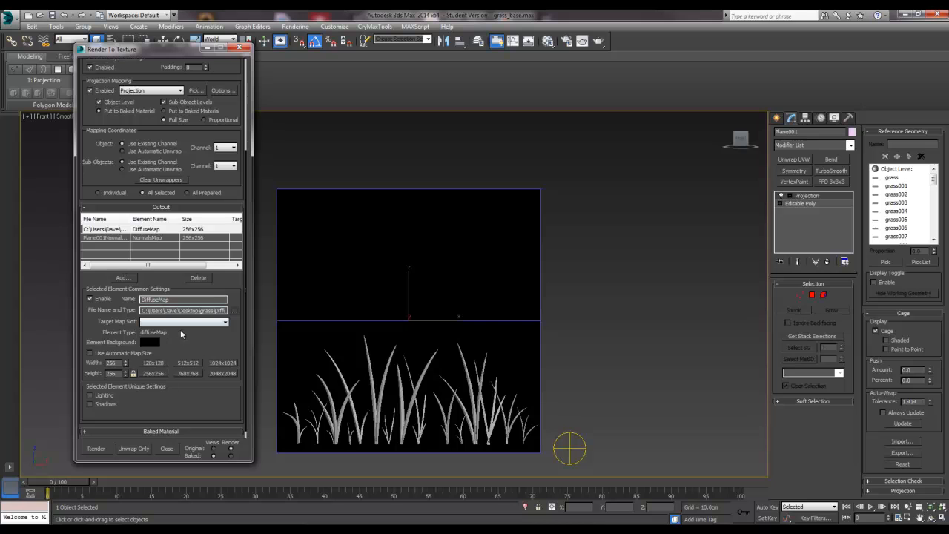
mouse_move(213, 347)
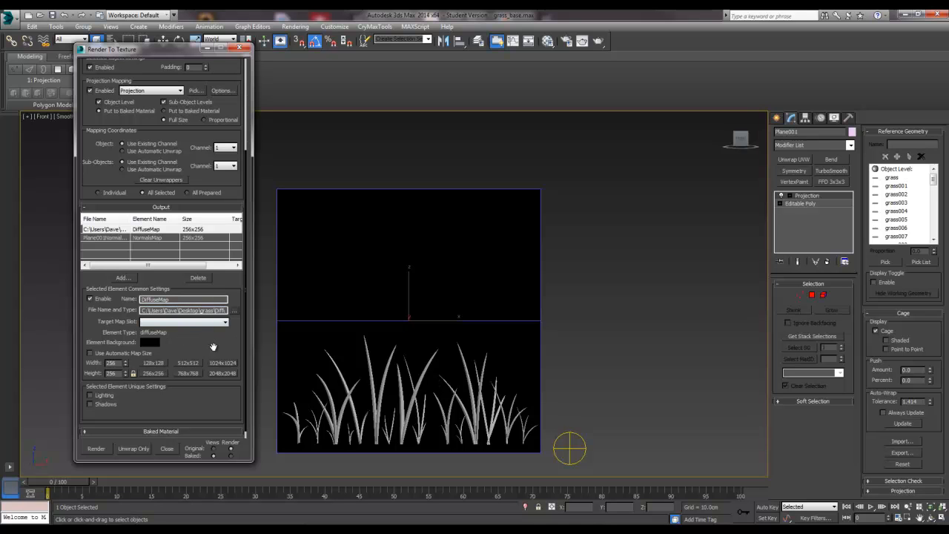
mouse_move(410, 399)
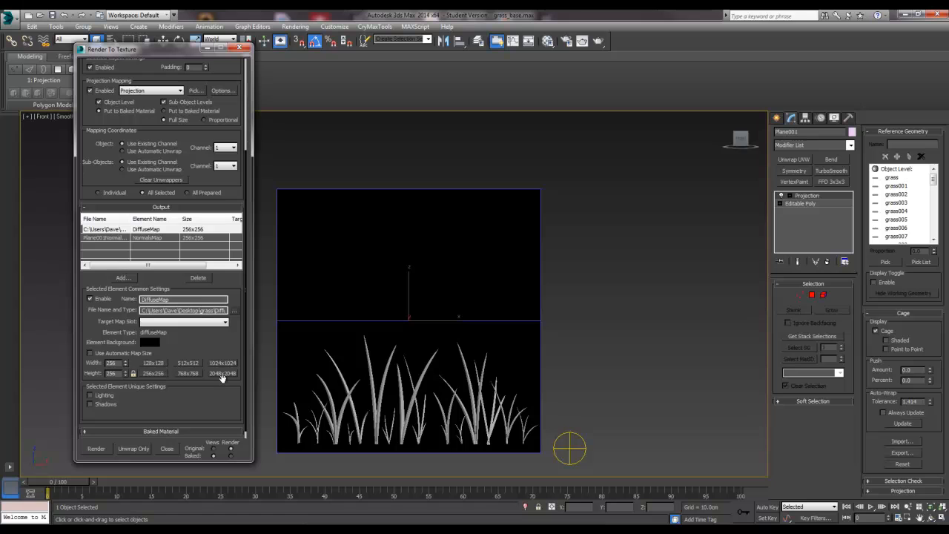
left_click(222, 374)
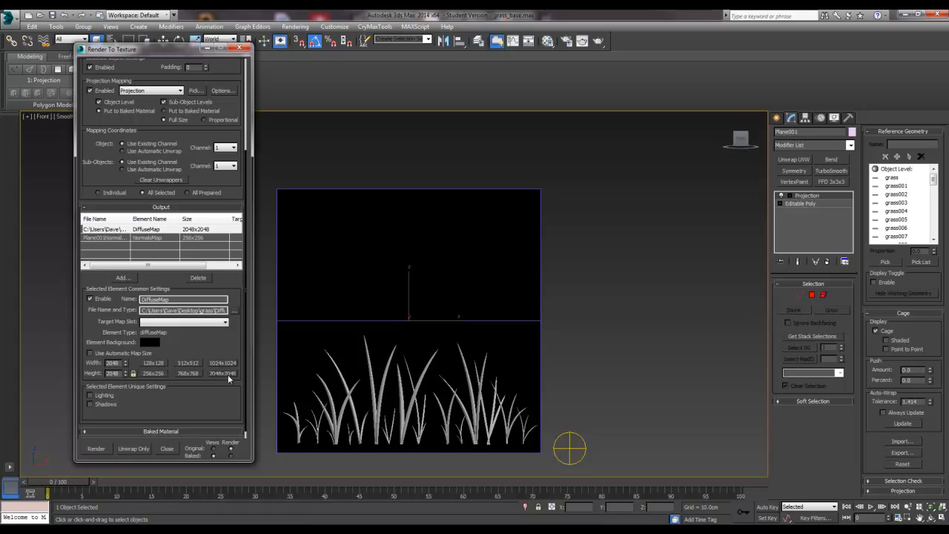
mouse_move(211, 398)
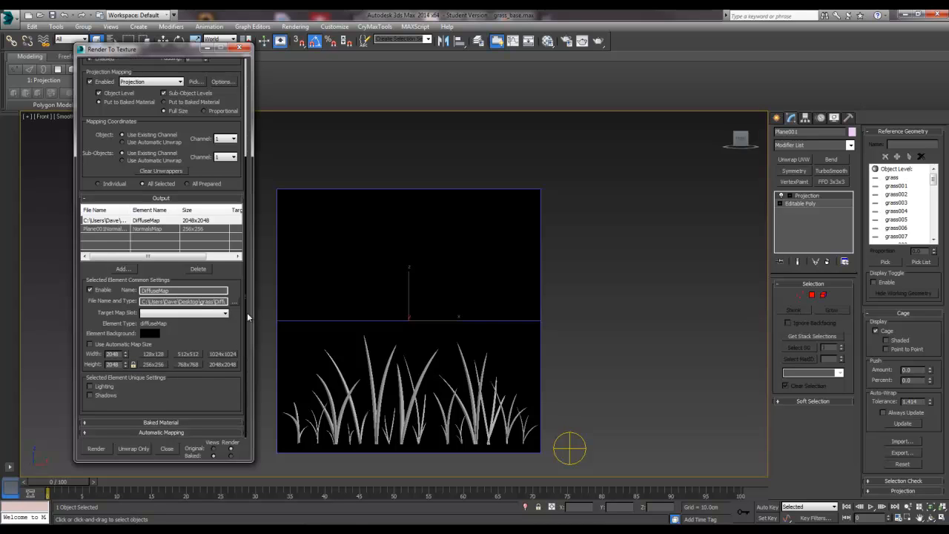
mouse_move(225, 371)
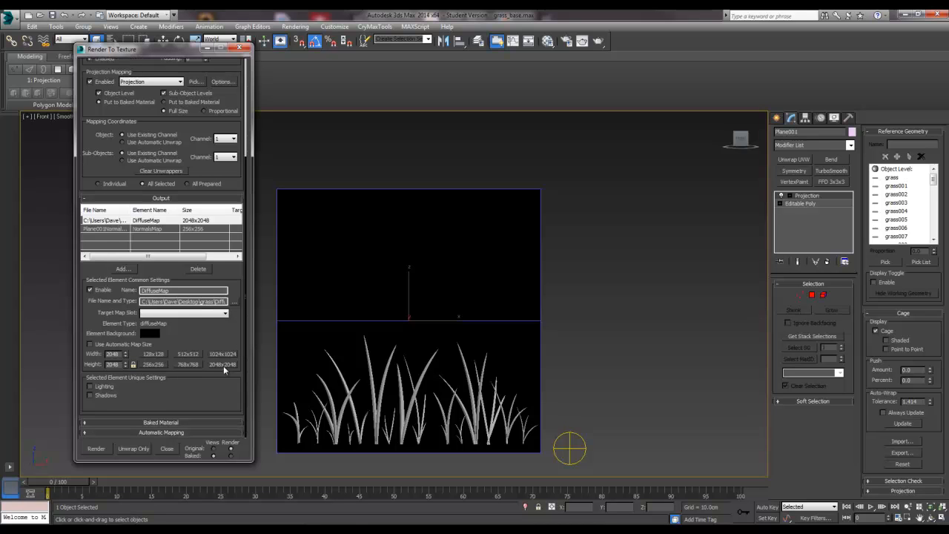
left_click(149, 228)
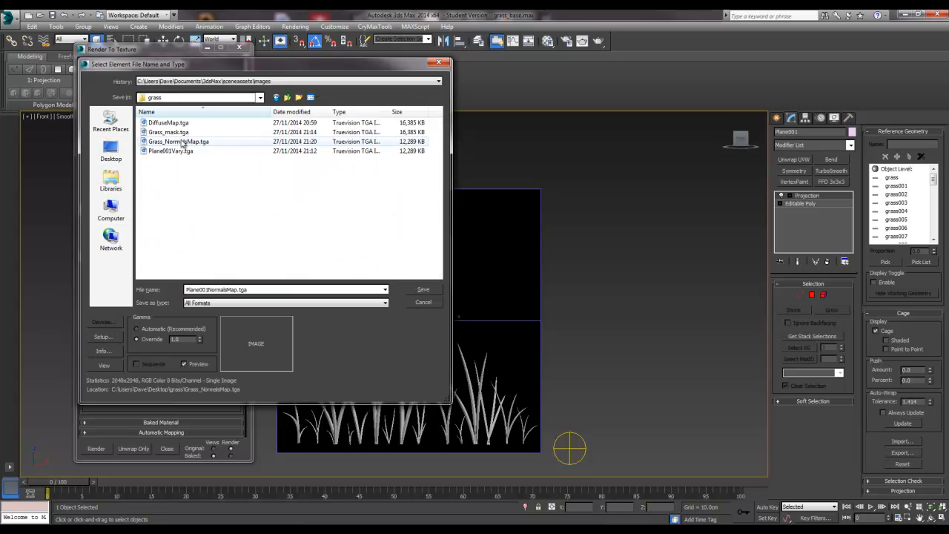
Save the normals bake as Grass_NormalsMap.tga, overwriting, and size it 2048×2048.
left_click(423, 289)
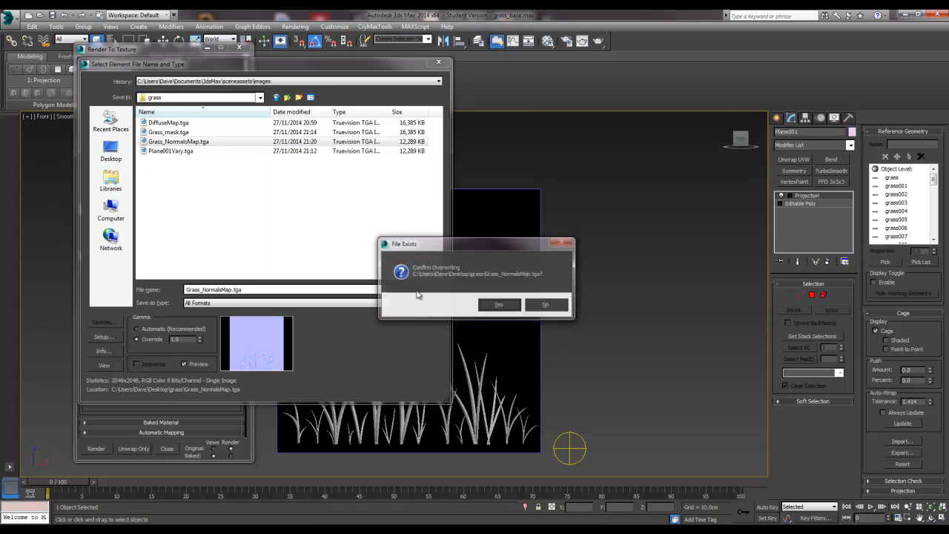
left_click(499, 304)
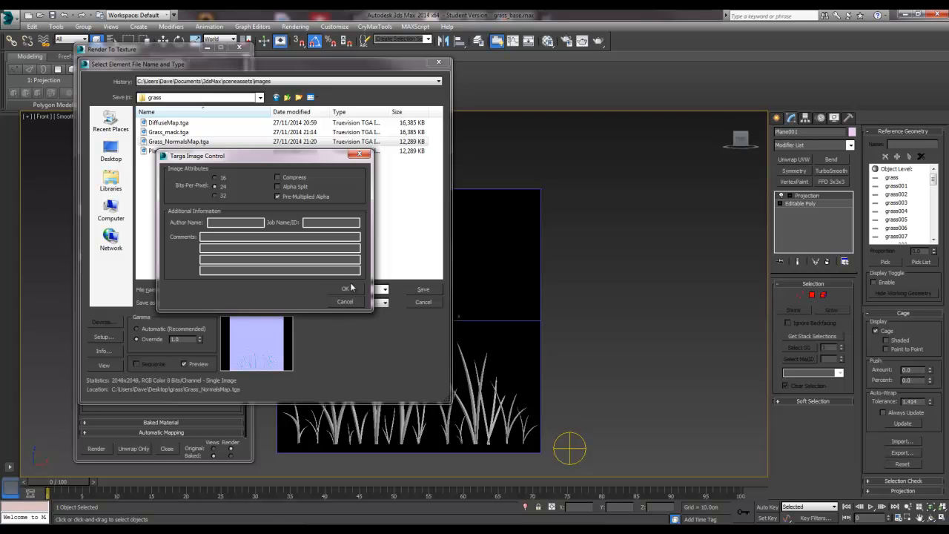
left_click(346, 288)
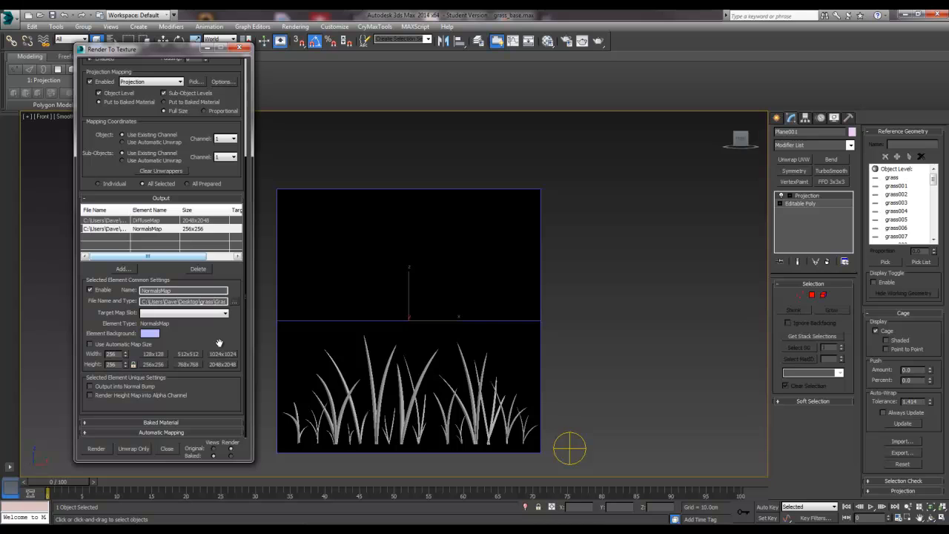
left_click(222, 364)
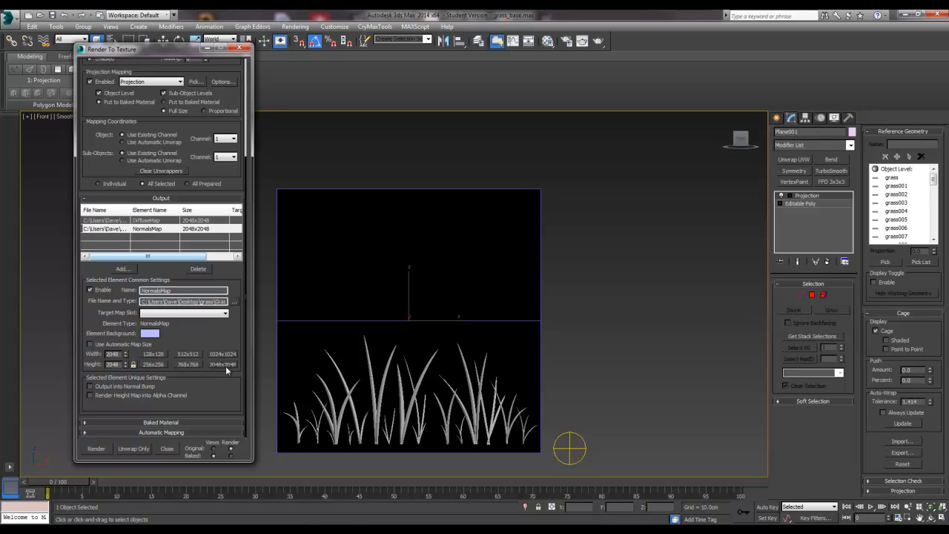
mouse_move(231, 415)
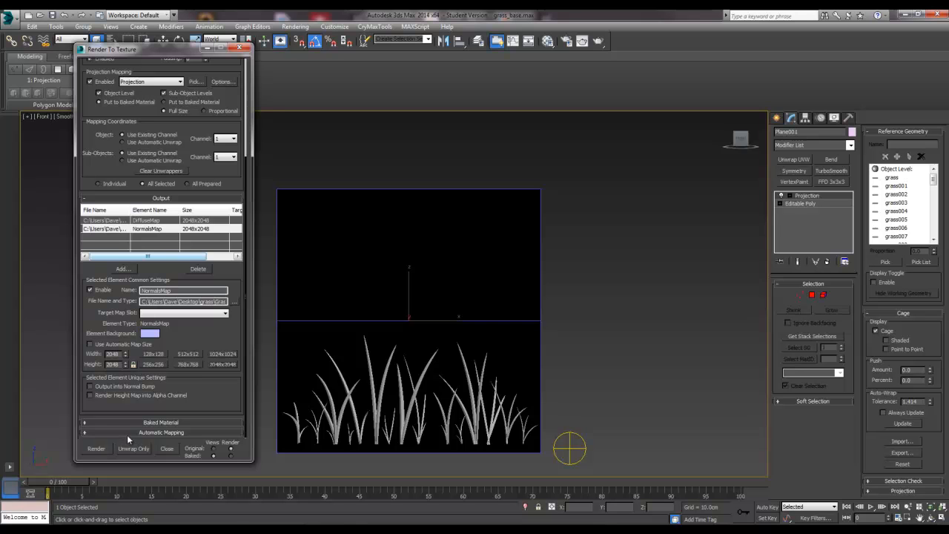
Uncheck Ray miss check in the Projection Options and close the dialog.
left_click(223, 80)
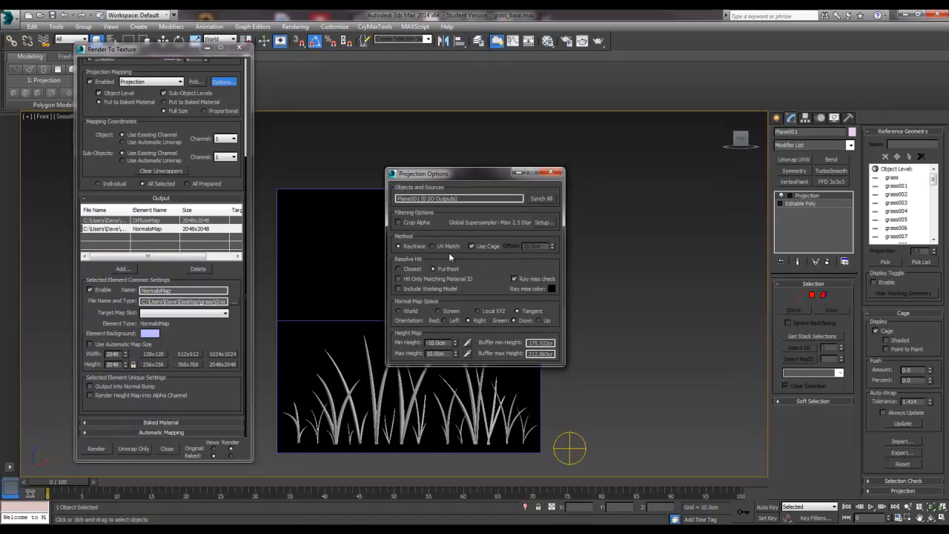
left_click(515, 279)
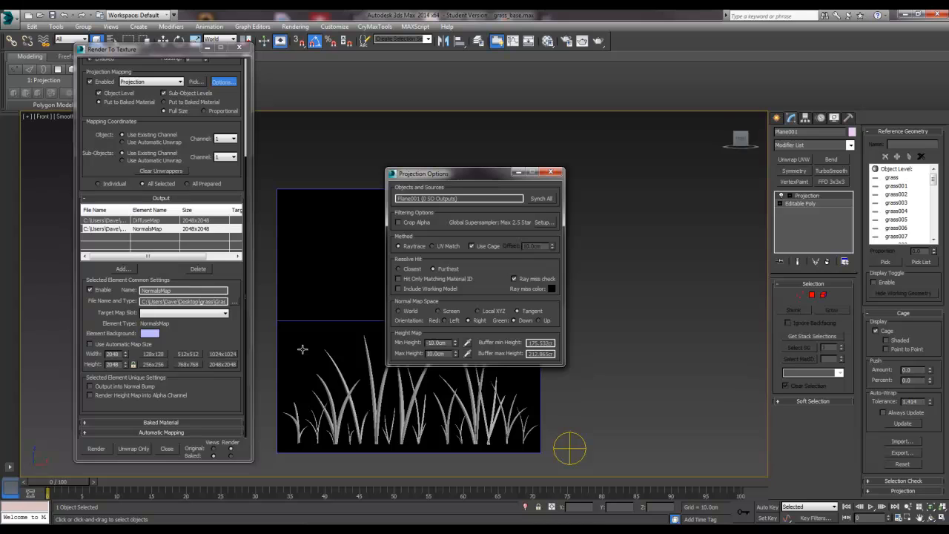
mouse_move(457, 354)
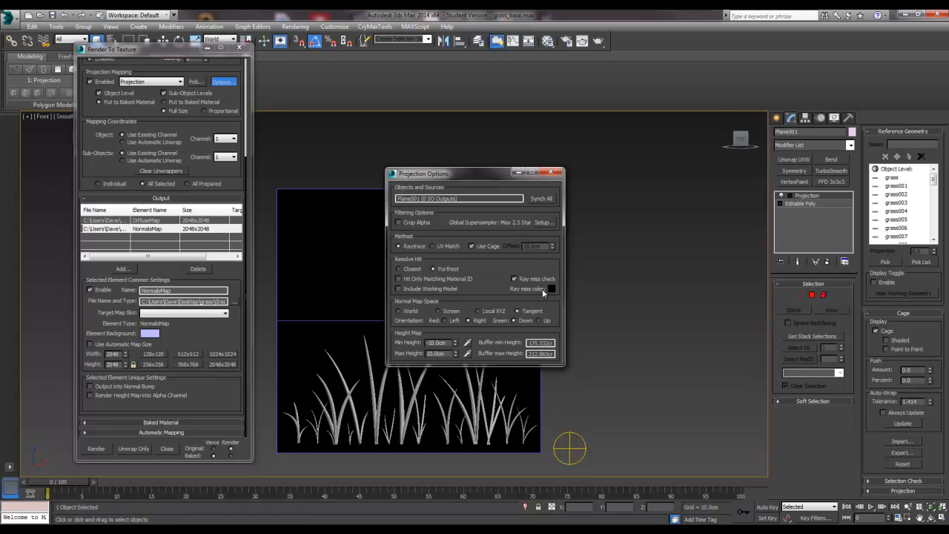
mouse_move(516, 280)
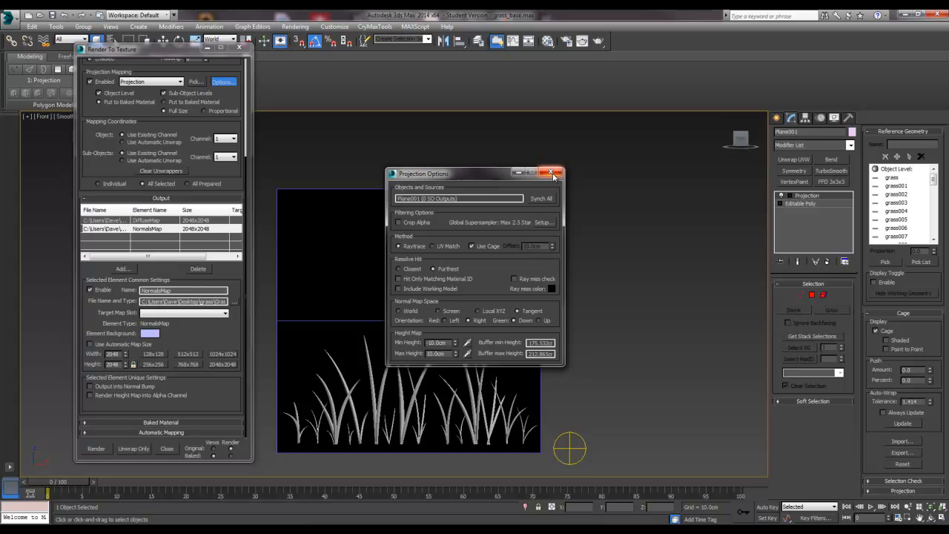
left_click(552, 172)
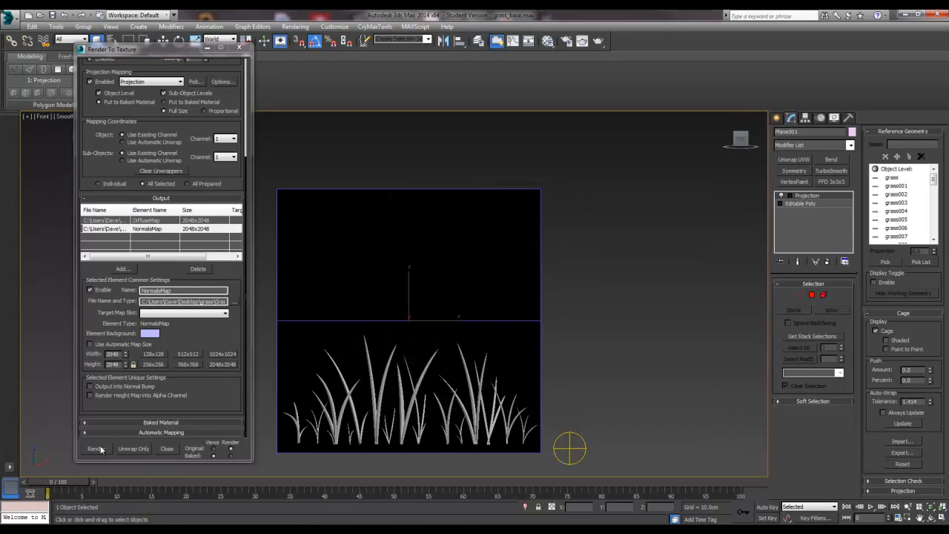
Render the bake past the Missing Map Targets warning, overwriting the existing texture files.
left_click(95, 448)
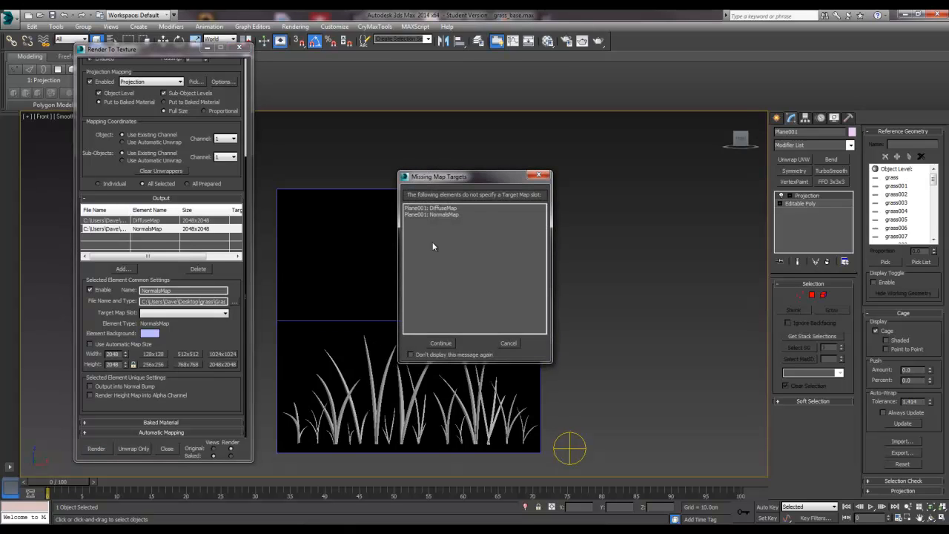
mouse_move(435, 377)
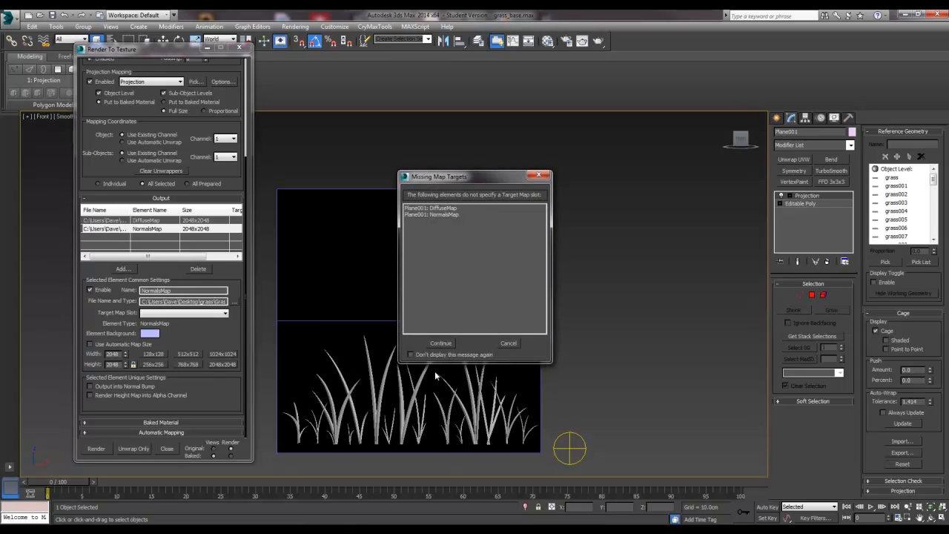
left_click(440, 342)
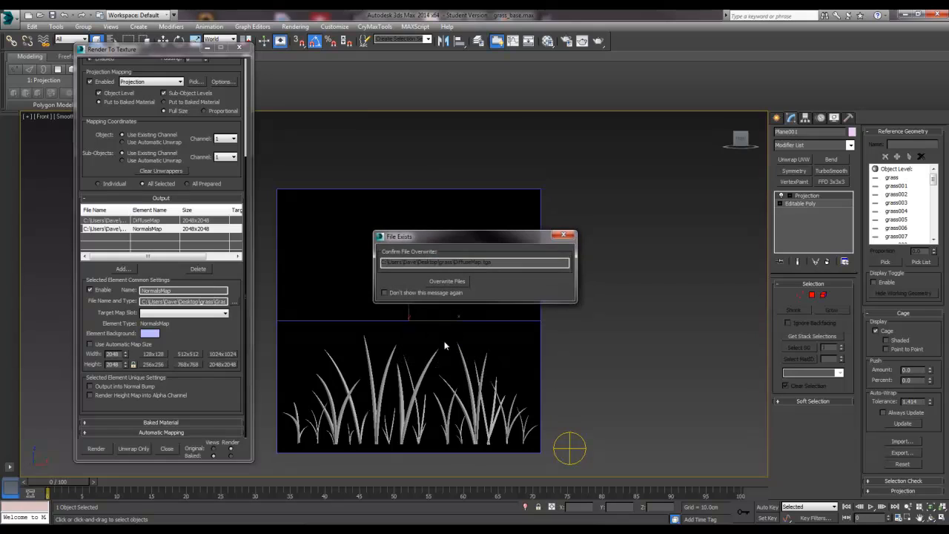
left_click(448, 281)
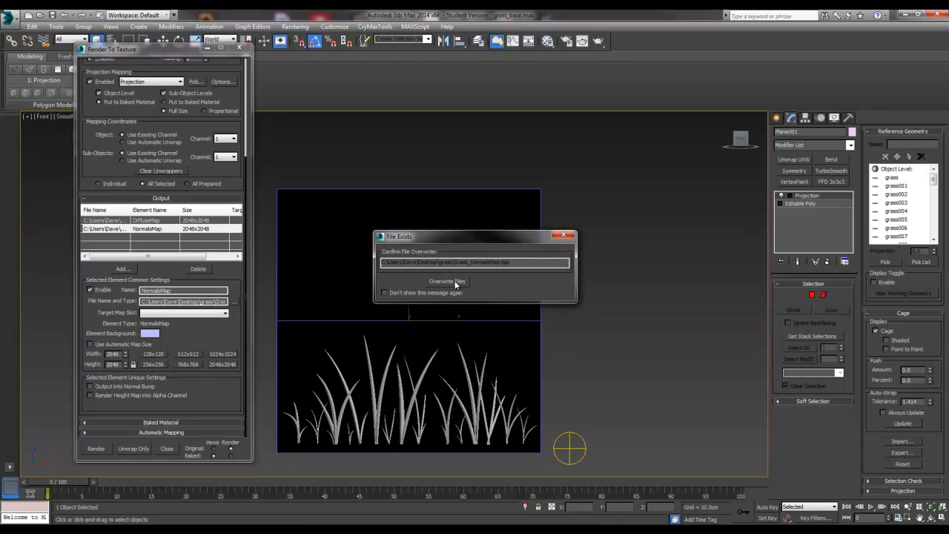
left_click(446, 282)
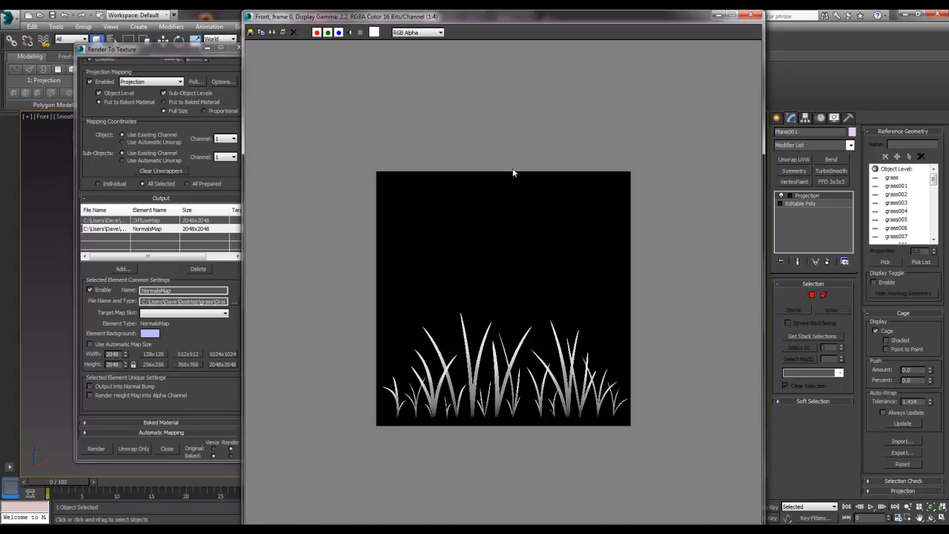
mouse_move(494, 210)
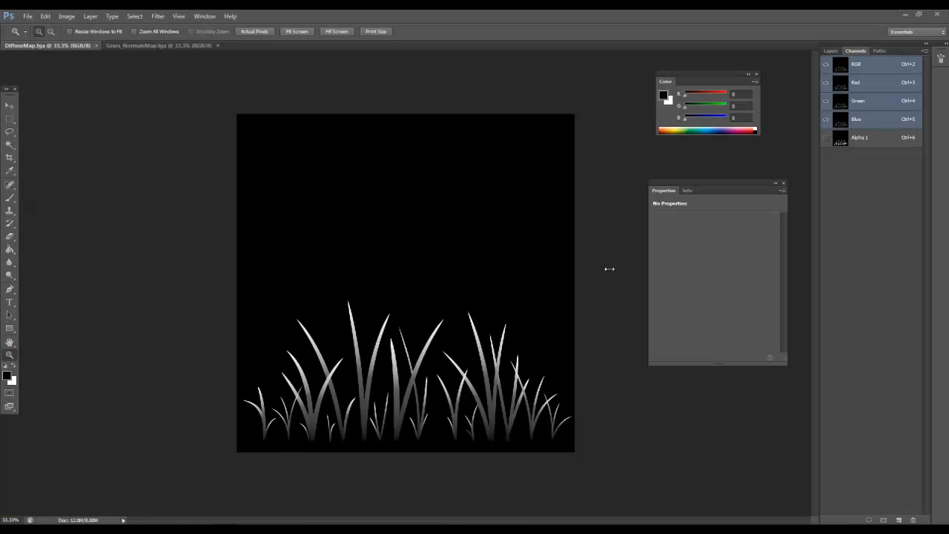
mouse_move(453, 274)
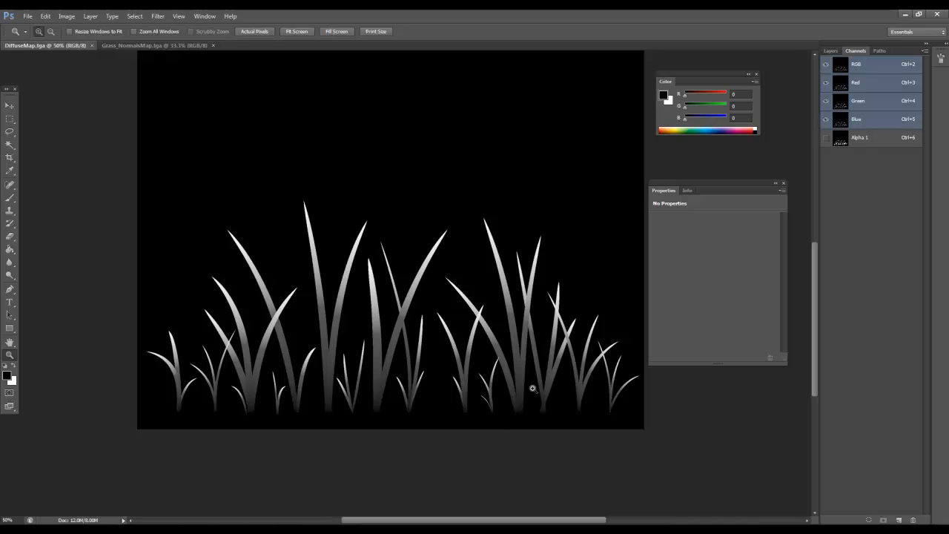
mouse_move(196, 406)
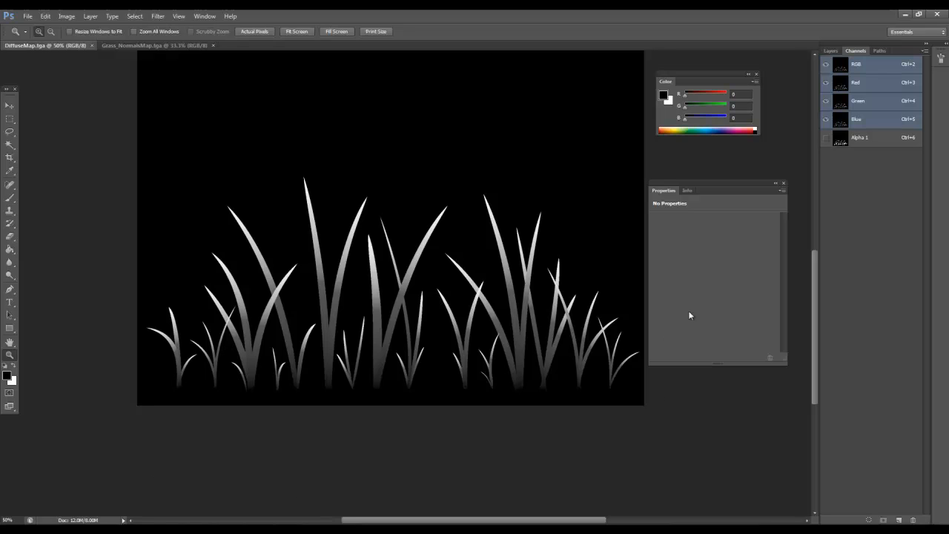
mouse_move(472, 338)
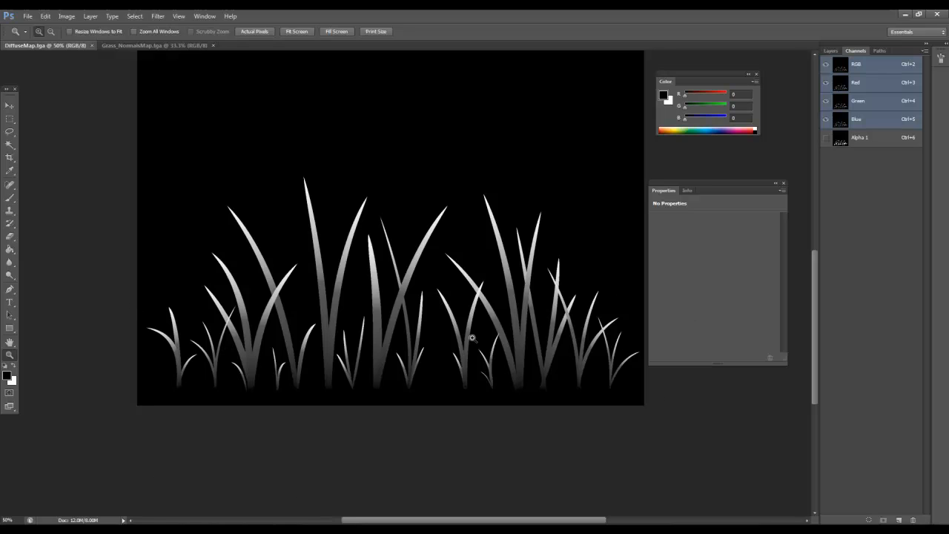
mouse_move(365, 240)
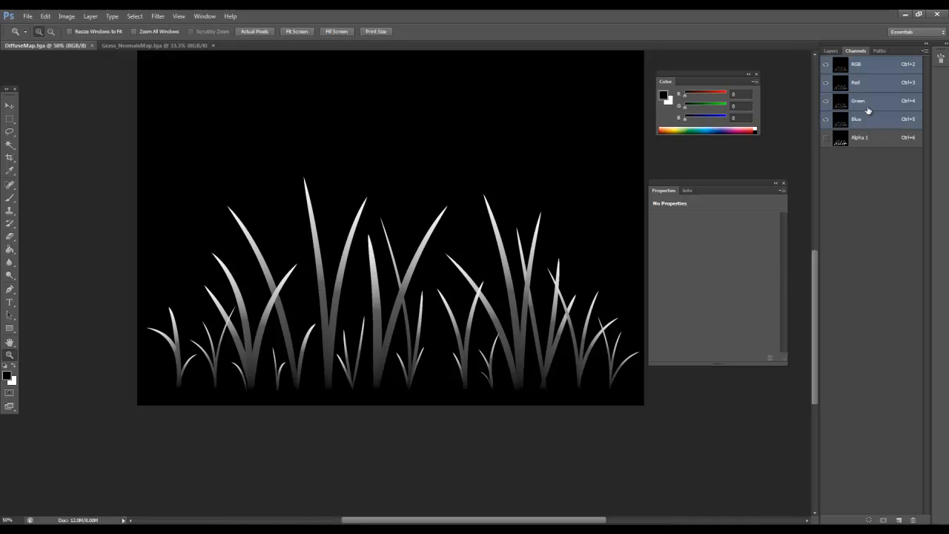
Show the diffuse map's Alpha 1 channel alone, white grass silhouettes on black.
left_click(860, 136)
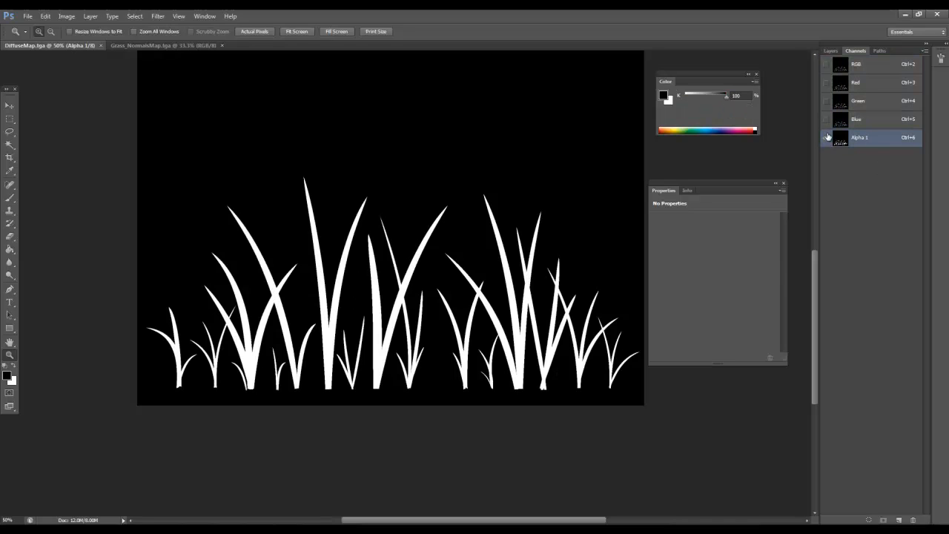
left_click(825, 137)
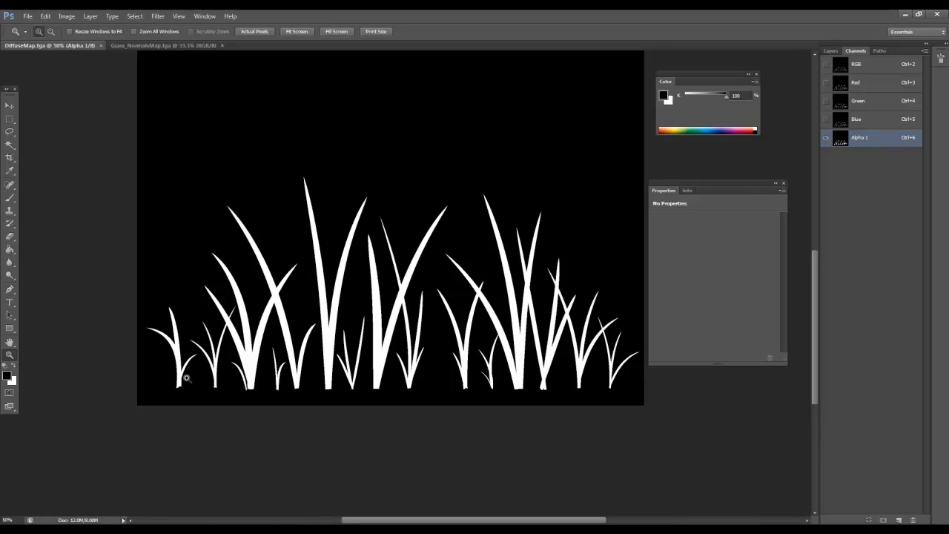
mouse_move(576, 338)
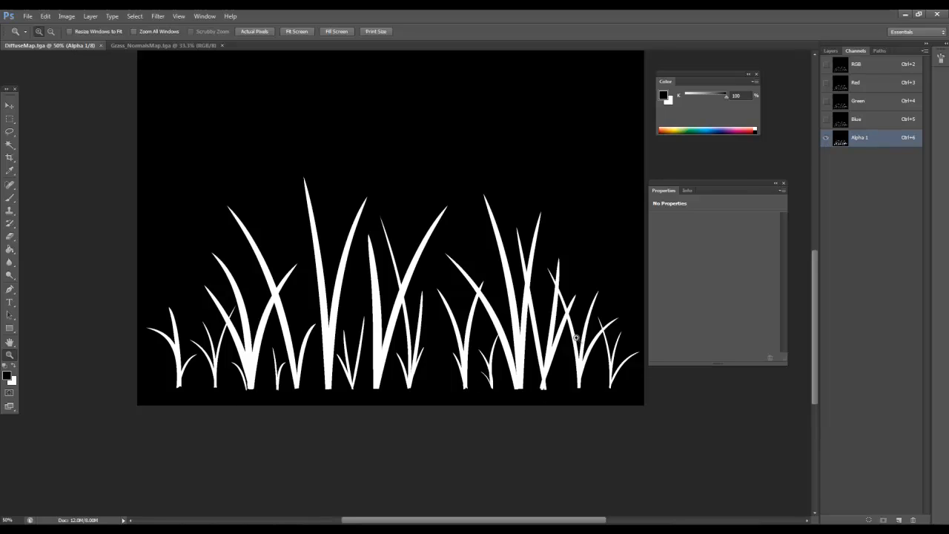
mouse_move(222, 410)
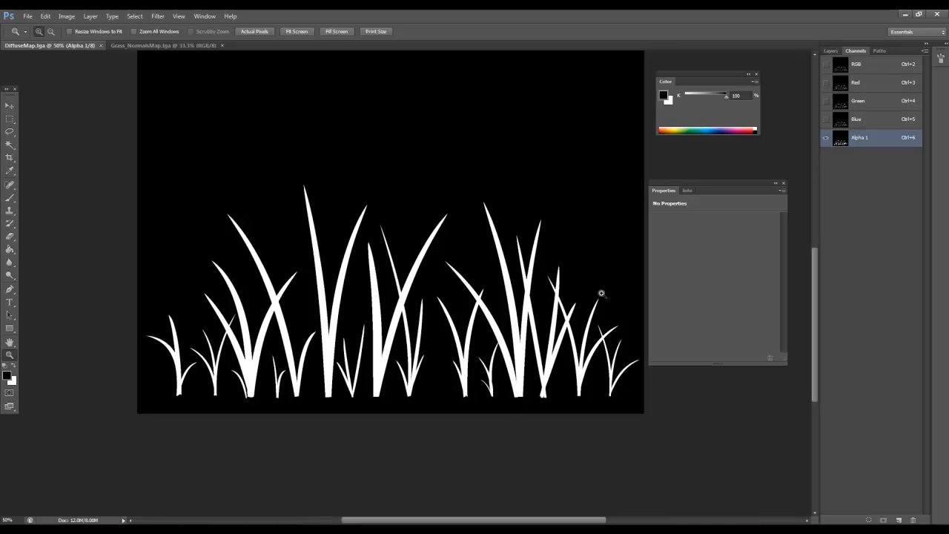
left_click(163, 45)
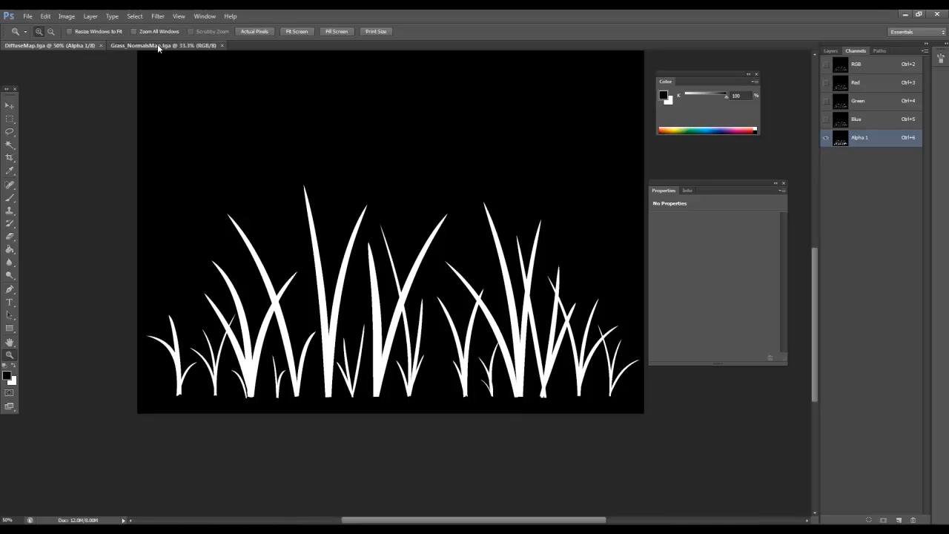
Switch between the NormalMap and DiffuseMap documents to compare the grass blades.
left_click(857, 63)
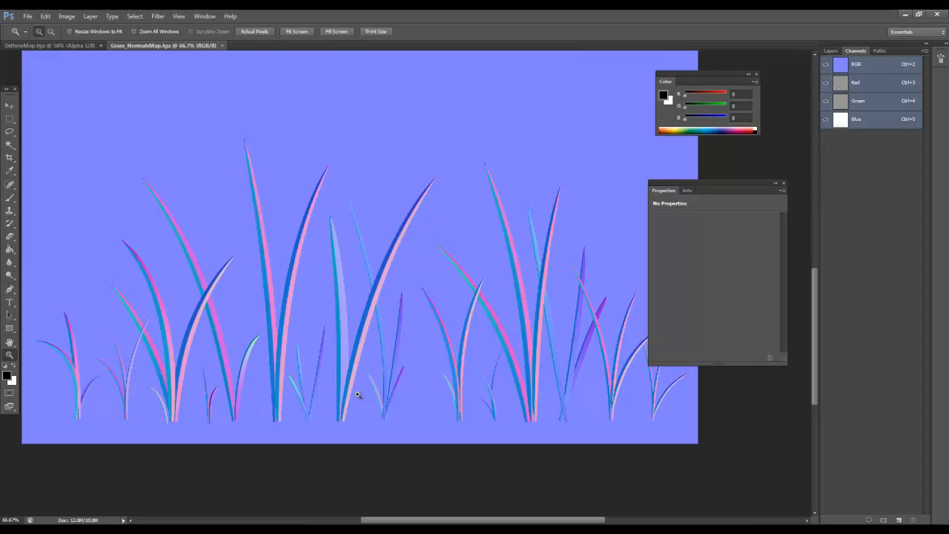
mouse_move(327, 236)
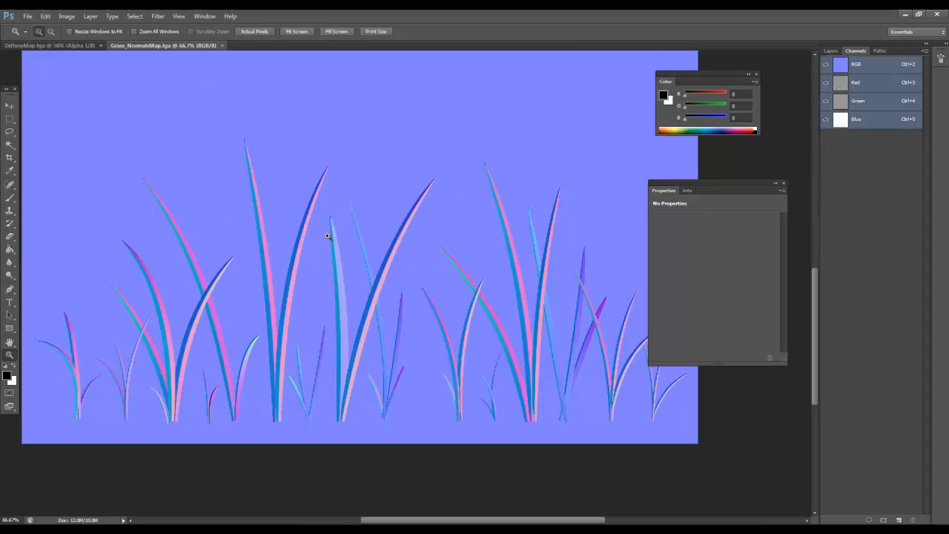
mouse_move(112, 62)
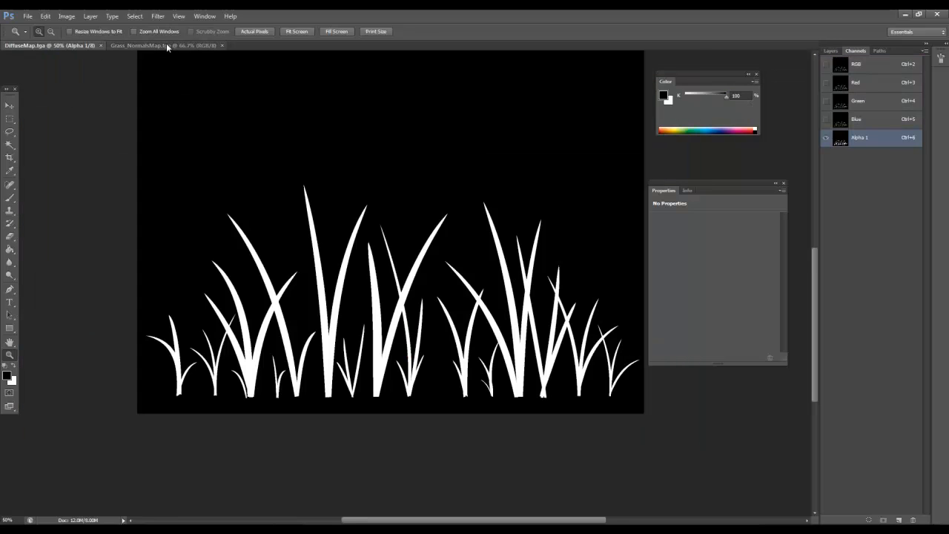
left_click(141, 44)
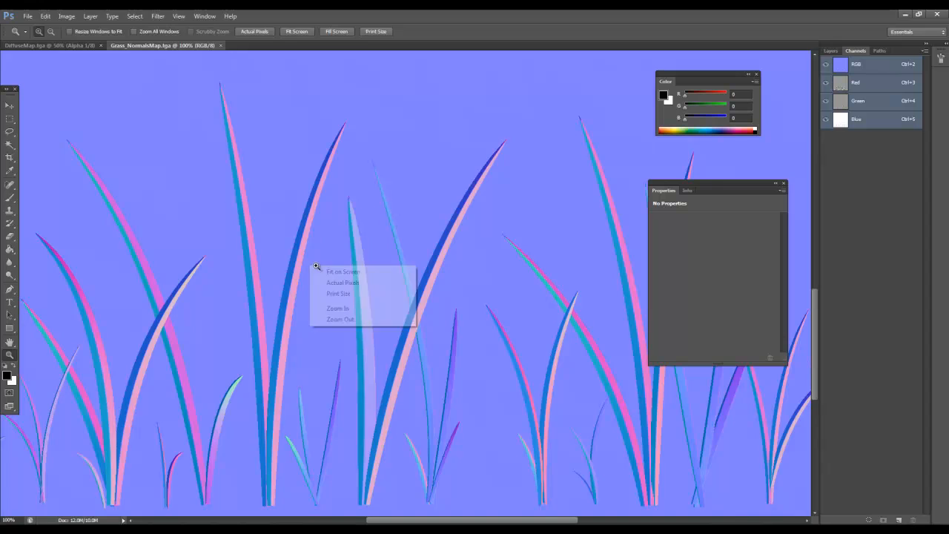
left_click(343, 269)
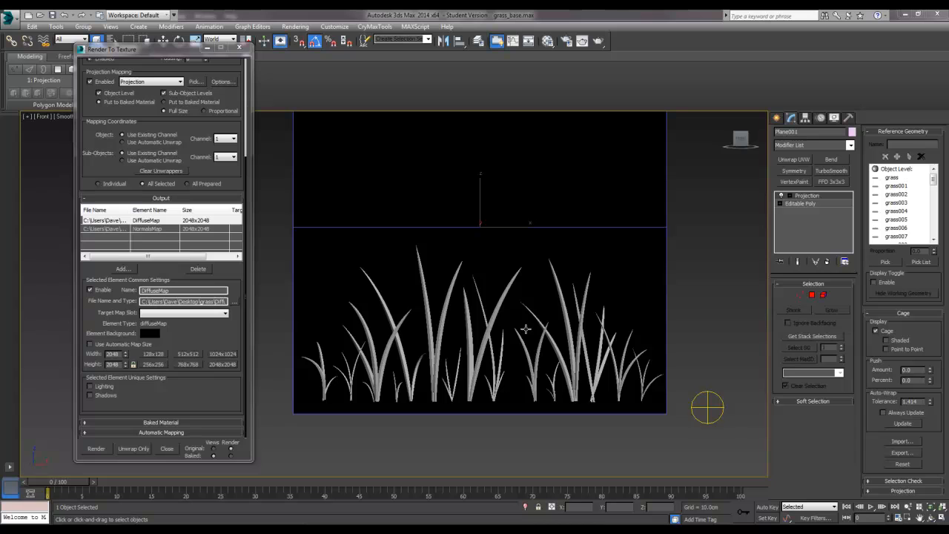
mouse_move(513, 313)
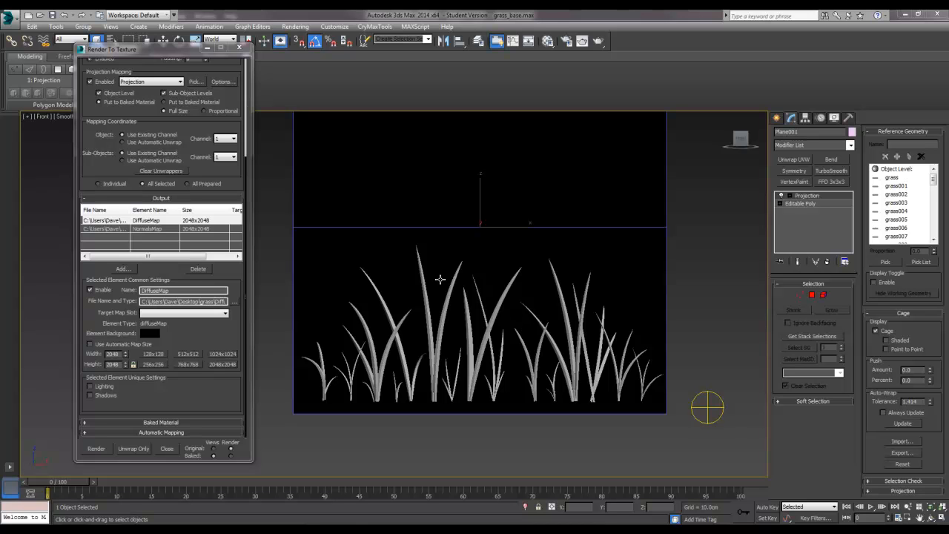
mouse_move(446, 275)
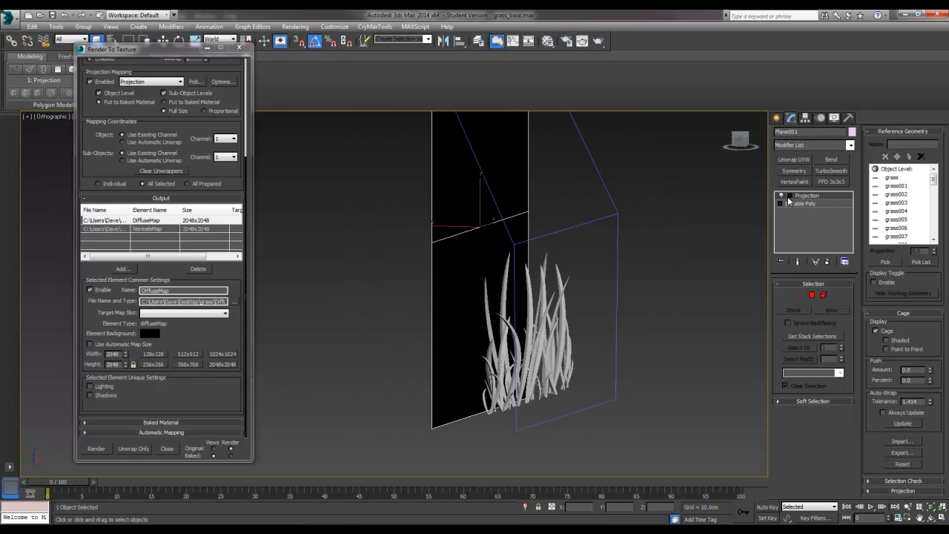
Activate the Projection modifier's Cage sub-object level on the baking plane.
left_click(782, 203)
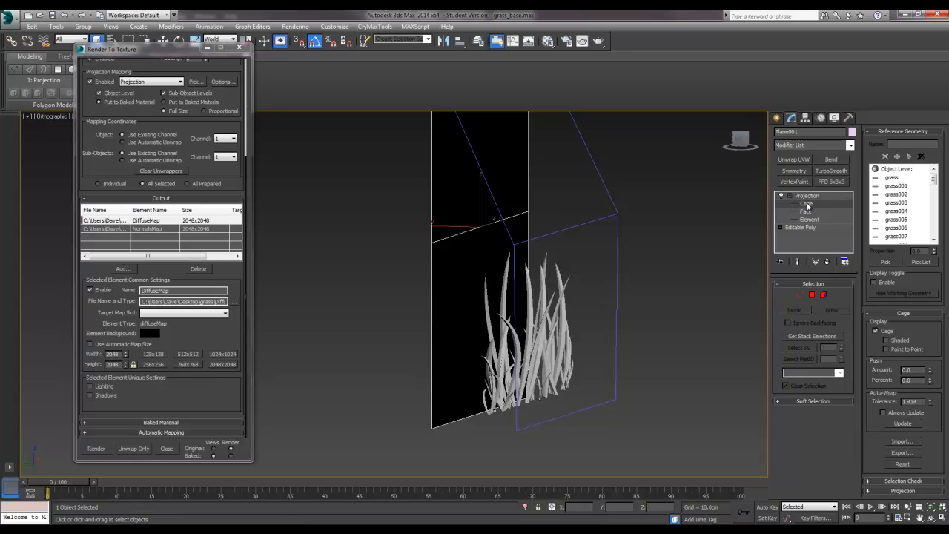
left_click(807, 203)
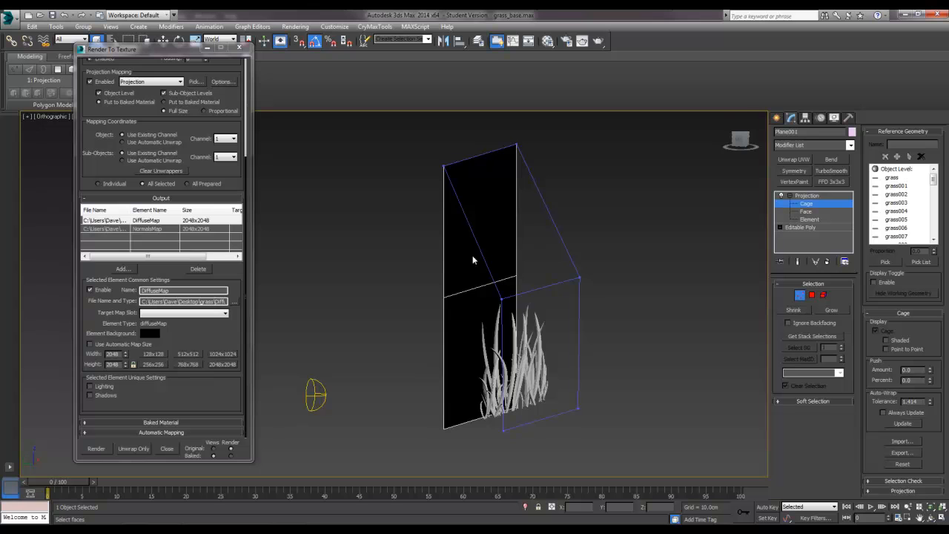
mouse_move(528, 298)
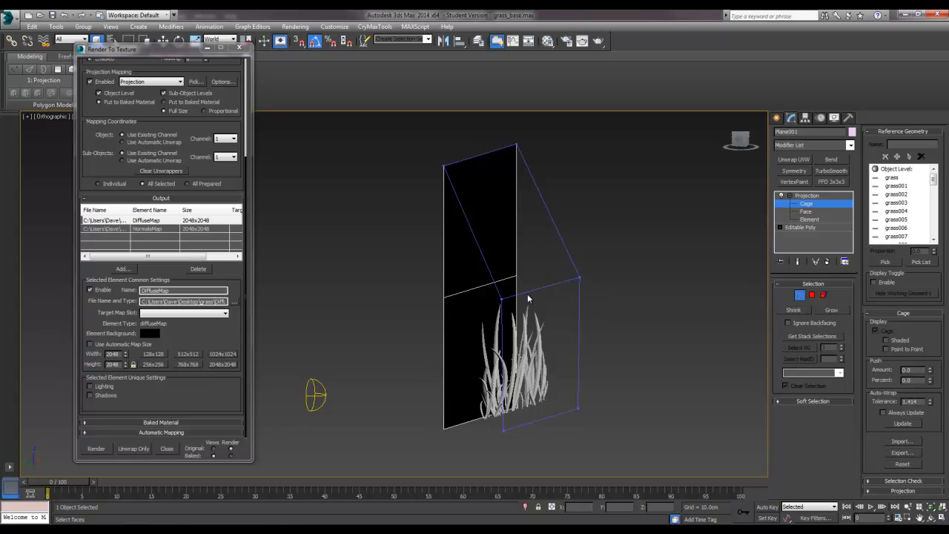
mouse_move(901, 347)
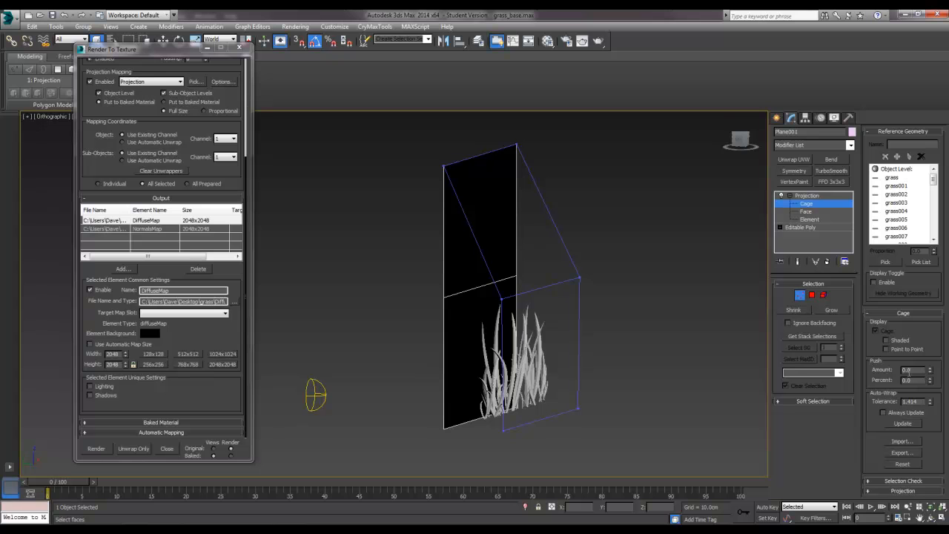
mouse_move(578, 371)
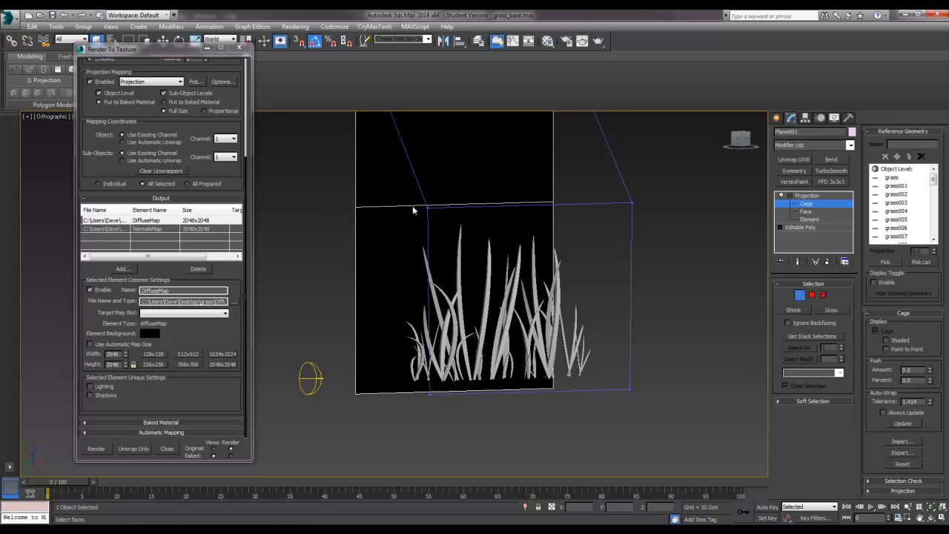
mouse_move(548, 302)
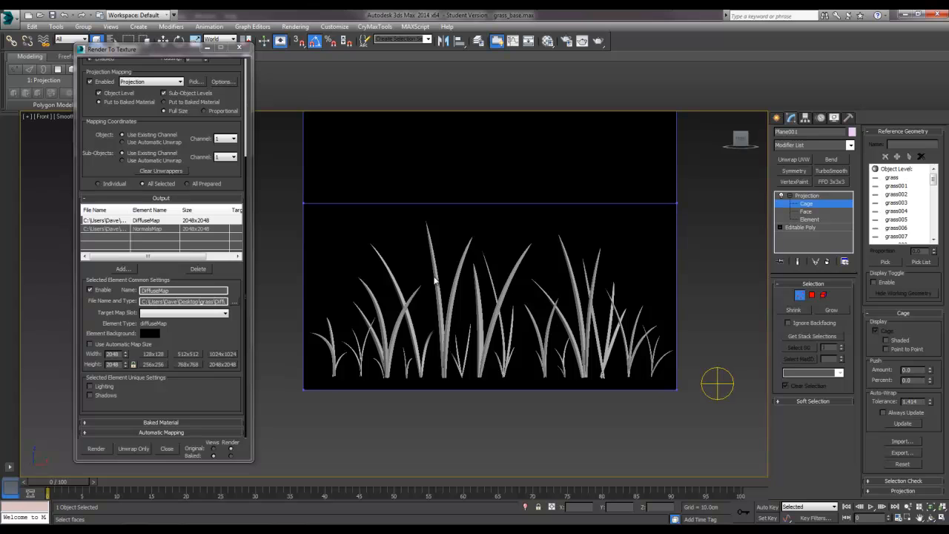
mouse_move(596, 290)
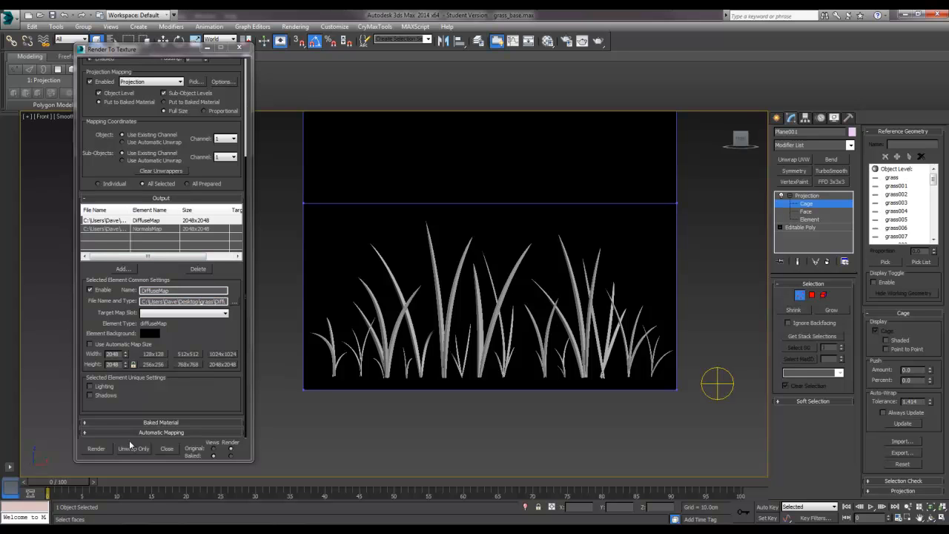
Add a third bake element and size it with the 2048x2048 preset.
left_click(122, 269)
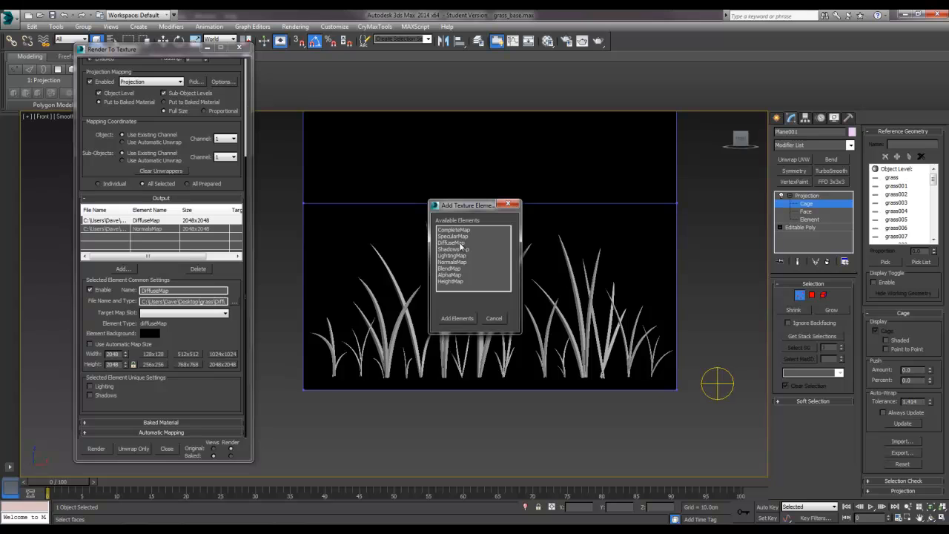
left_click(452, 244)
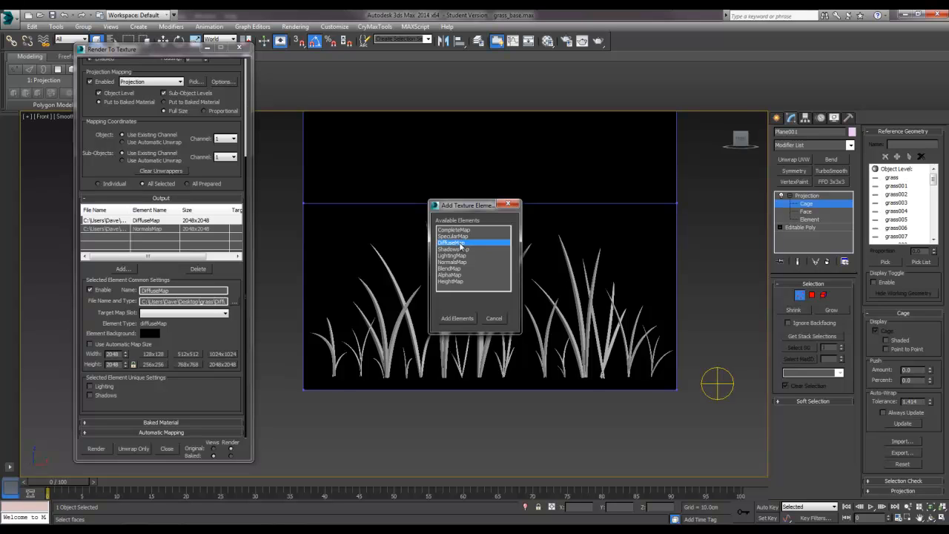
mouse_move(465, 341)
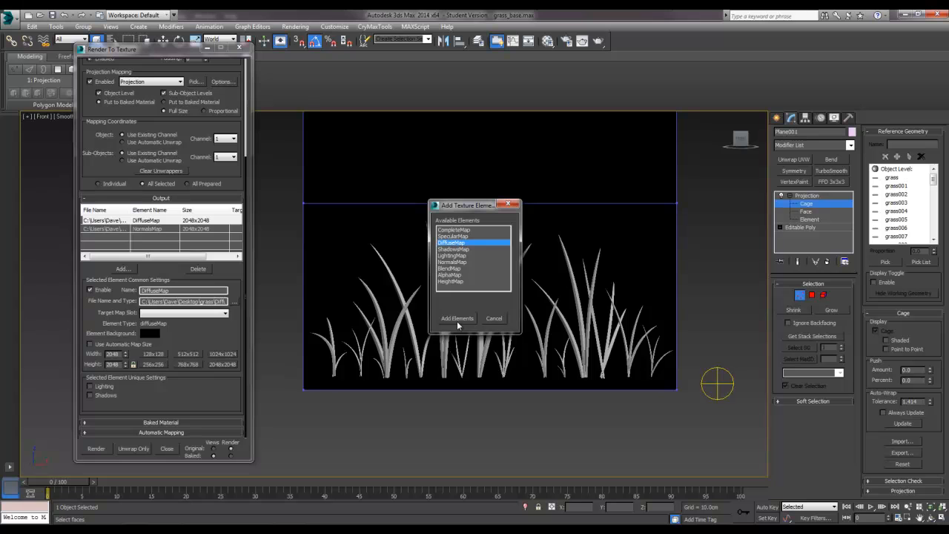
mouse_move(457, 325)
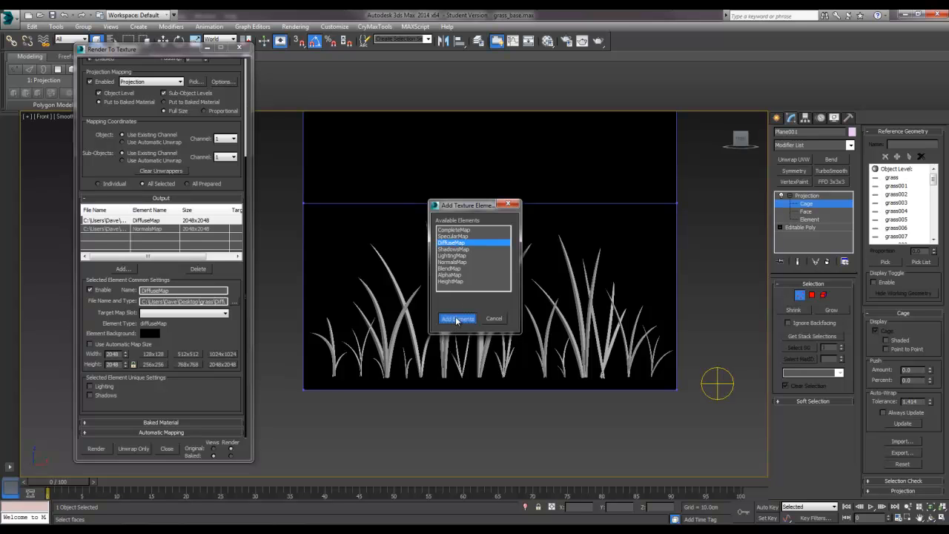
left_click(456, 317)
type("VaryMap")
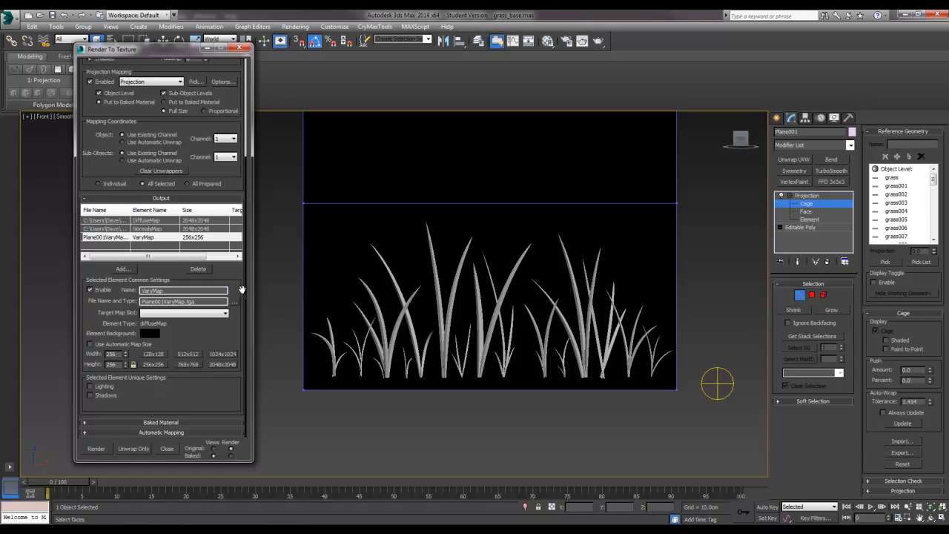
mouse_move(211, 338)
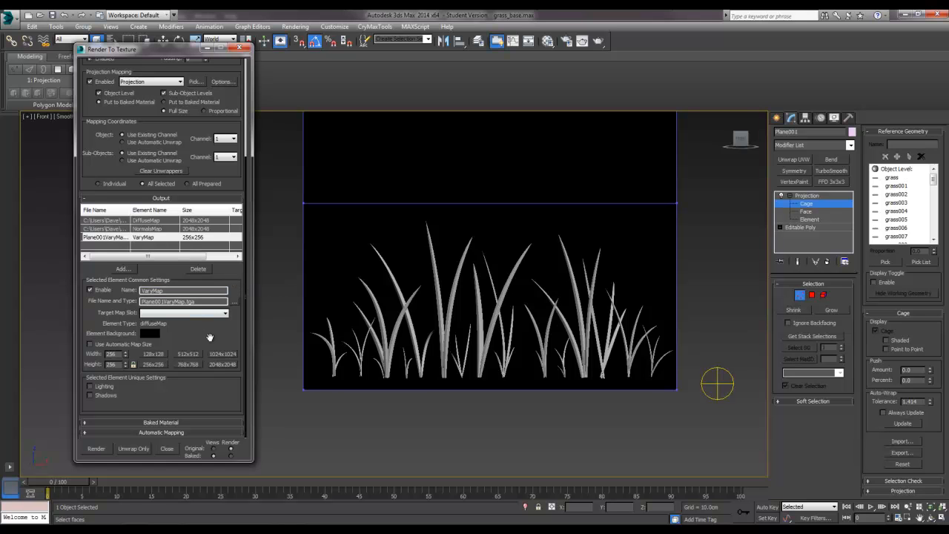
left_click(223, 365)
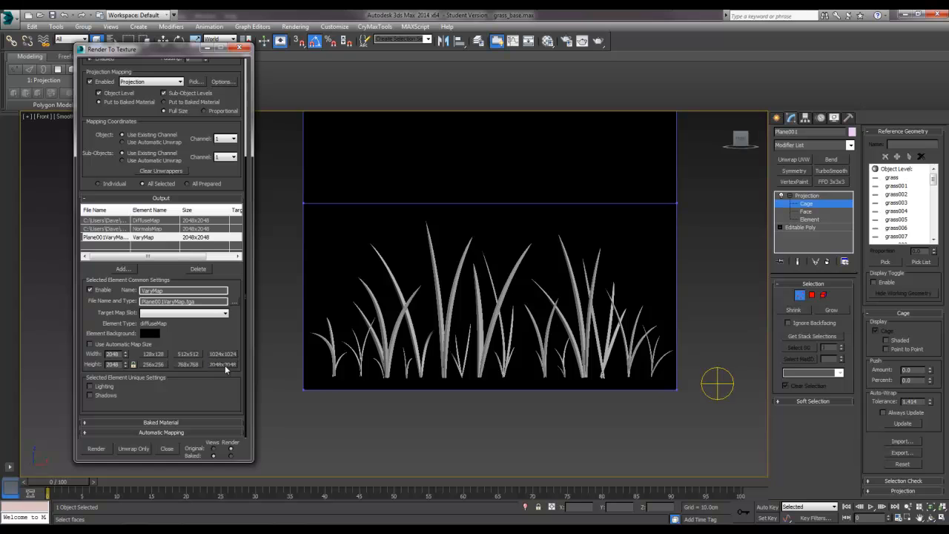
mouse_move(154, 338)
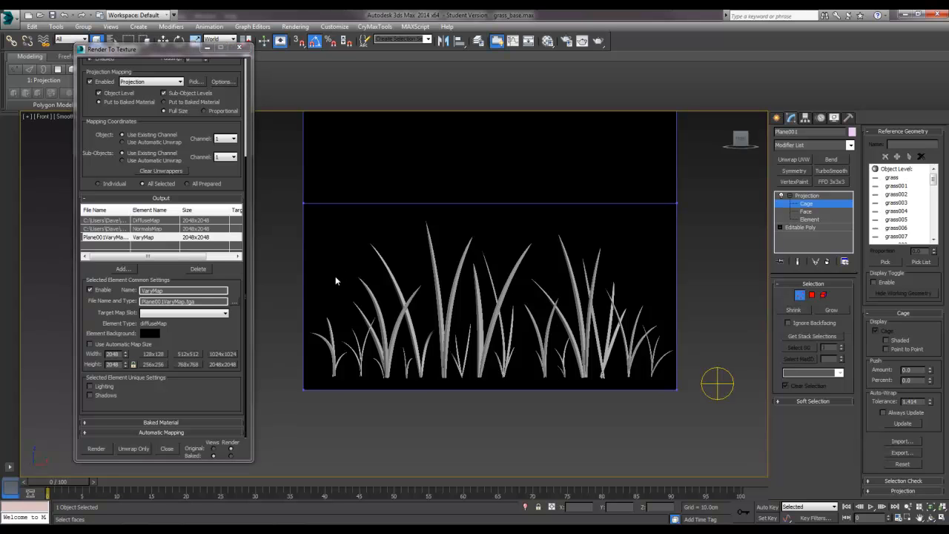
mouse_move(344, 292)
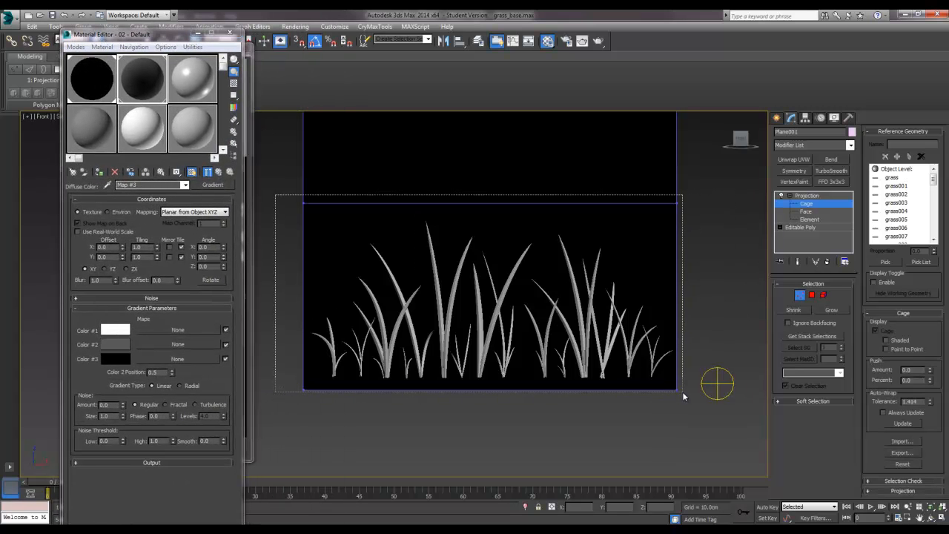
Assign the black material sample to the selected grass planes.
left_click(92, 78)
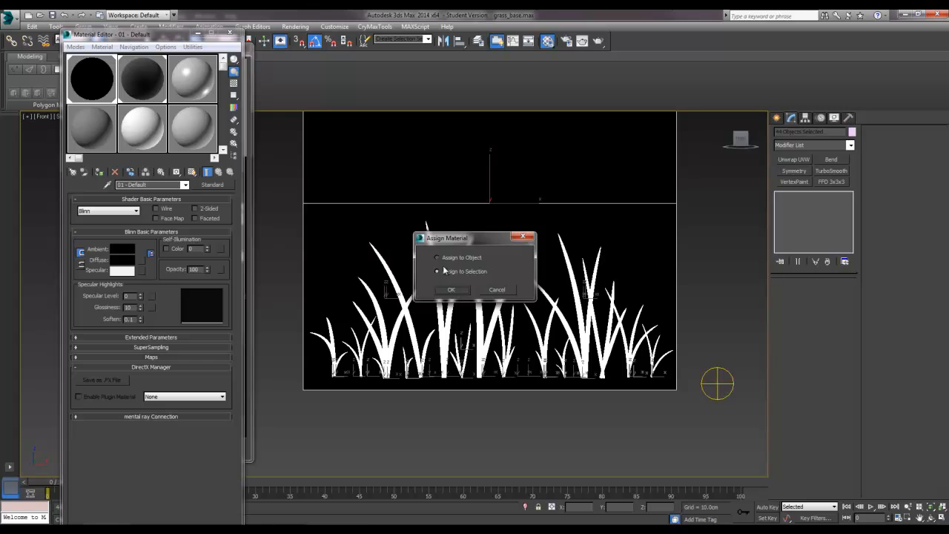
left_click(451, 289)
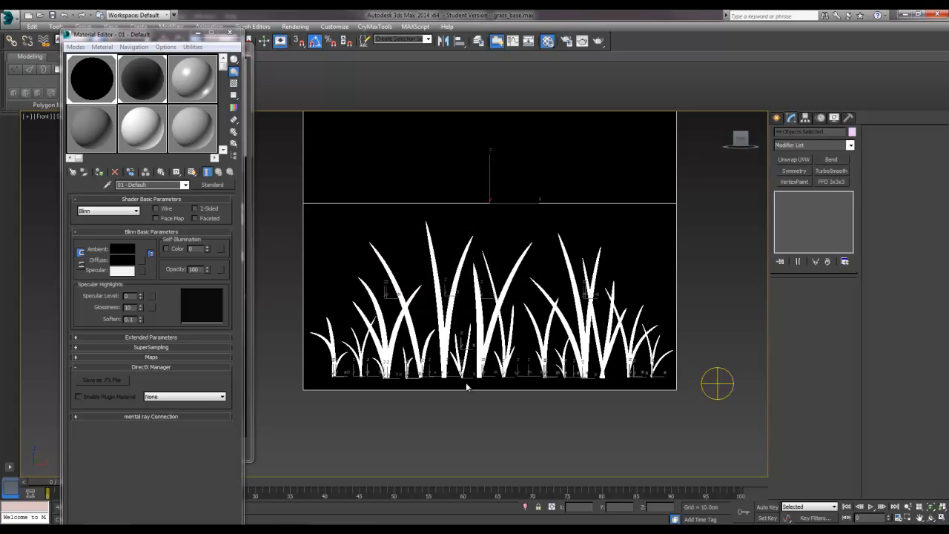
mouse_move(488, 406)
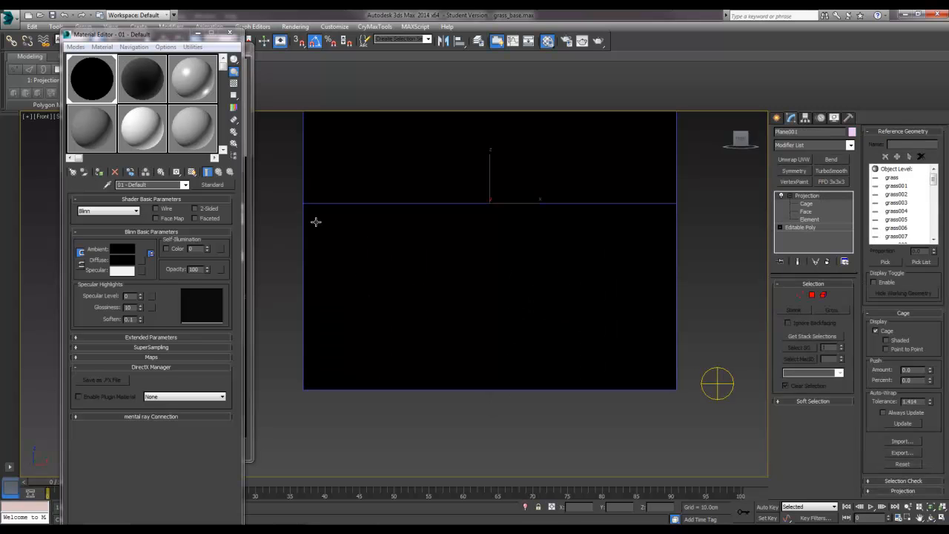
mouse_move(194, 133)
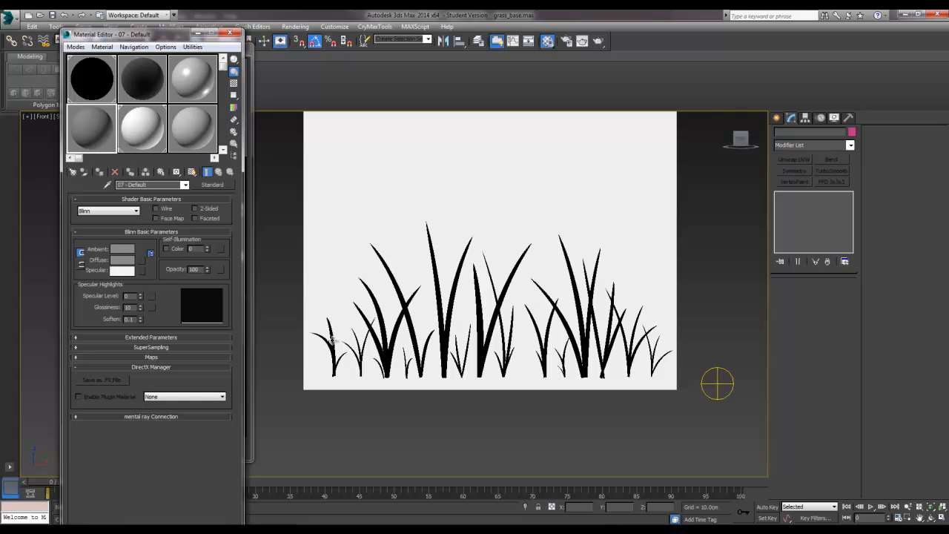
mouse_move(339, 357)
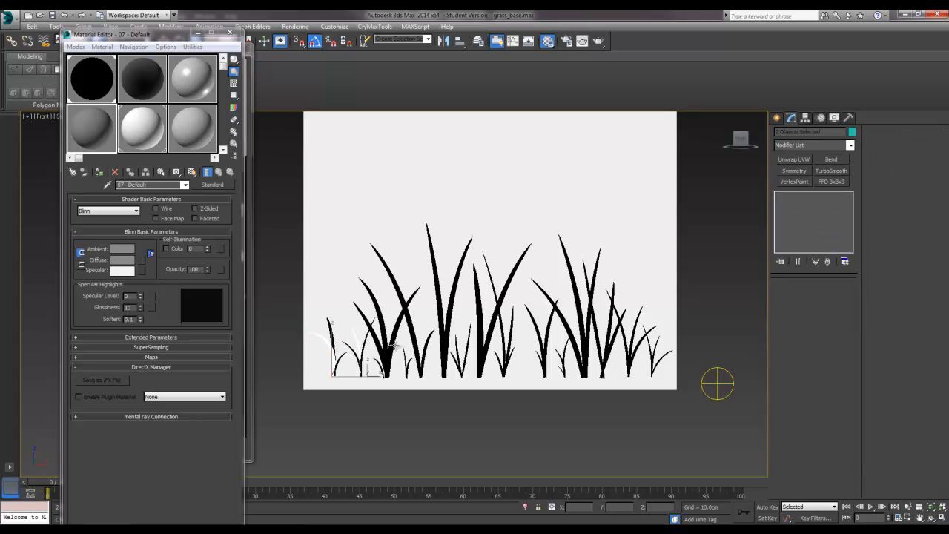
mouse_move(400, 338)
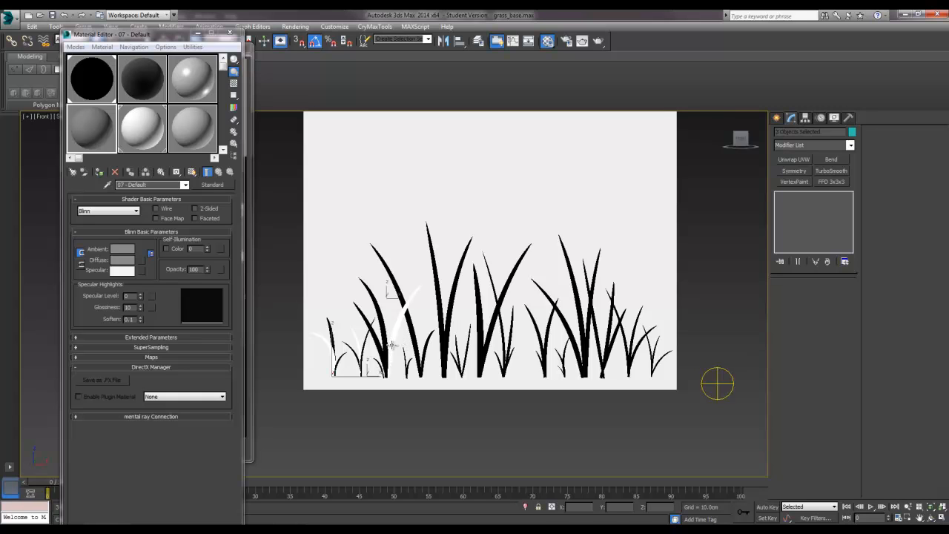
mouse_move(442, 348)
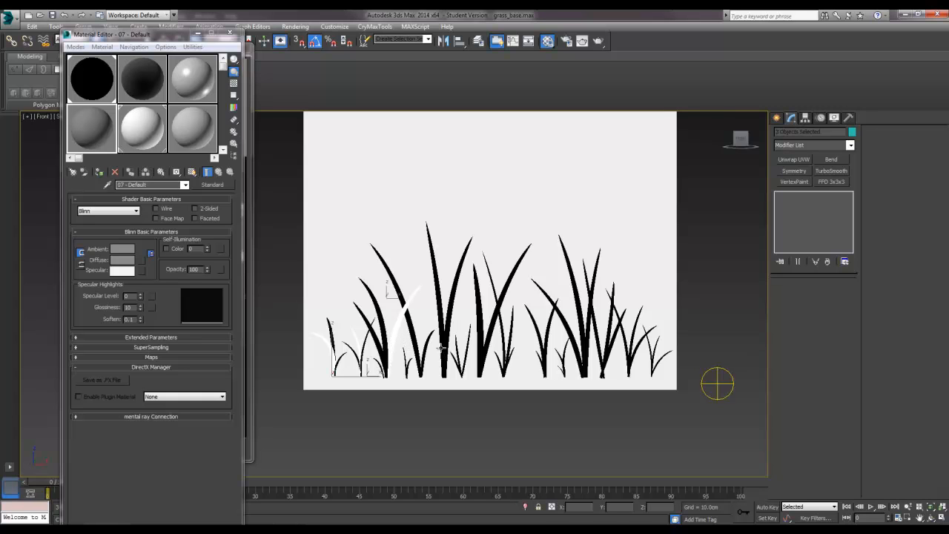
mouse_move(465, 349)
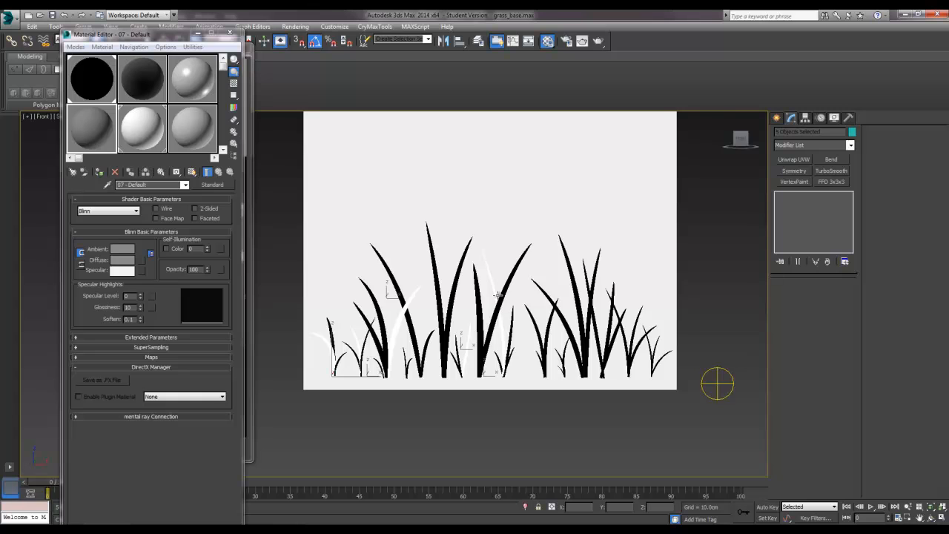
mouse_move(471, 337)
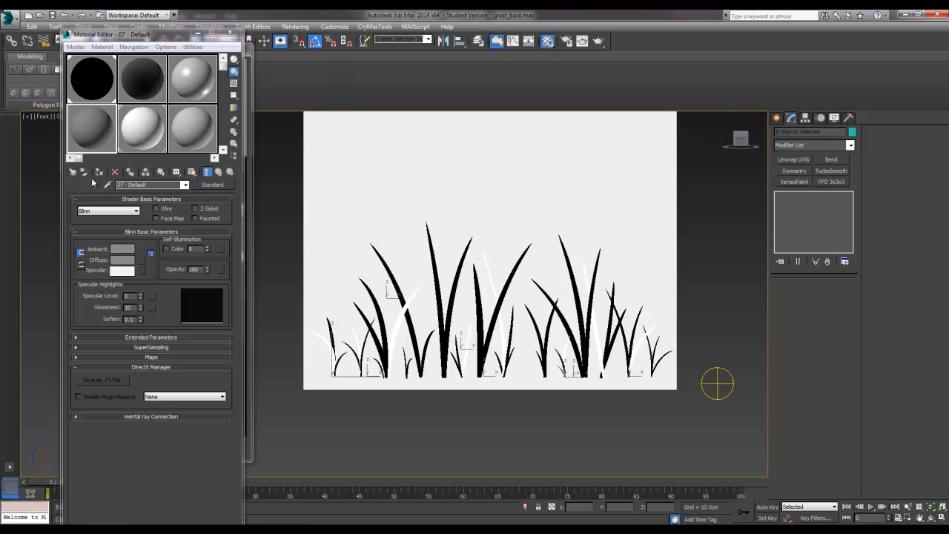
mouse_move(400, 324)
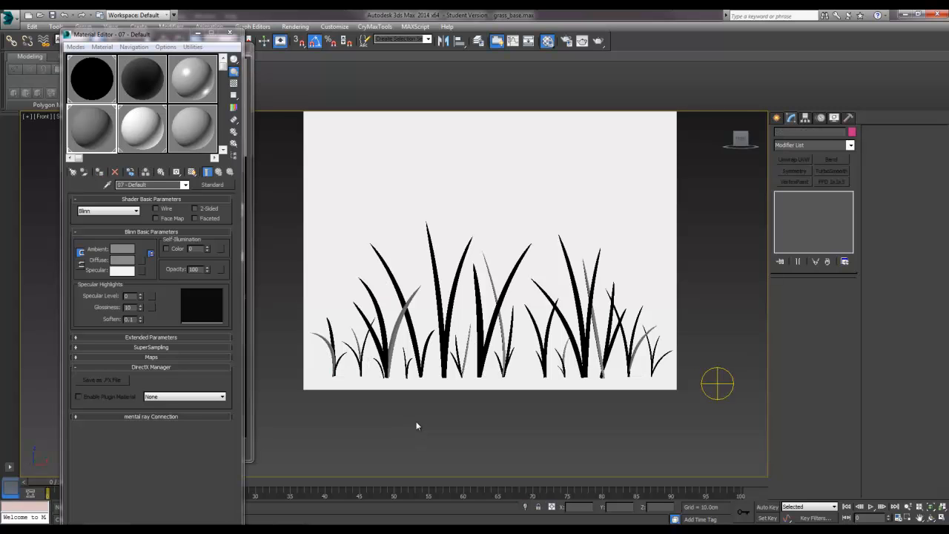
mouse_move(142, 133)
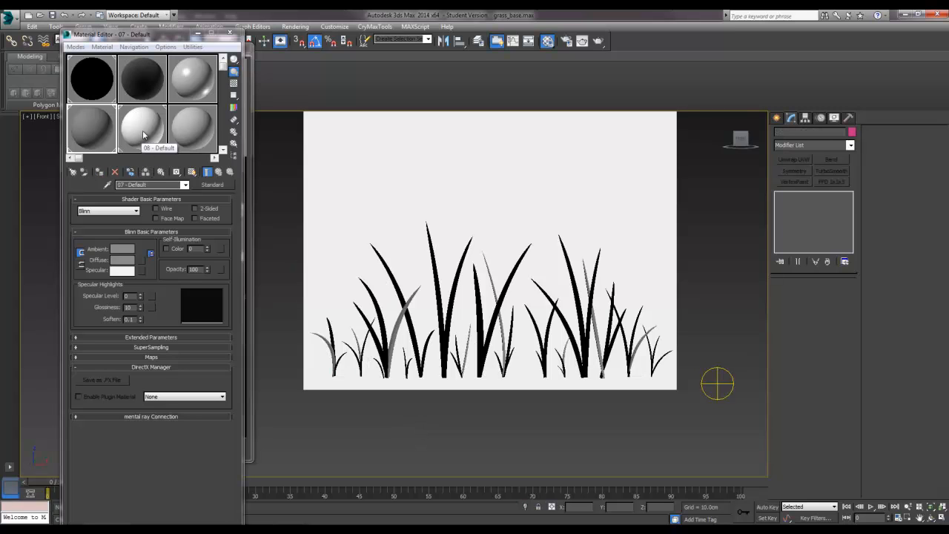
Assign the white material to the selected blades, then pick the black sample for the backing plane.
left_click(142, 126)
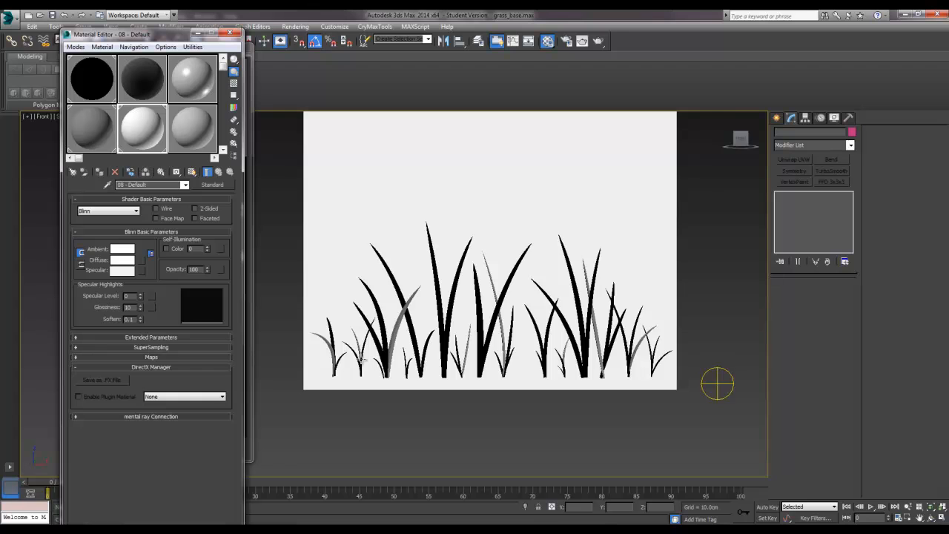
mouse_move(382, 363)
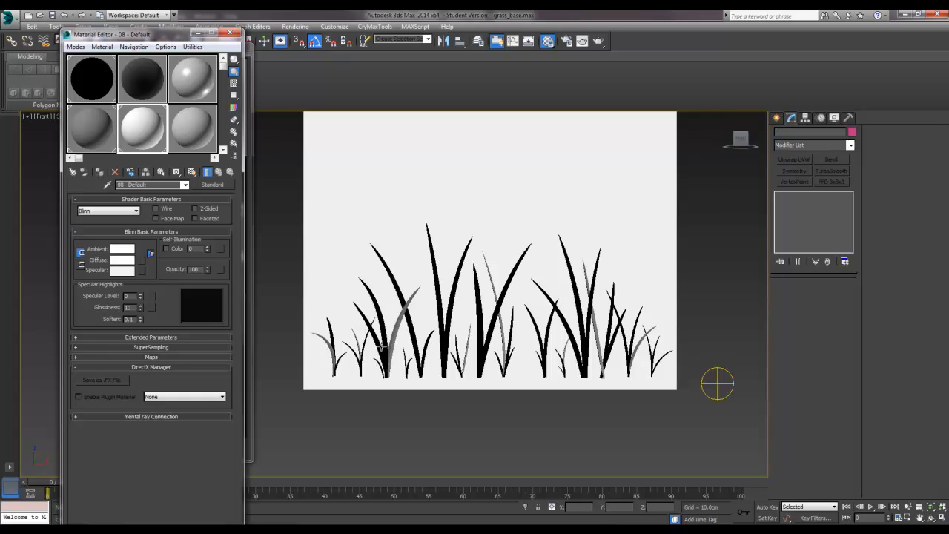
mouse_move(386, 344)
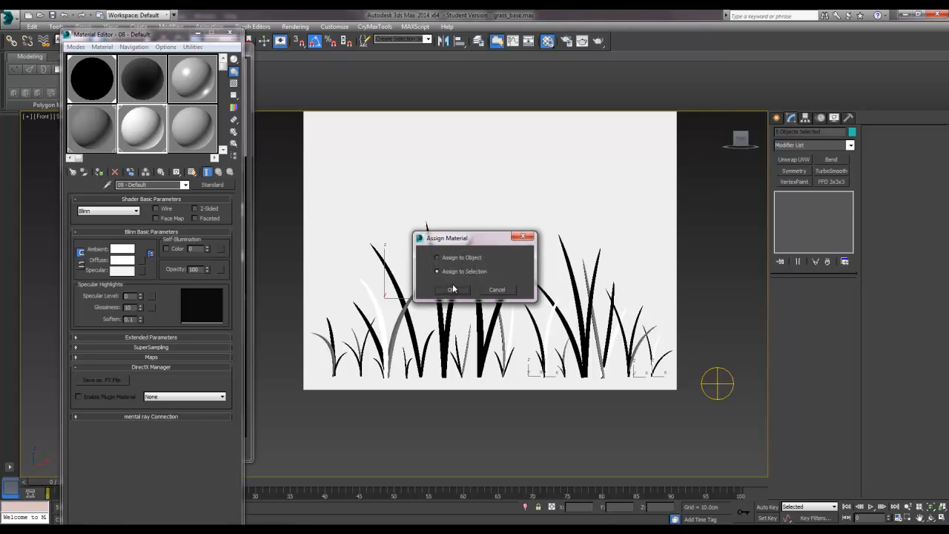
left_click(453, 289)
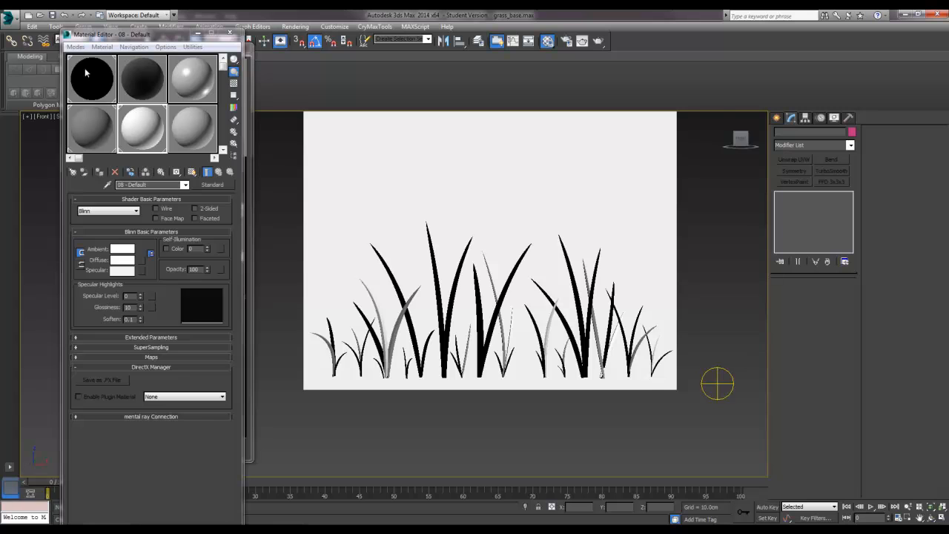
left_click(91, 78)
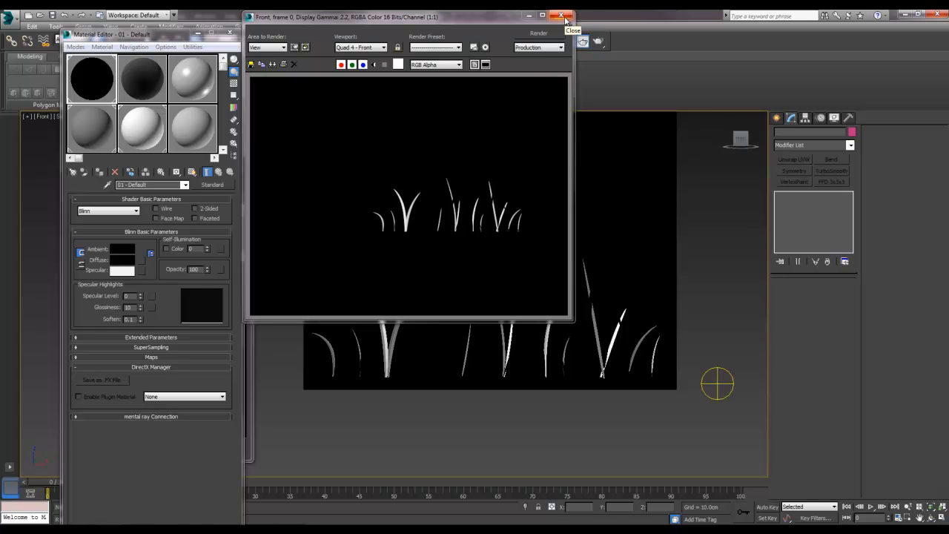
Close the rendered test frame of white blades on black.
left_click(560, 16)
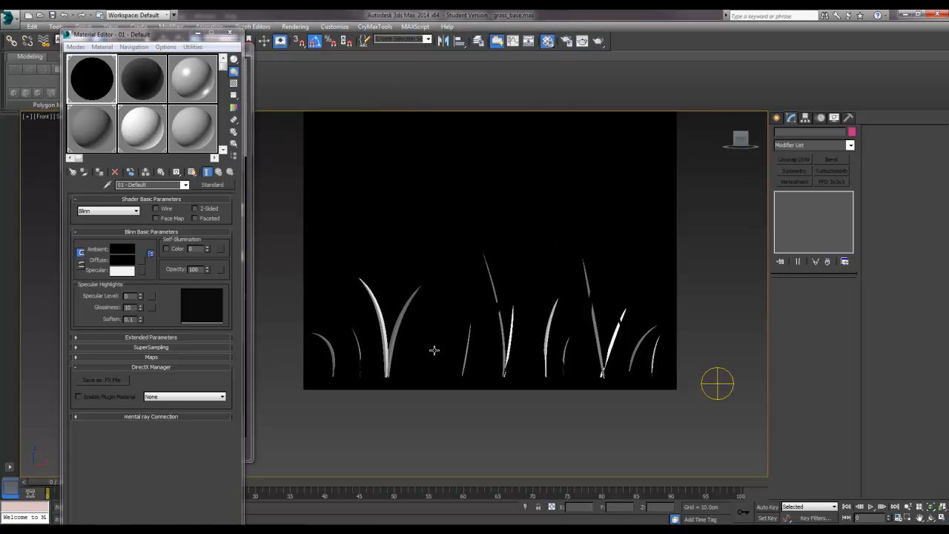
mouse_move(441, 307)
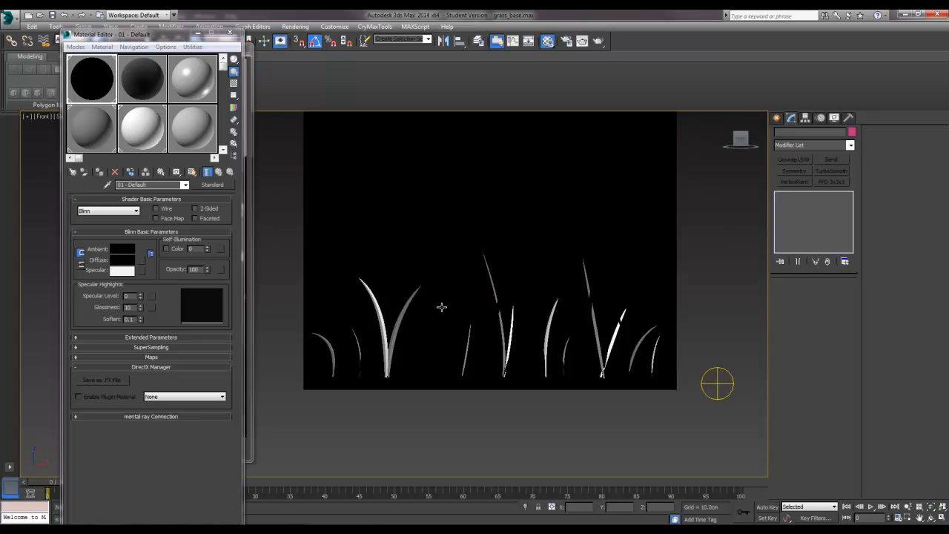
mouse_move(359, 338)
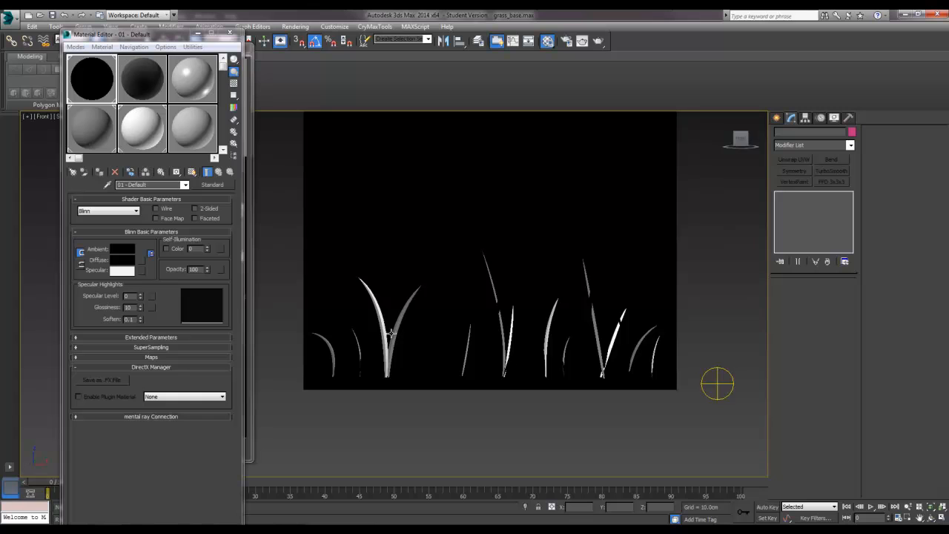
mouse_move(386, 332)
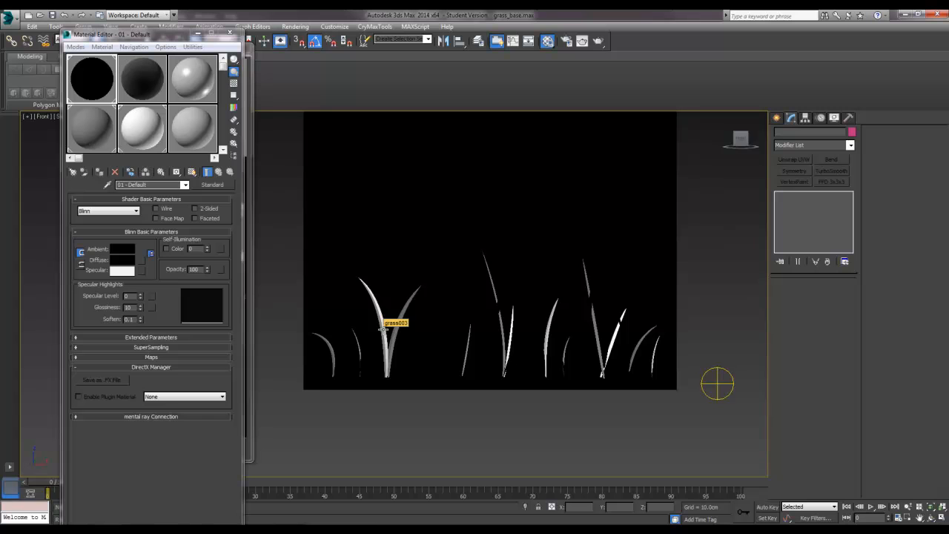
mouse_move(191, 130)
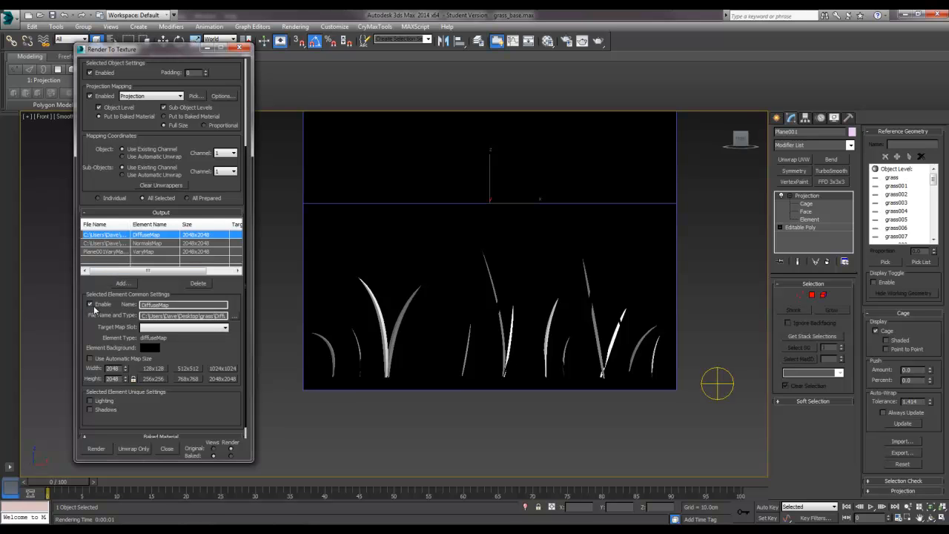
Point the VaryMap output to GrassVary.tga in the grass folder, accepting Targa settings.
left_click(148, 244)
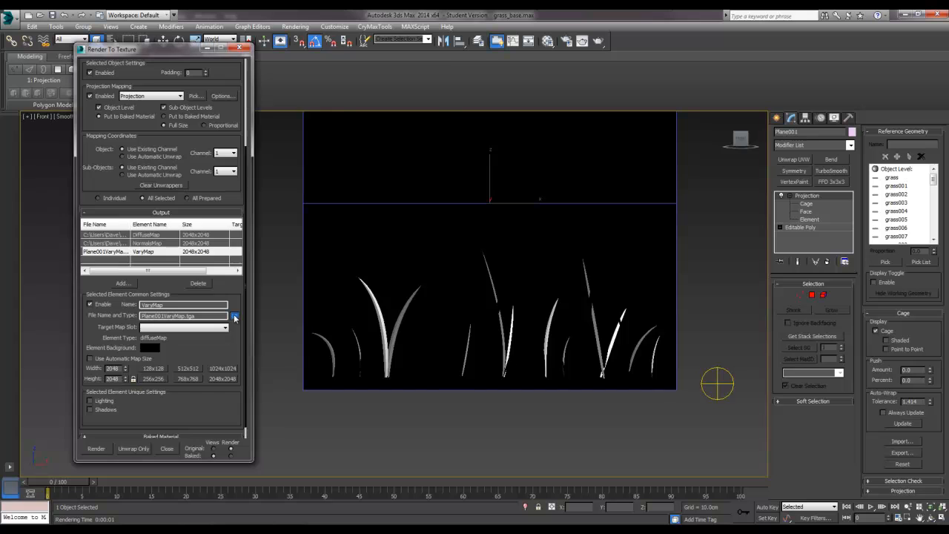
left_click(234, 314)
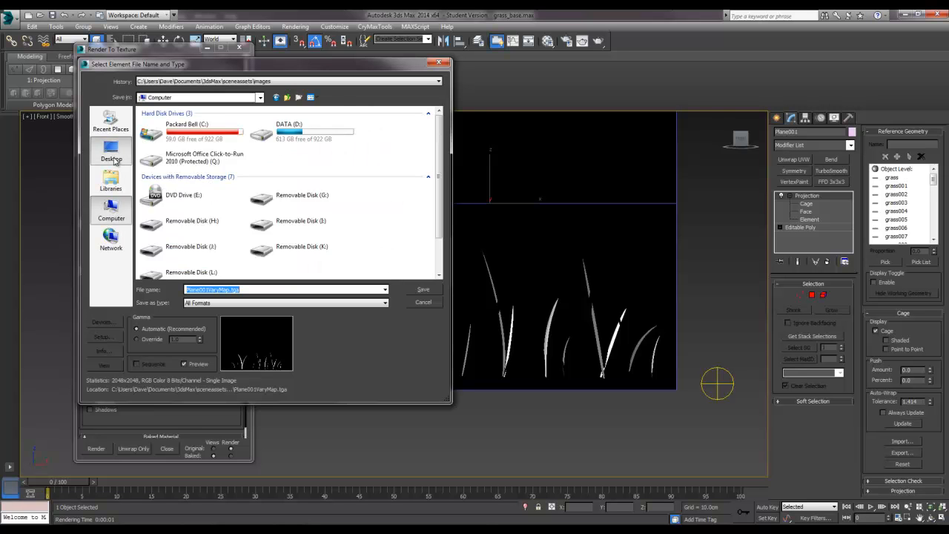
left_click(110, 148)
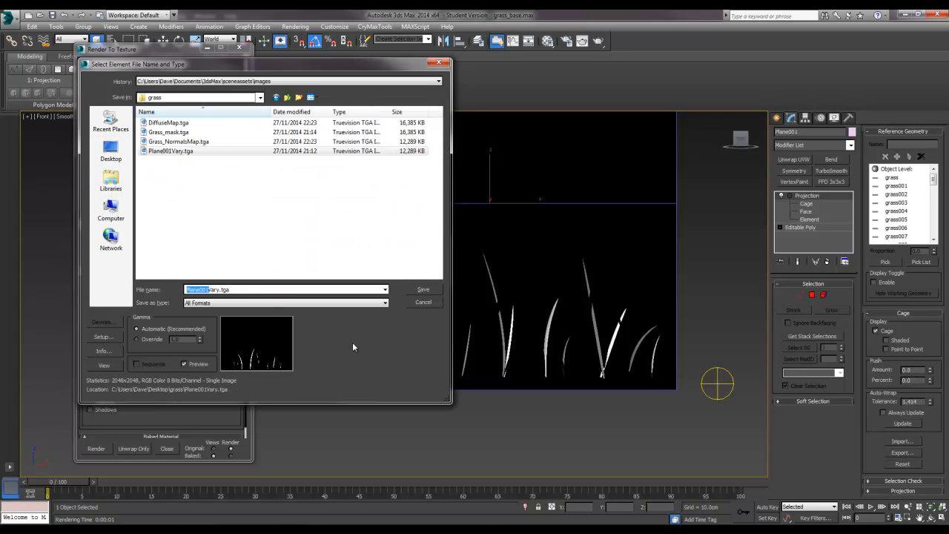
type("GrassVary.tga")
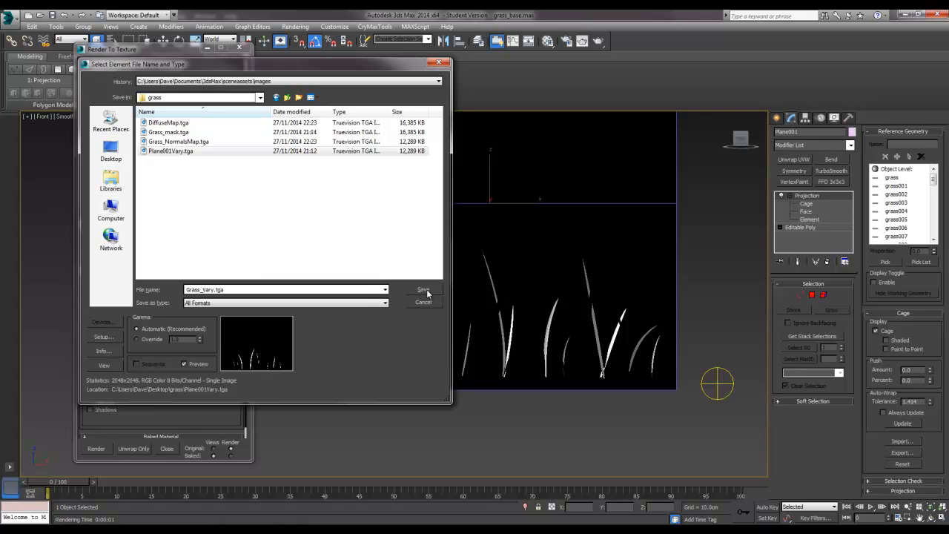
left_click(422, 289)
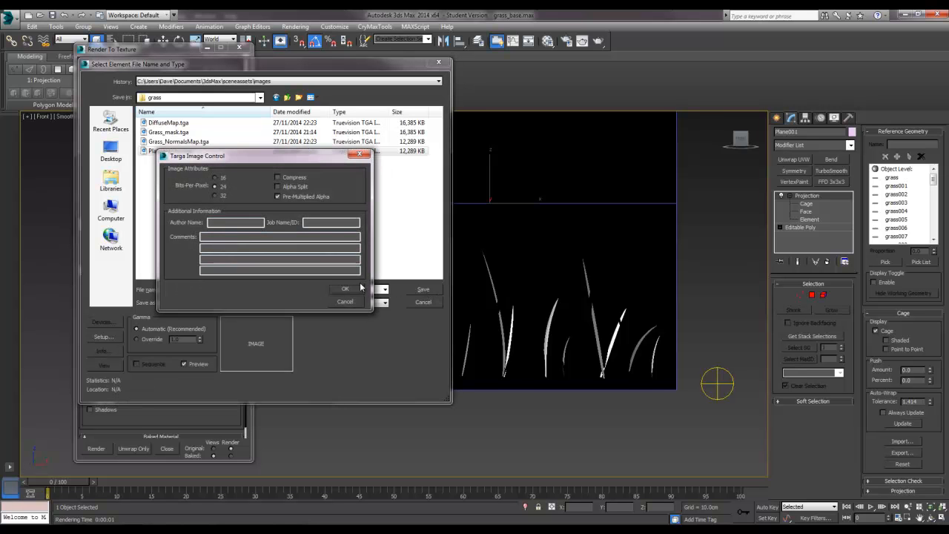
left_click(343, 288)
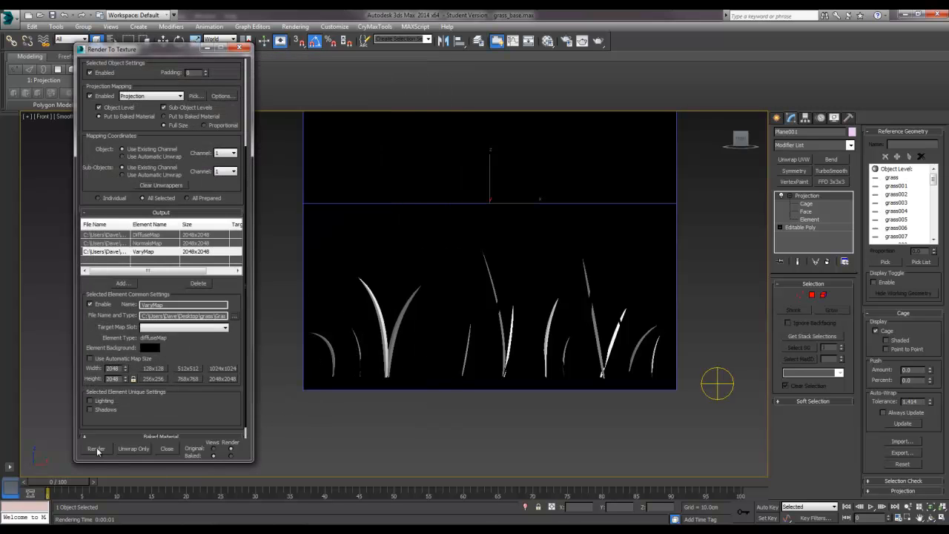
Render the bake elements, continuing past the missing map targets warning.
left_click(95, 448)
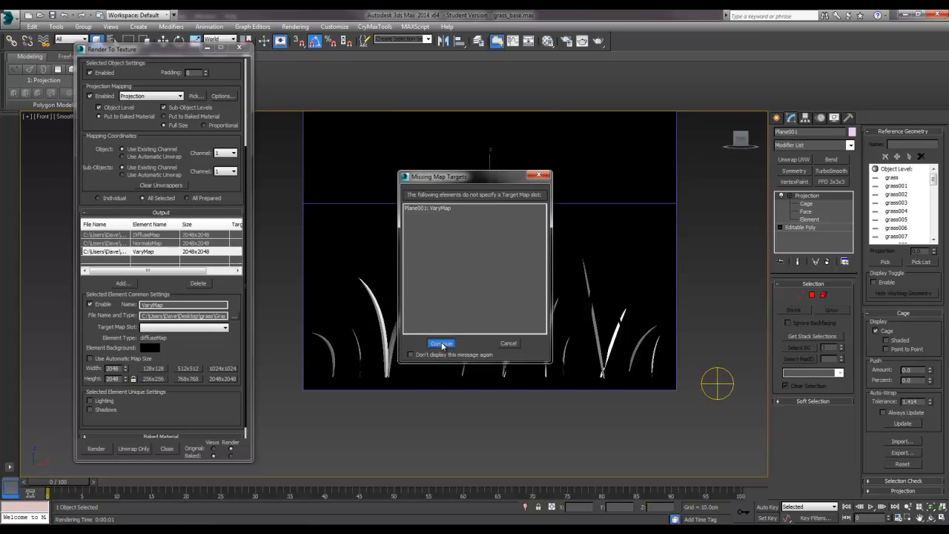
left_click(442, 344)
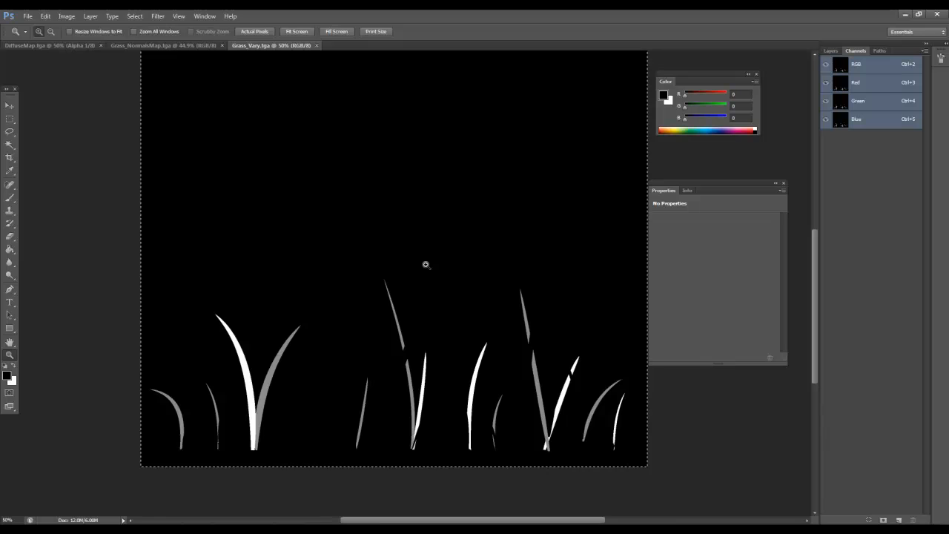
mouse_move(452, 282)
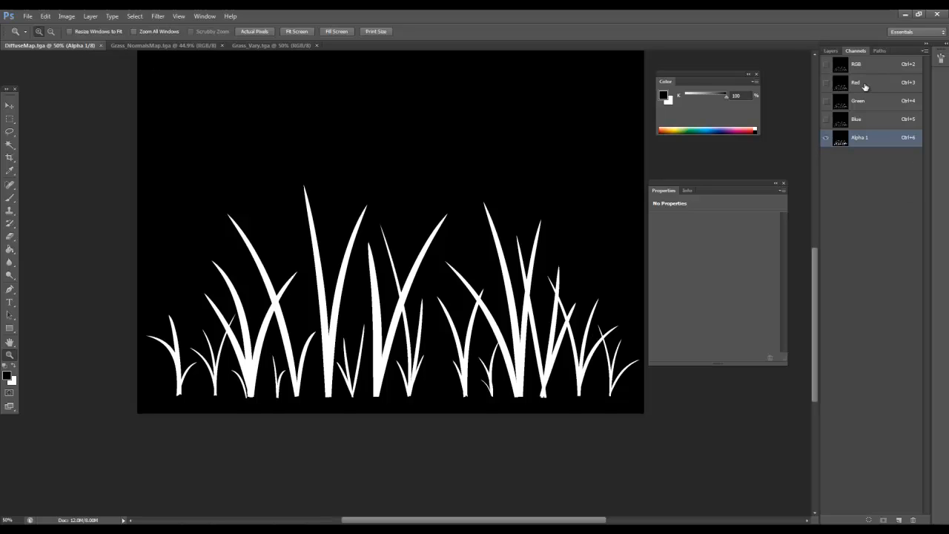
View the diffuse map's red channel, the RGB composite, then isolate the blue channel.
left_click(857, 83)
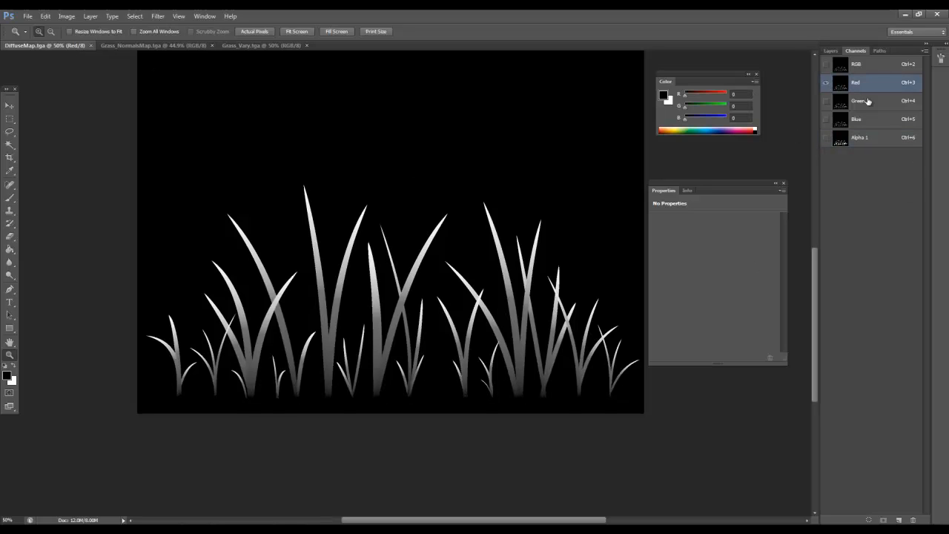
left_click(860, 101)
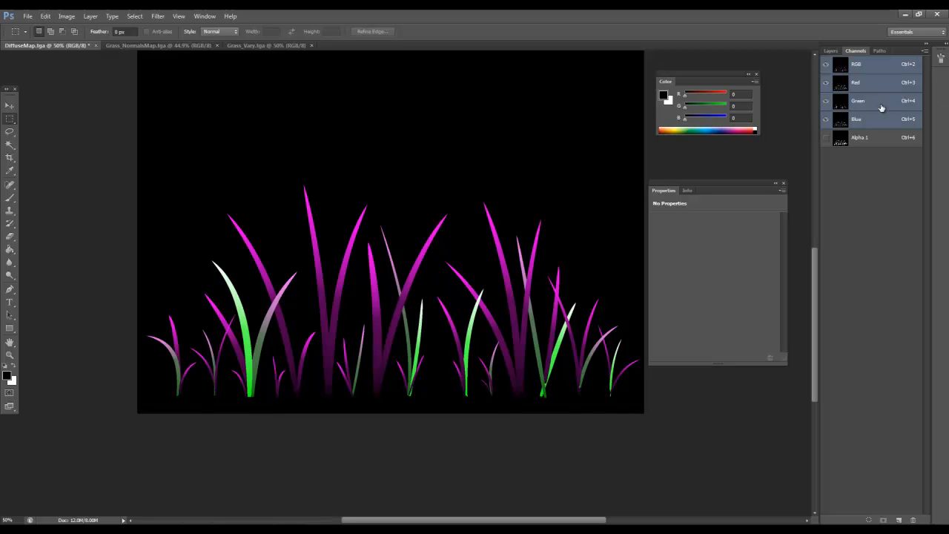
left_click(872, 119)
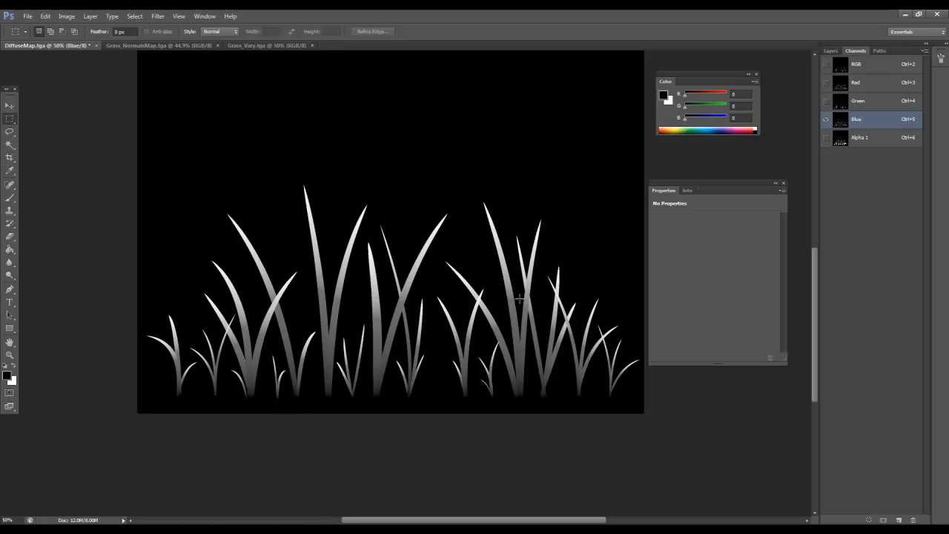
mouse_move(337, 302)
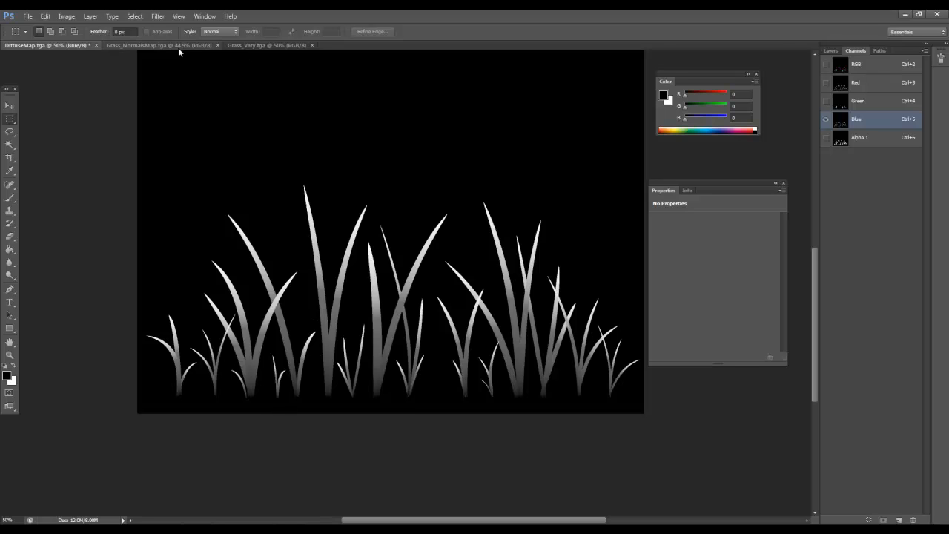
mouse_move(184, 46)
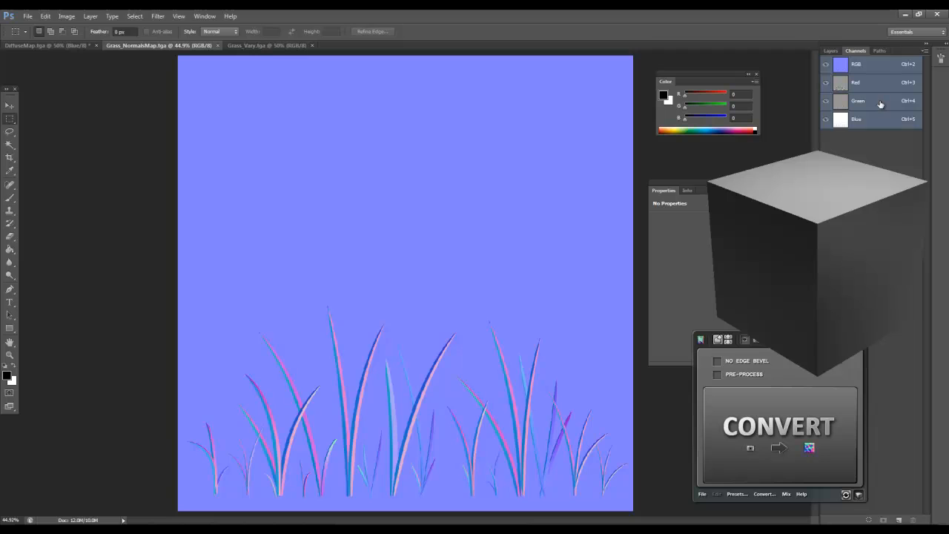
Inspect the normal map's green channel, then restore the full RGB view.
left_click(857, 101)
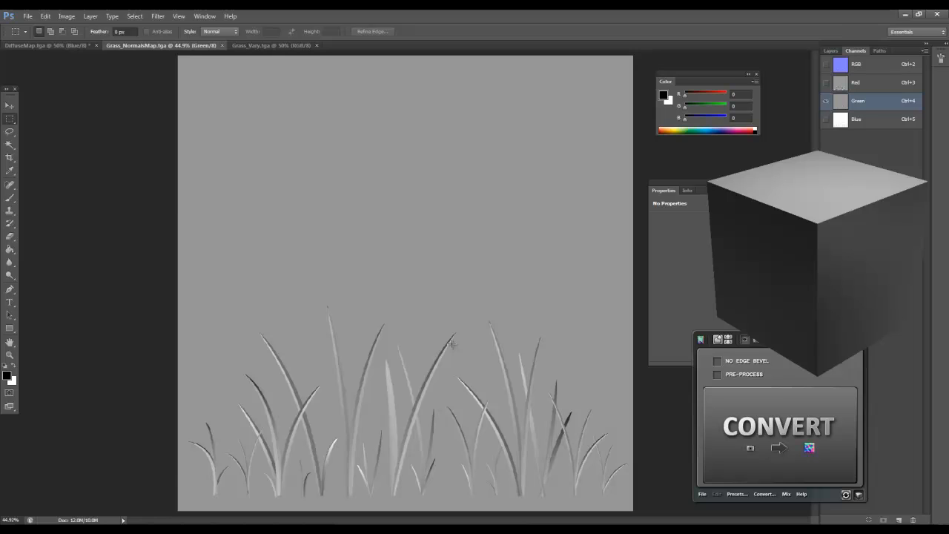
mouse_move(558, 312)
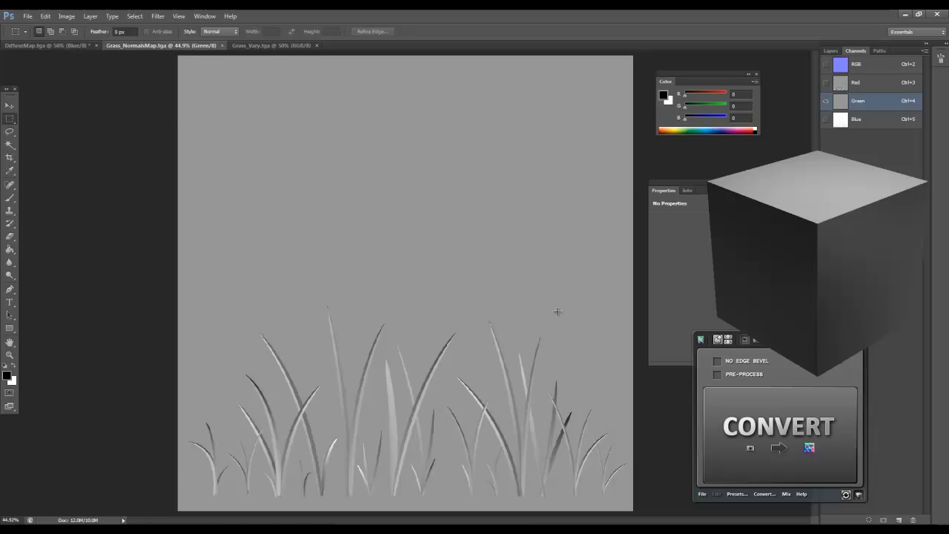
mouse_move(882, 64)
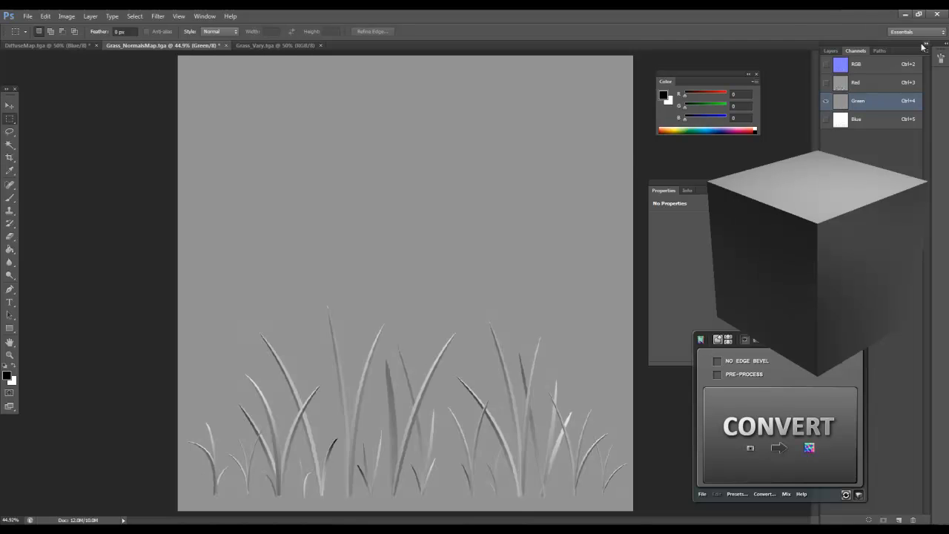
left_click(856, 64)
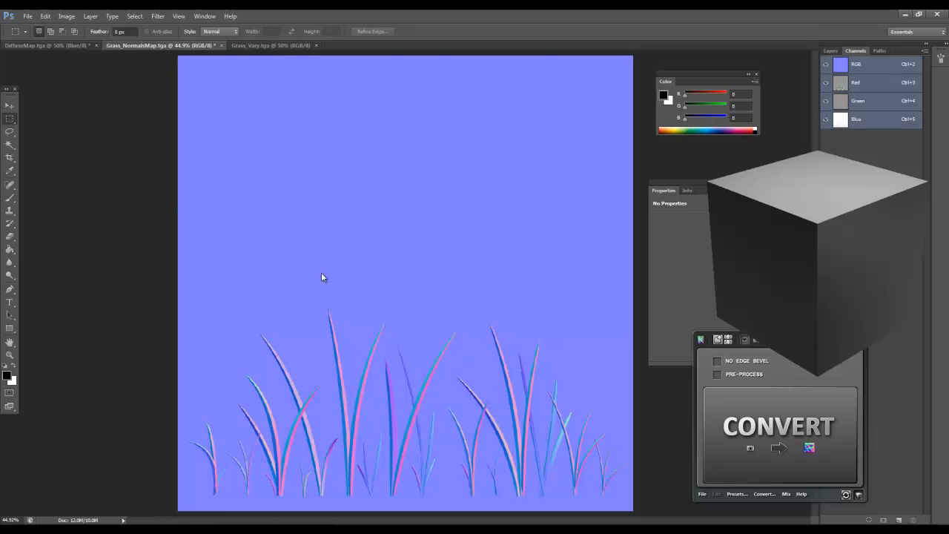
mouse_move(770, 384)
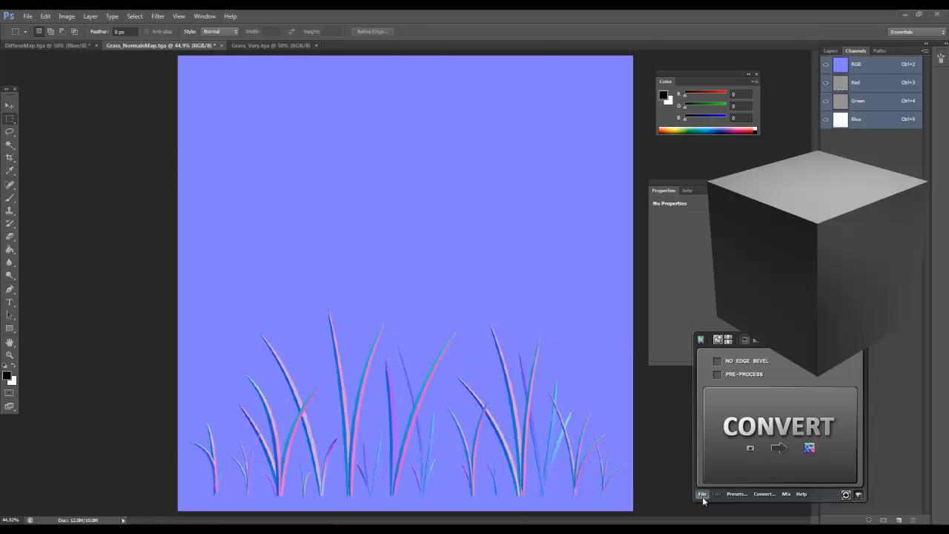
Convert the active grass normal map document into an AO map via the nDo conversion menu.
left_click(701, 494)
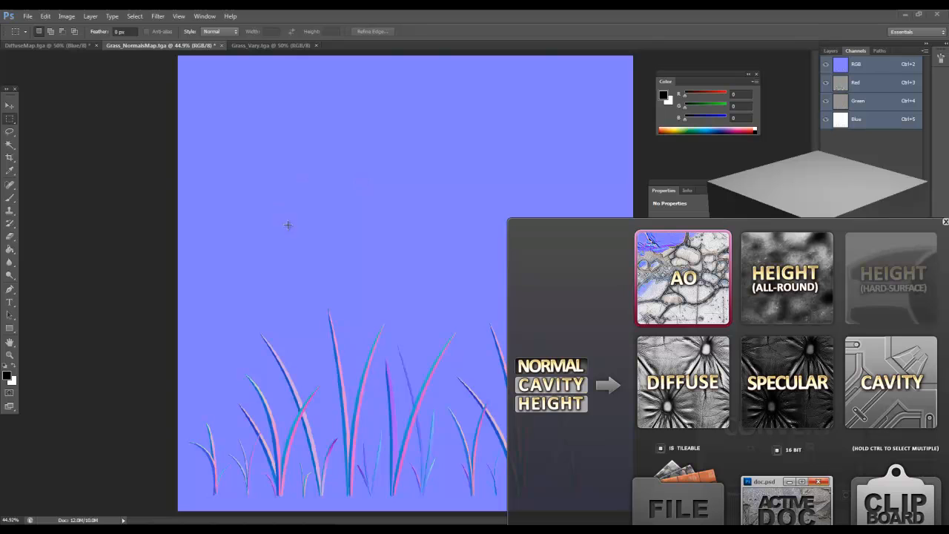
mouse_move(688, 289)
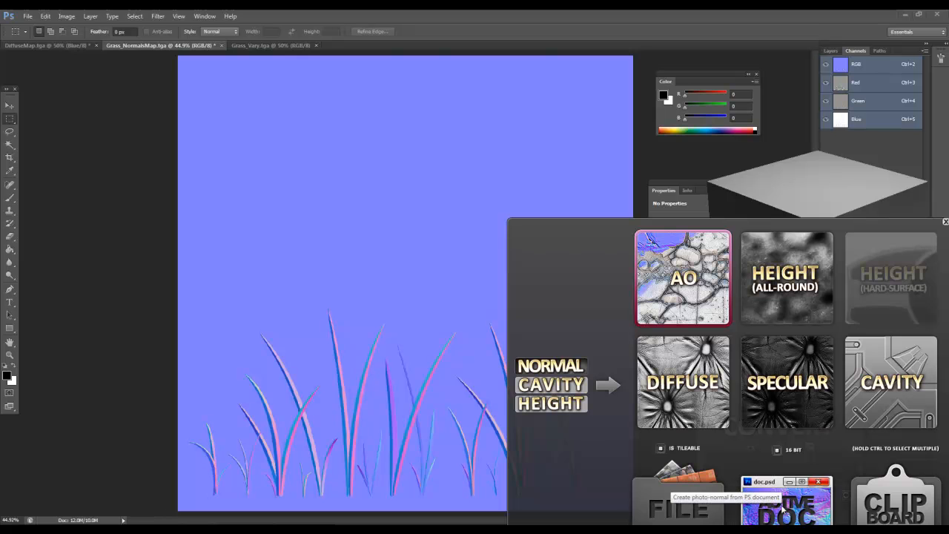
left_click(946, 222)
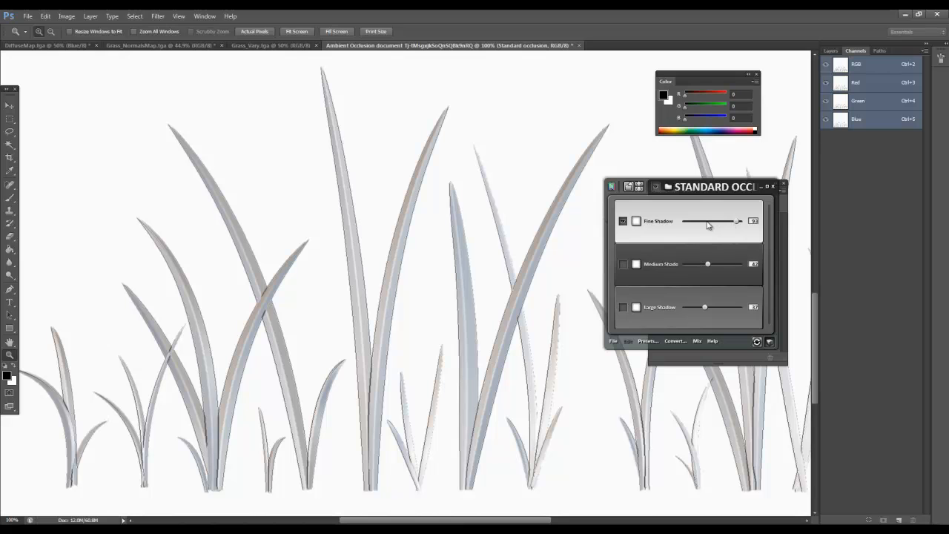
Lower the fine shadow strength, then weaken the medium and large shadow contributions.
left_click_drag(738, 221, 709, 220)
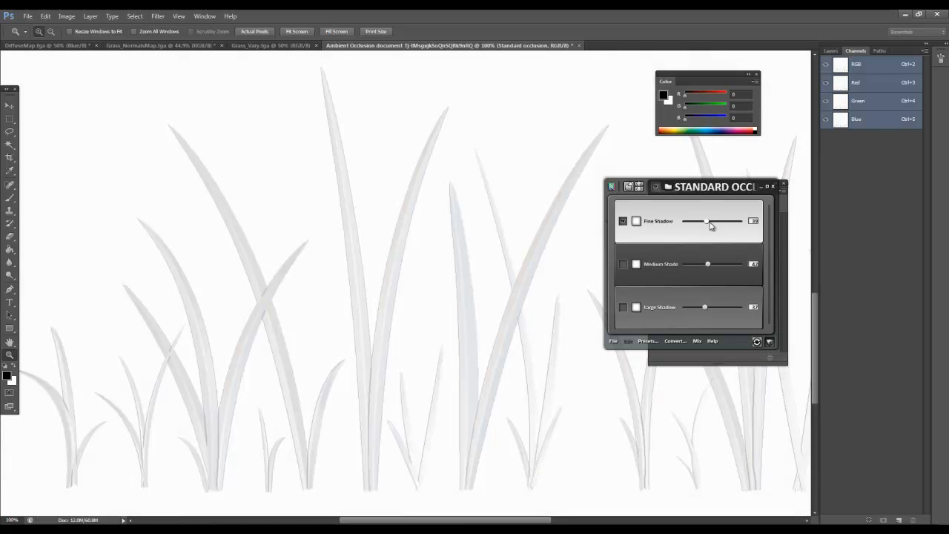
left_click_drag(689, 221, 710, 221)
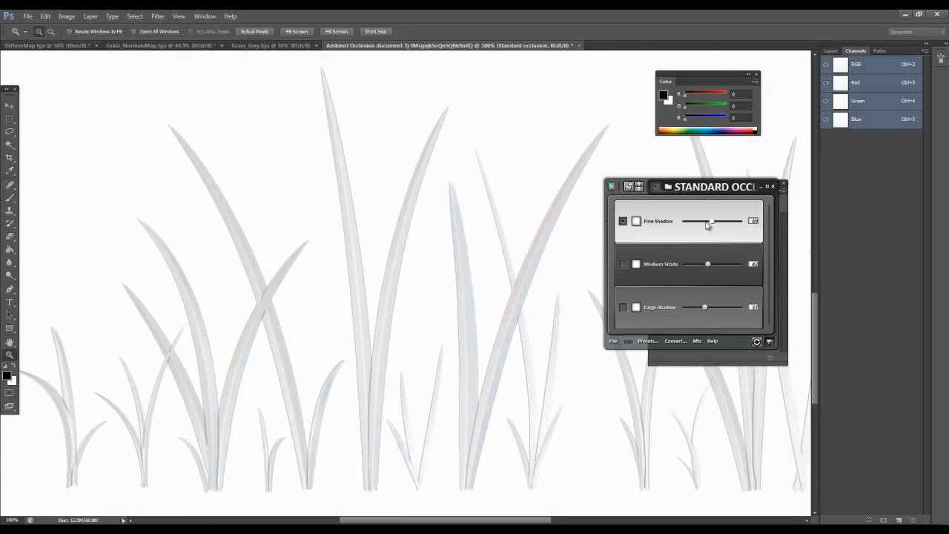
left_click_drag(712, 221, 709, 221)
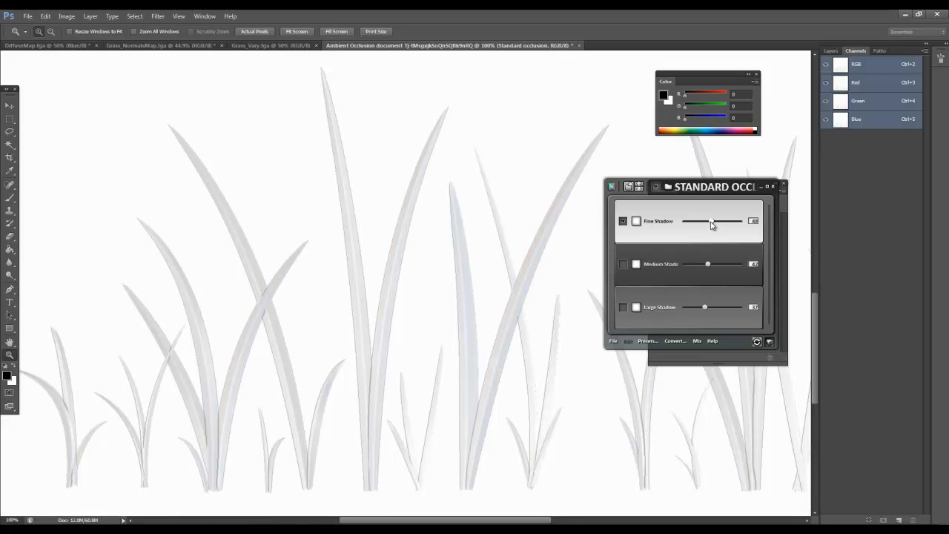
left_click(622, 264)
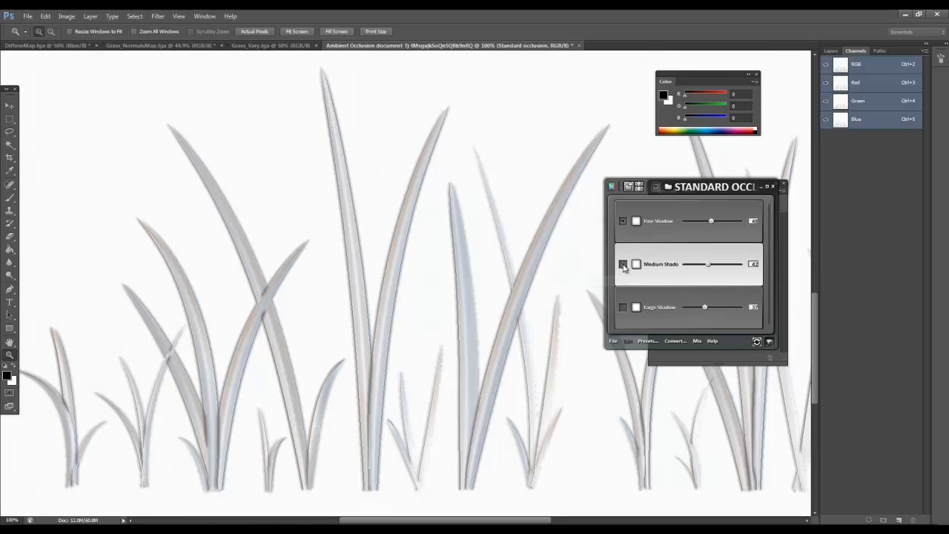
left_click_drag(708, 264, 689, 264)
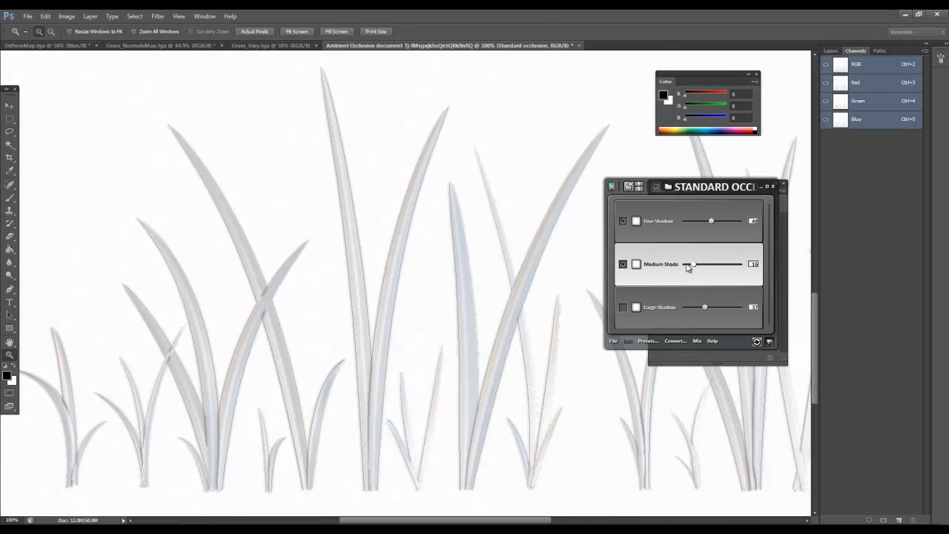
left_click_drag(694, 264, 685, 264)
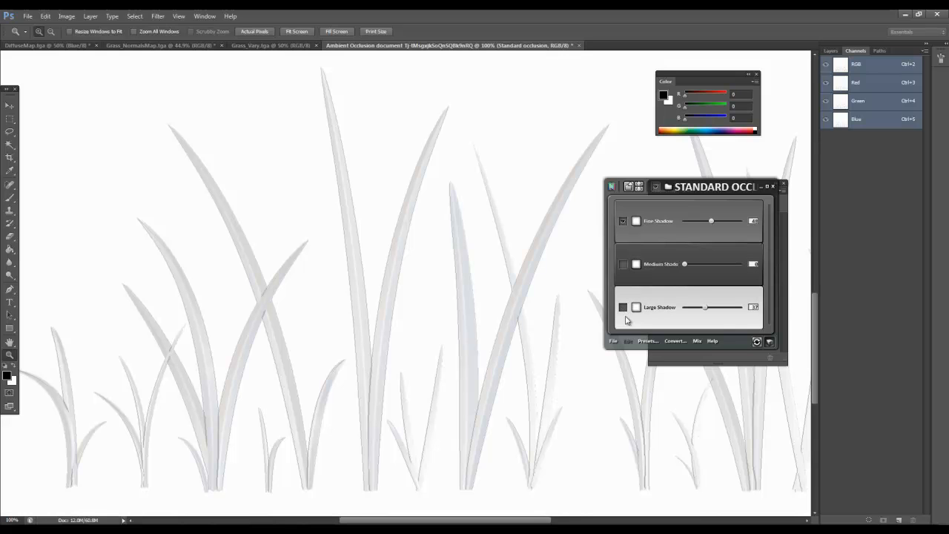
left_click(623, 307)
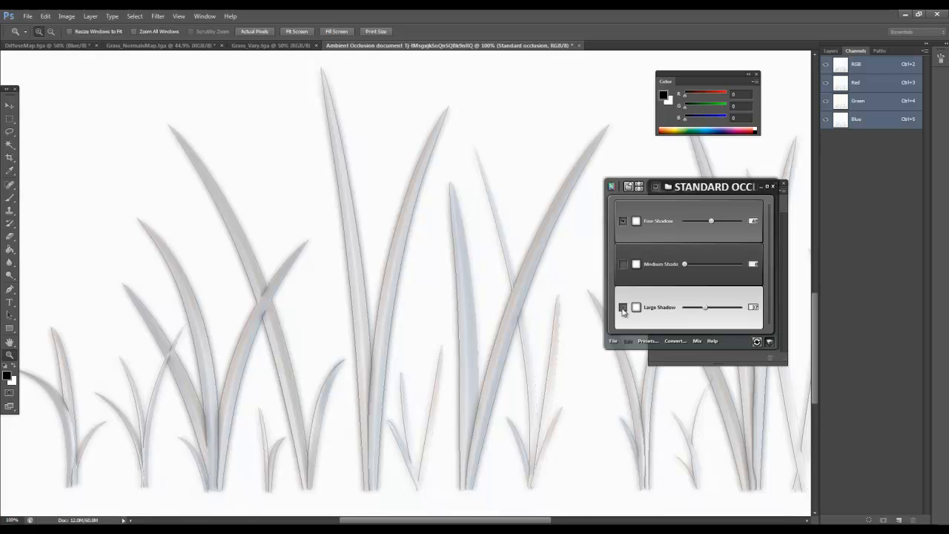
left_click_drag(705, 307, 685, 307)
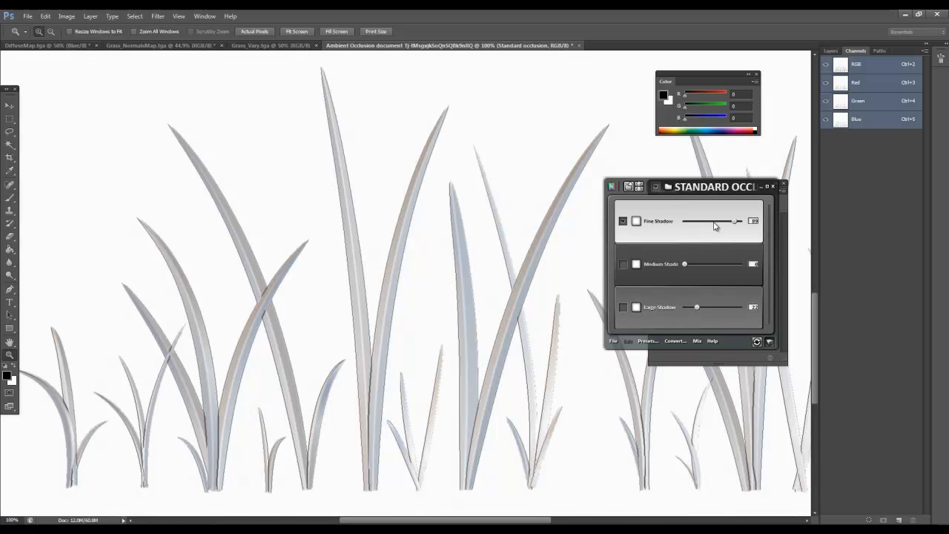
Readjust the fine shadow slider to lighten the fine occlusion on the grass blades.
left_click_drag(739, 221, 711, 221)
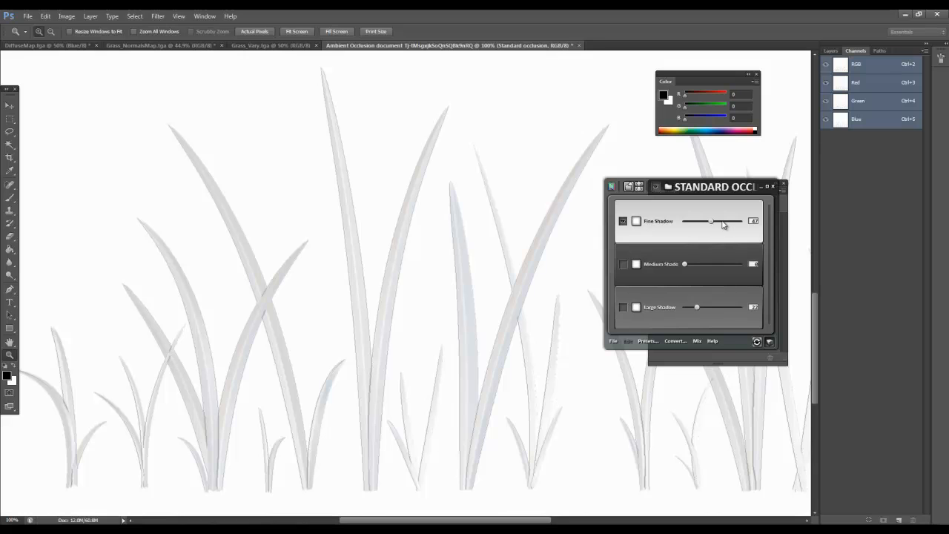
left_click_drag(711, 221, 729, 221)
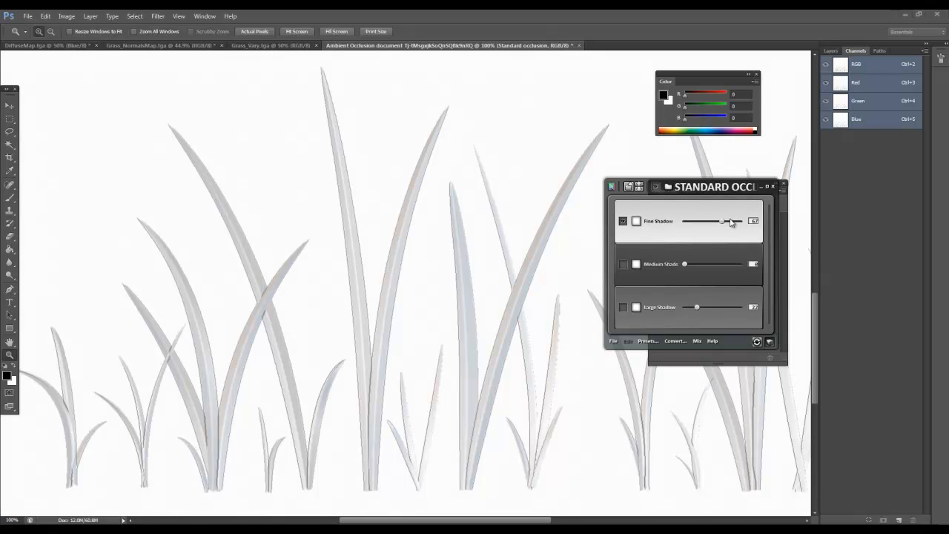
left_click_drag(725, 221, 740, 221)
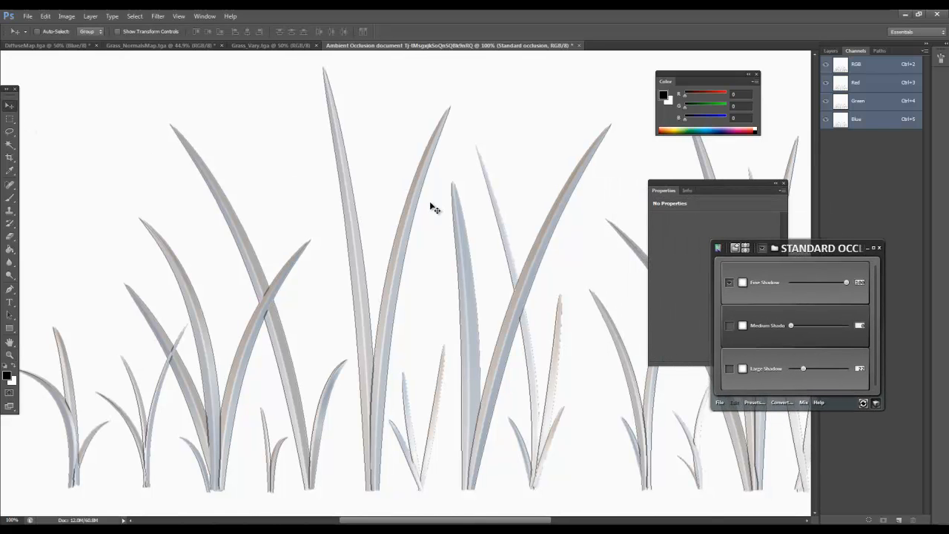
Close the occlusion panel and bring up the Levels adjustment.
left_click(878, 248)
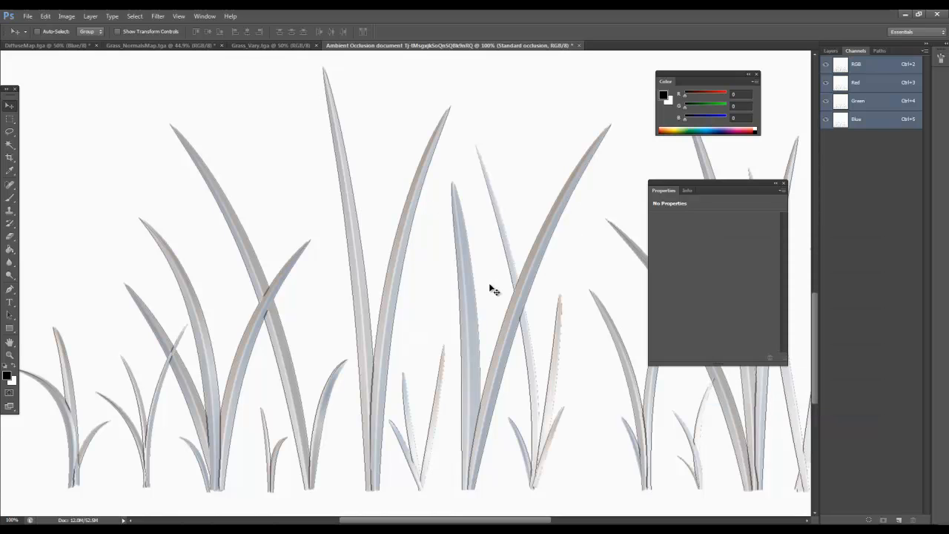
left_click(177, 15)
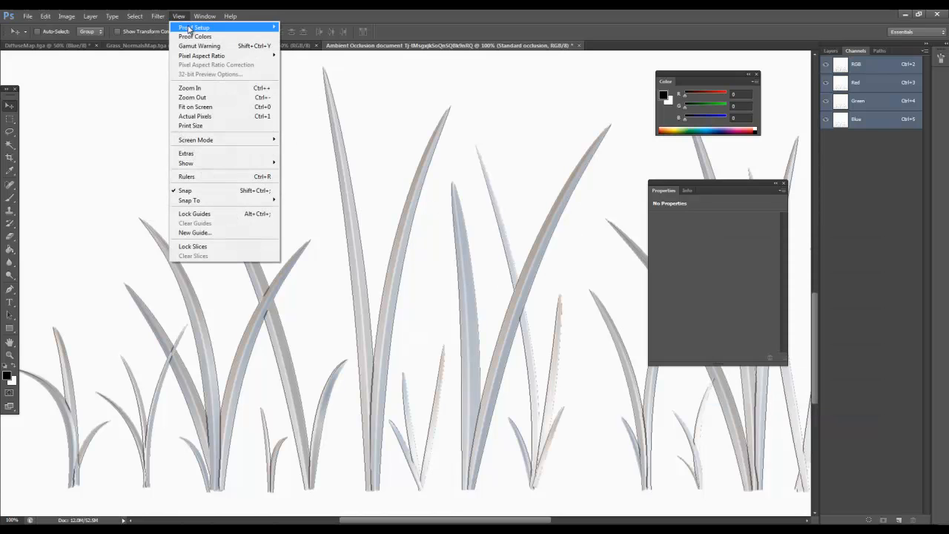
left_click(157, 14)
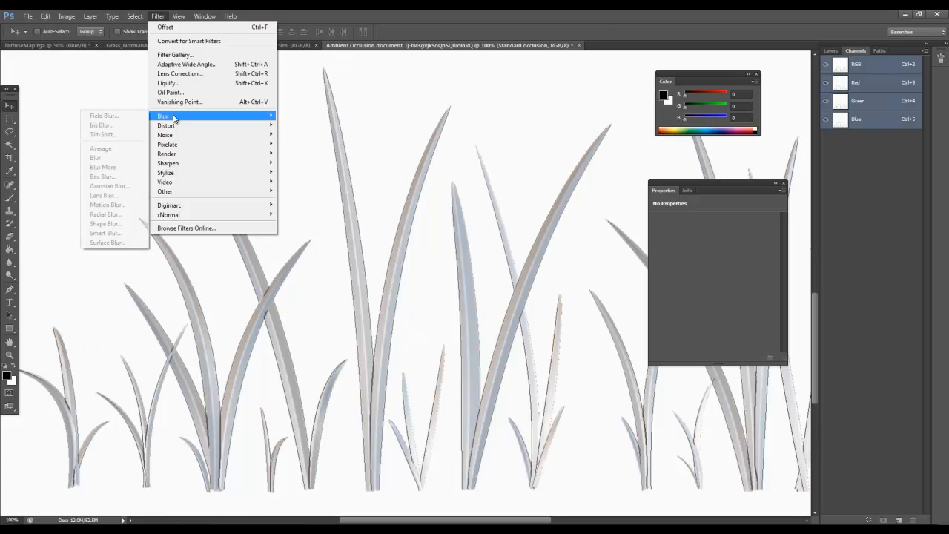
mouse_move(104, 187)
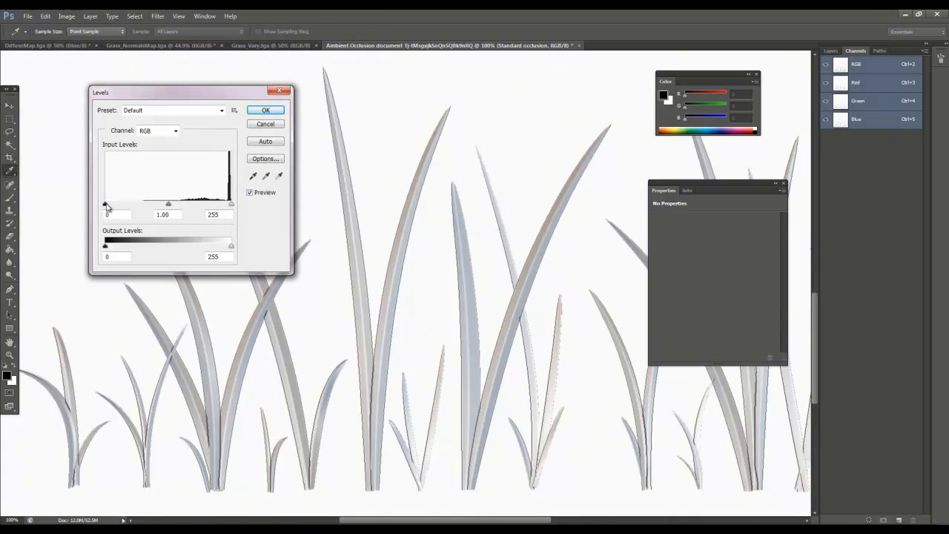
Apply Levels with the white input near 226 and the black input left at zero.
left_click_drag(231, 204, 224, 204)
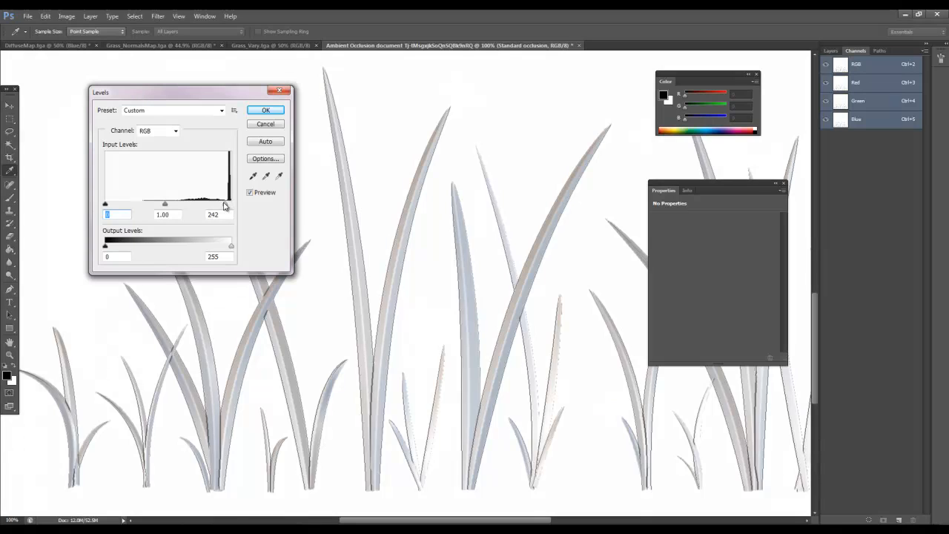
left_click_drag(225, 205, 202, 205)
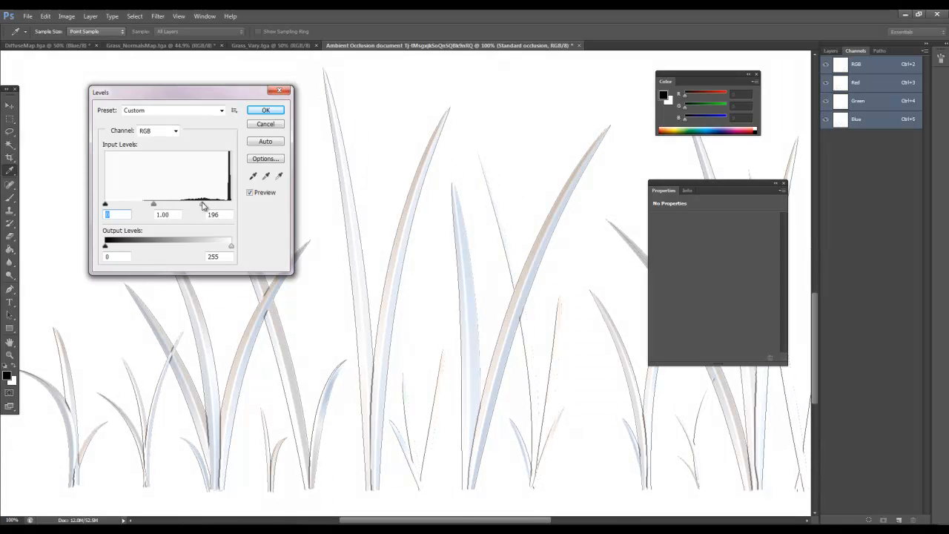
left_click_drag(202, 205, 220, 204)
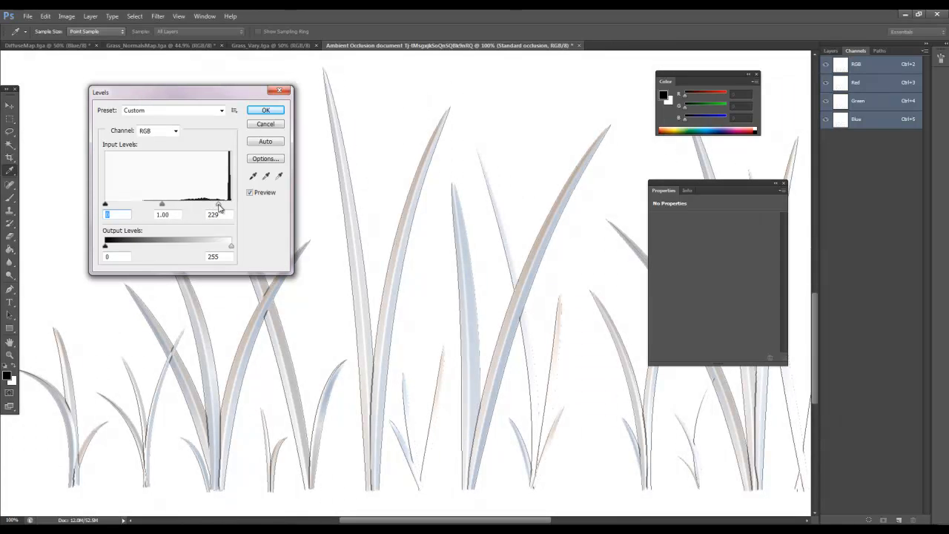
left_click_drag(219, 205, 217, 205)
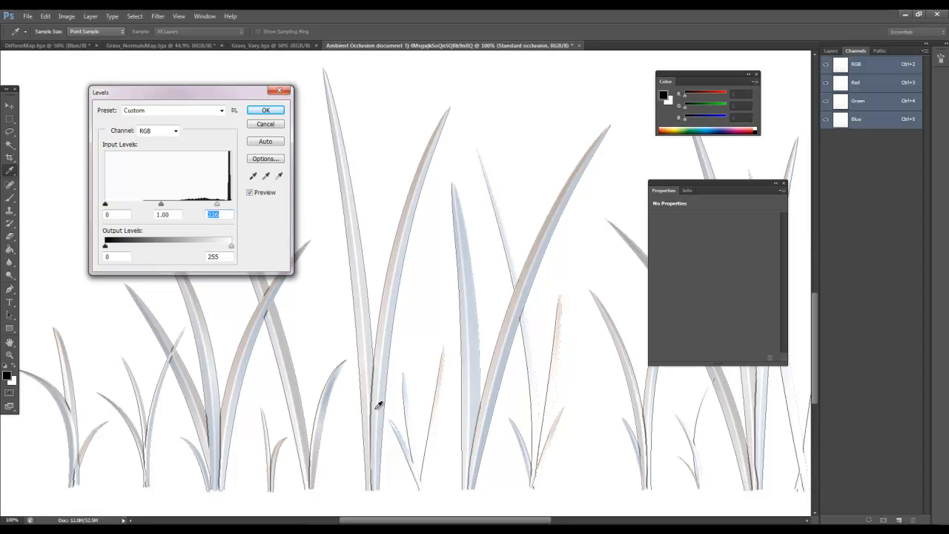
left_click_drag(105, 203, 135, 203)
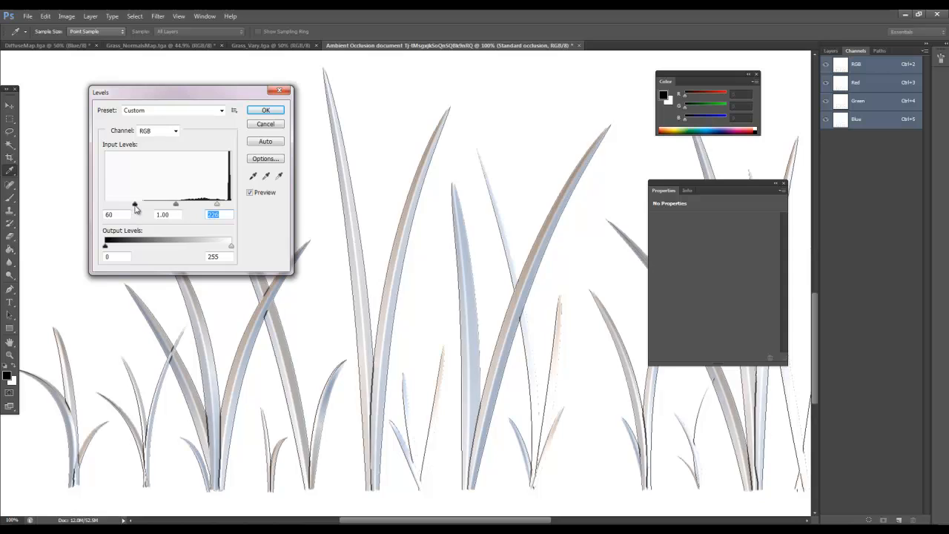
left_click_drag(135, 203, 104, 204)
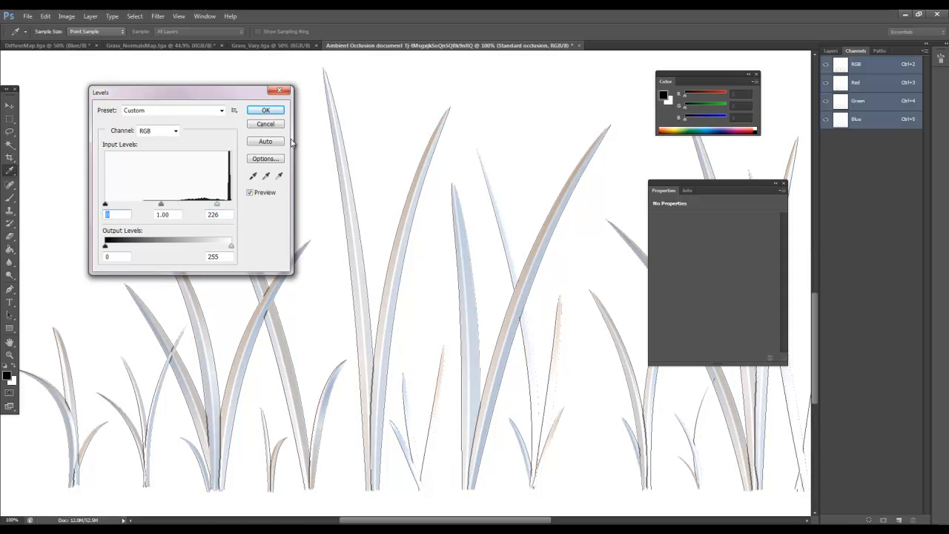
left_click(265, 110)
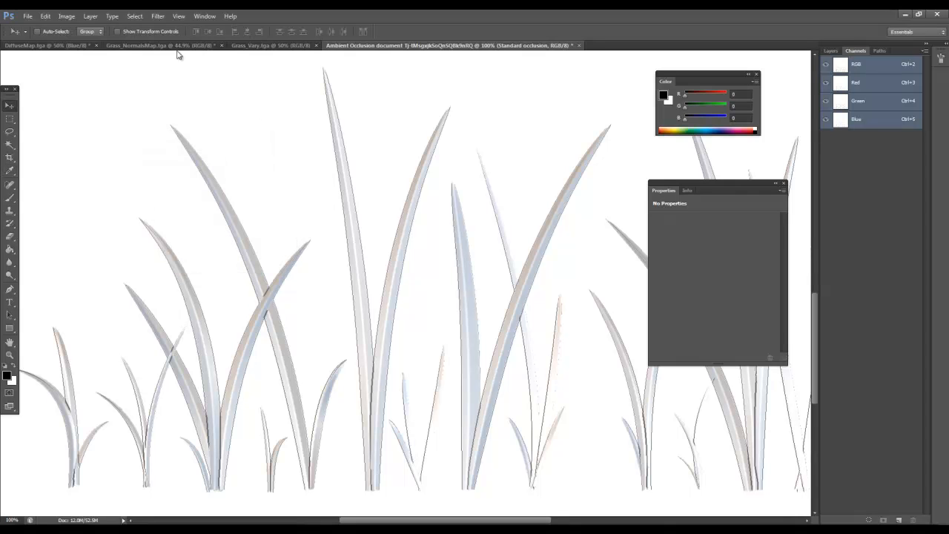
Soften the occlusion image with a Gaussian Blur.
left_click(158, 15)
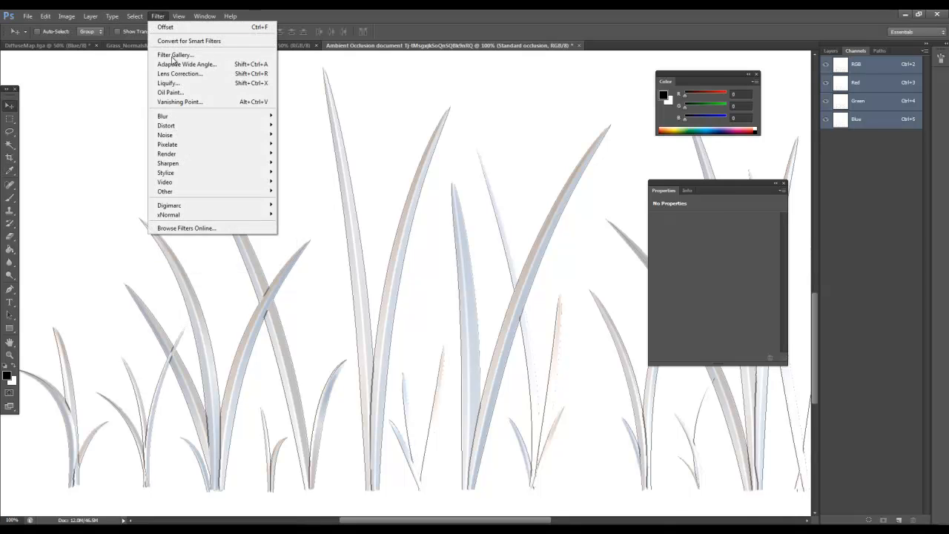
mouse_move(163, 116)
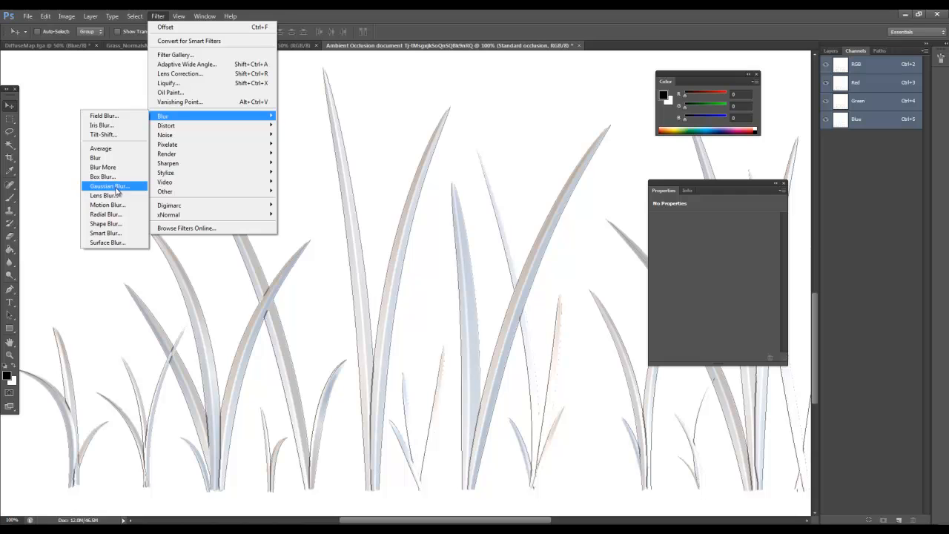
left_click(112, 185)
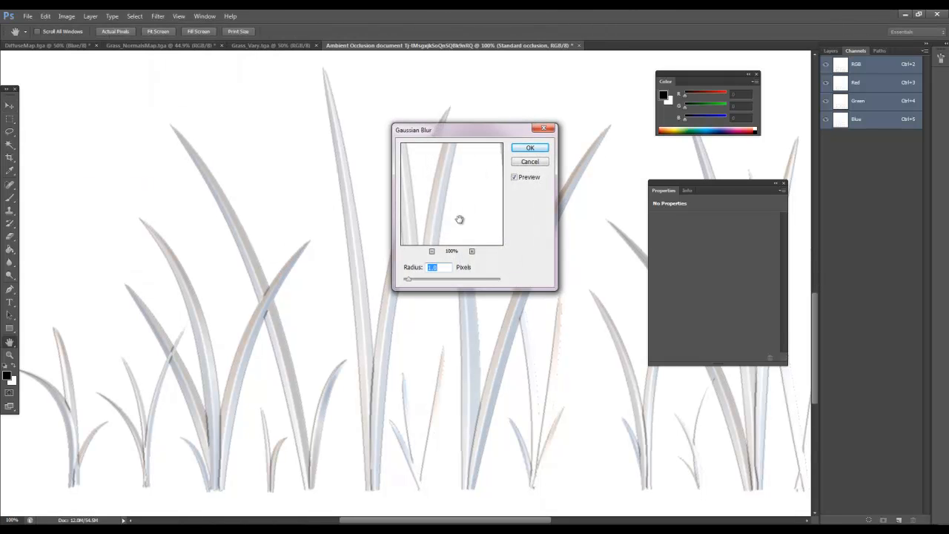
left_click(530, 149)
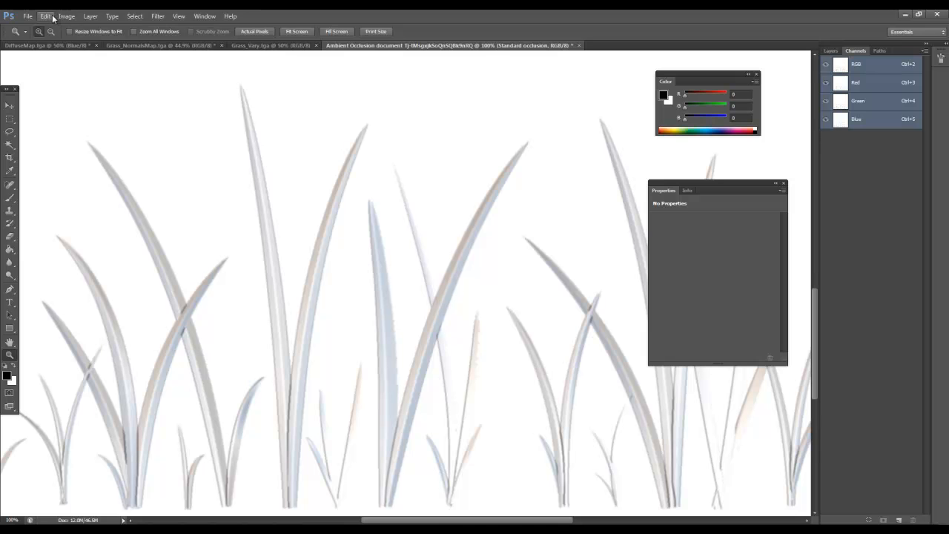
Desaturate the occlusion image to grey and show the diffuse map's Blue channel.
left_click(66, 15)
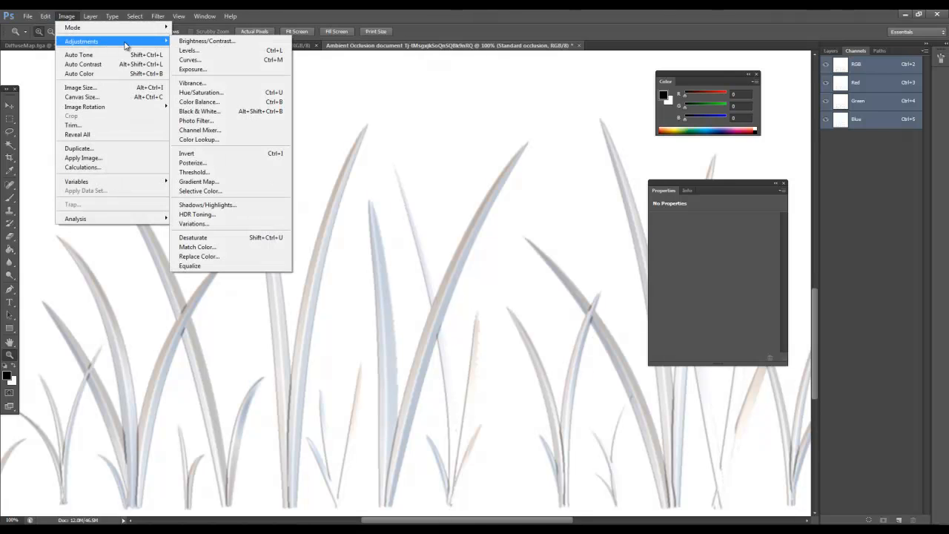
mouse_move(191, 70)
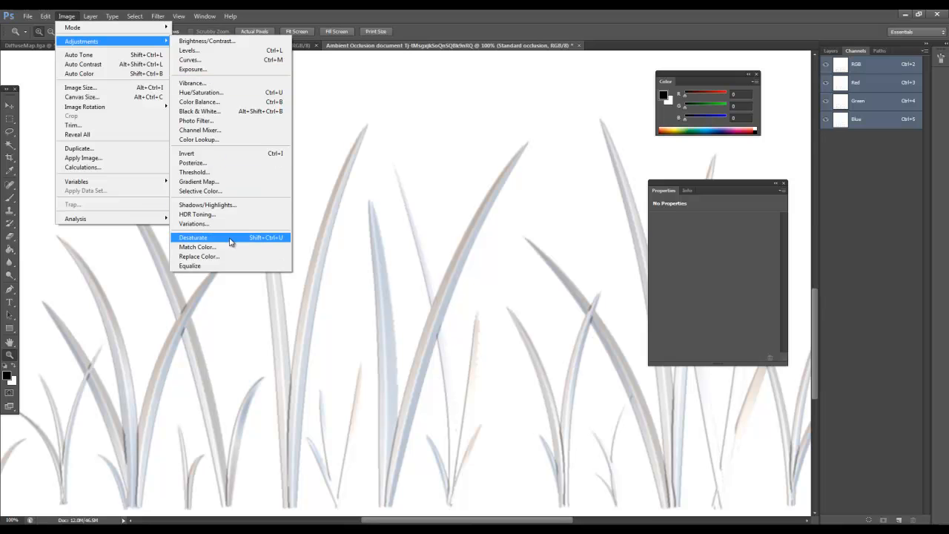
left_click(193, 237)
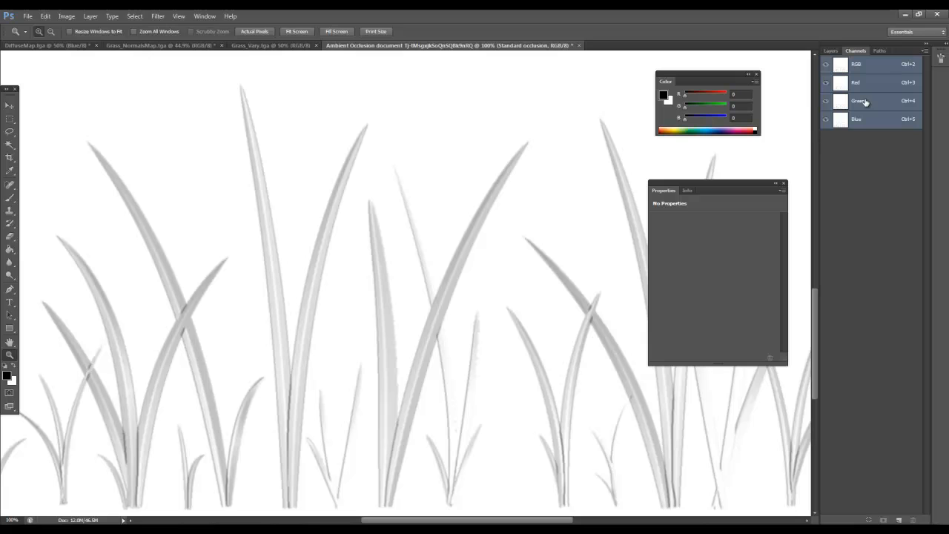
left_click(860, 118)
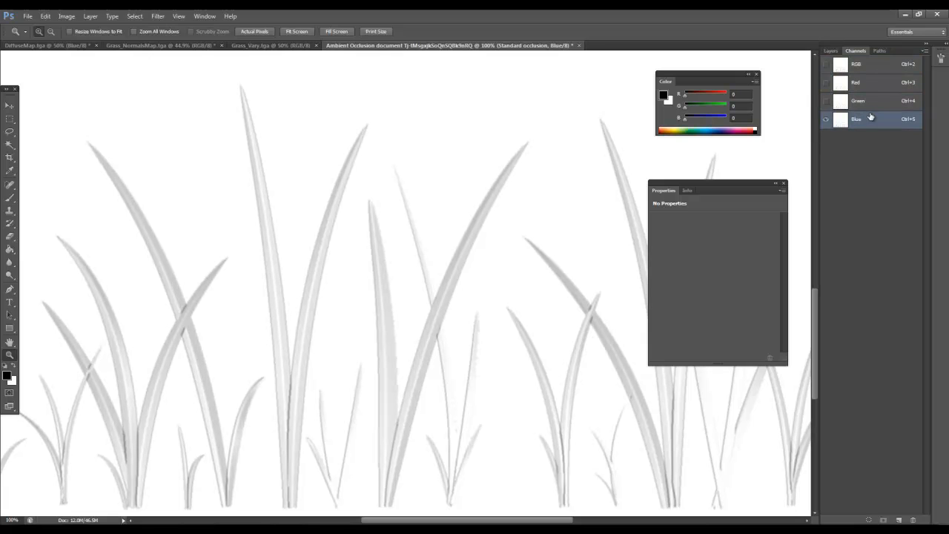
left_click(857, 83)
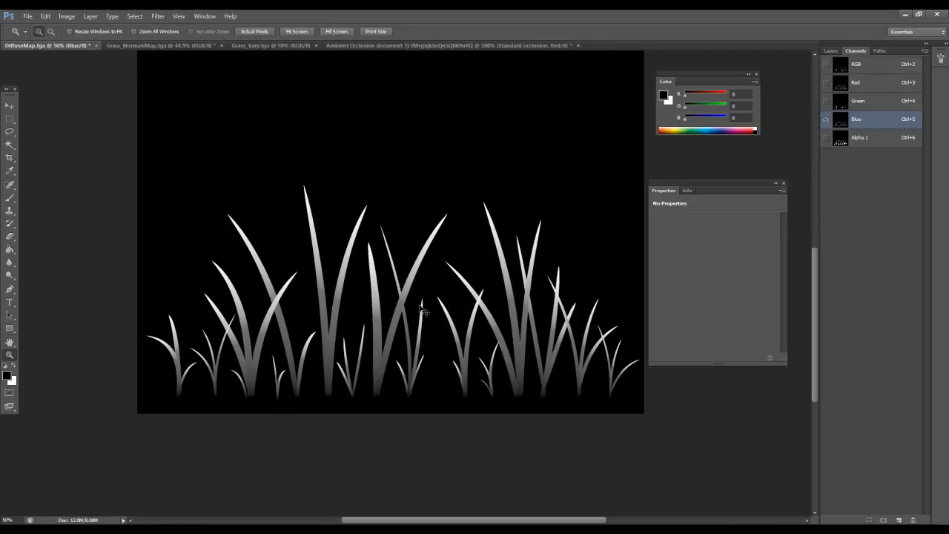
Return the diffuse map to its RGB composite view after packing the occlusion into blue.
left_click(857, 63)
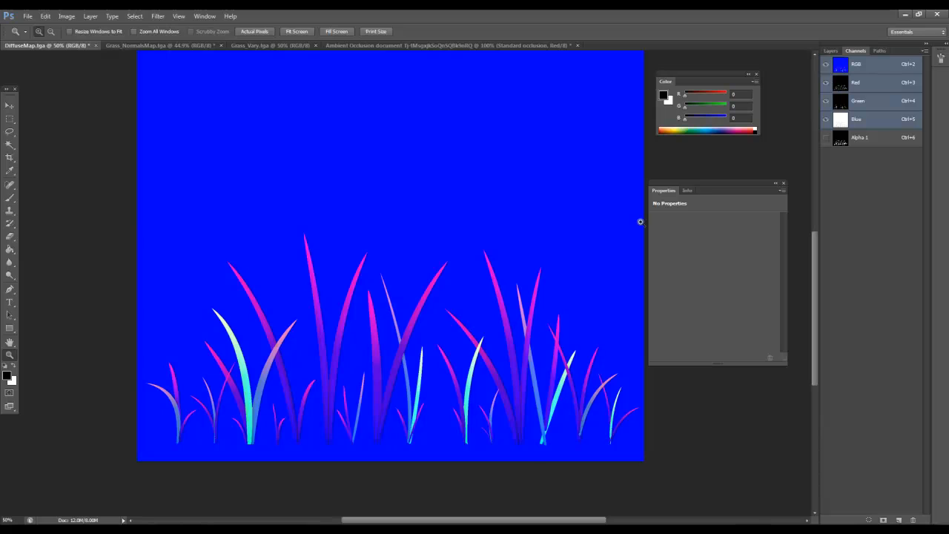
mouse_move(320, 521)
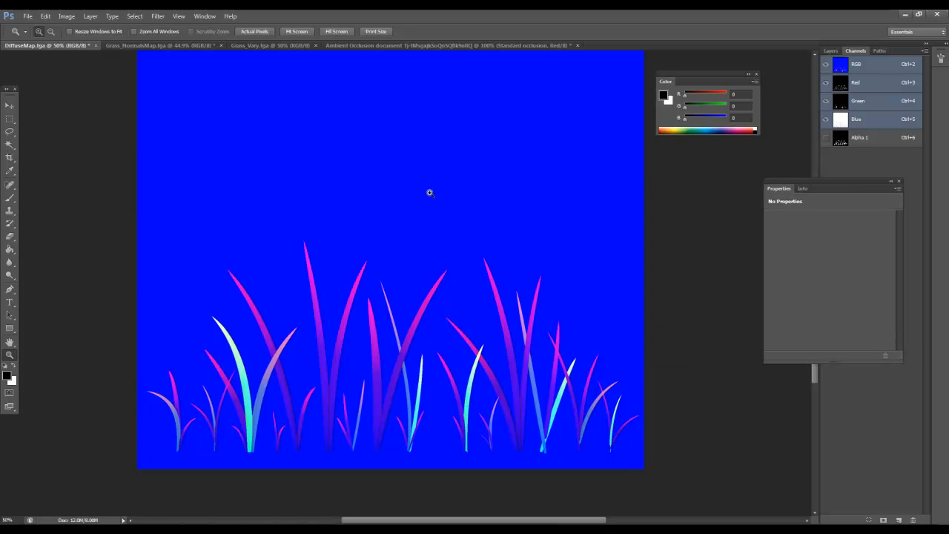
Save the packed map as Grass_mask.tga in Targa format, replacing the existing file.
left_click(26, 15)
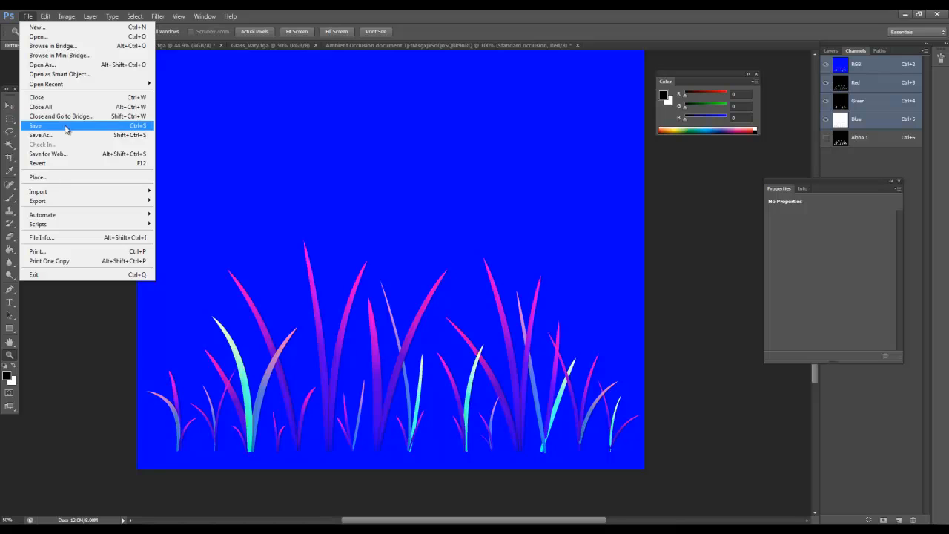
left_click(42, 135)
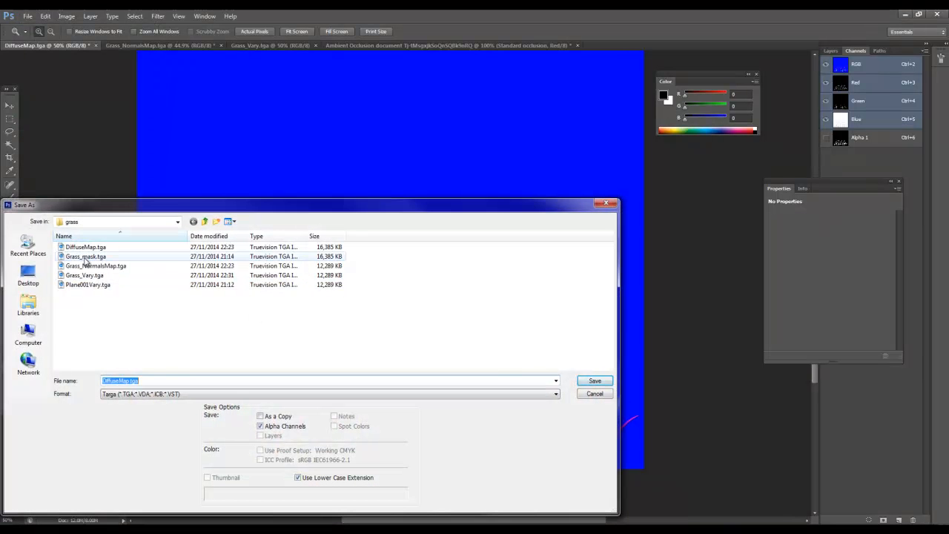
left_click(86, 255)
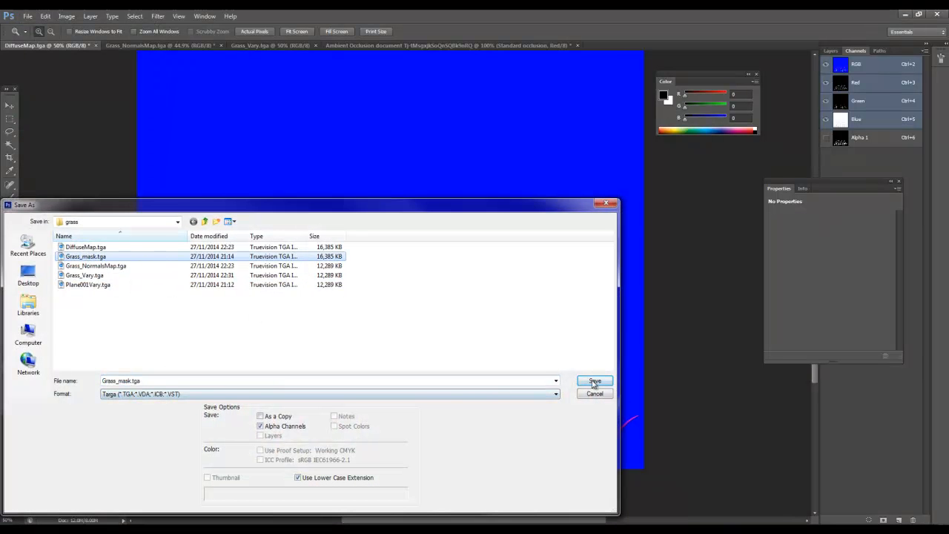
left_click(593, 381)
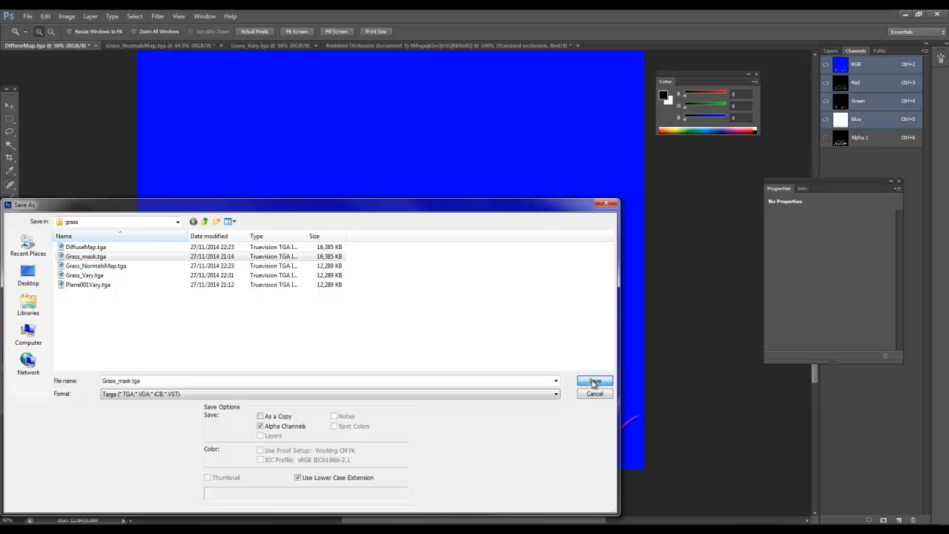
left_click(594, 380)
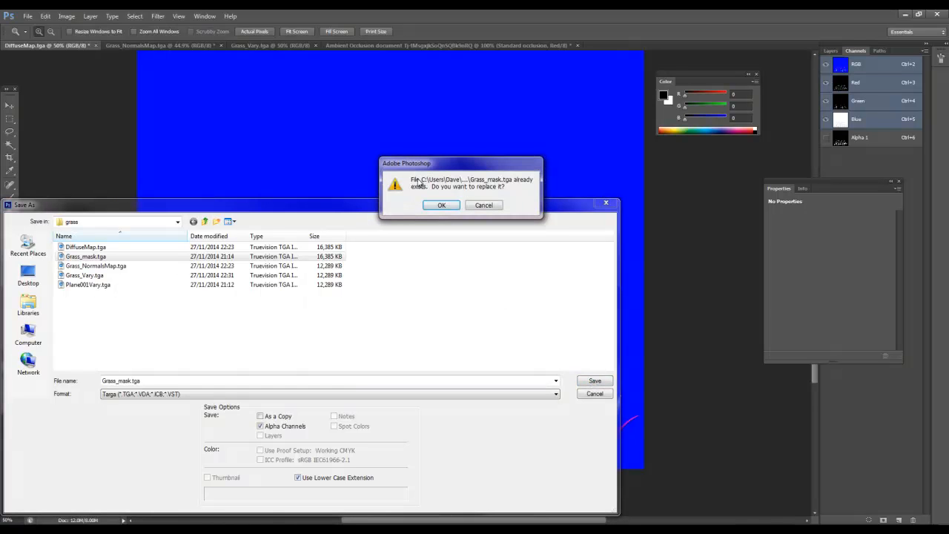
left_click(442, 204)
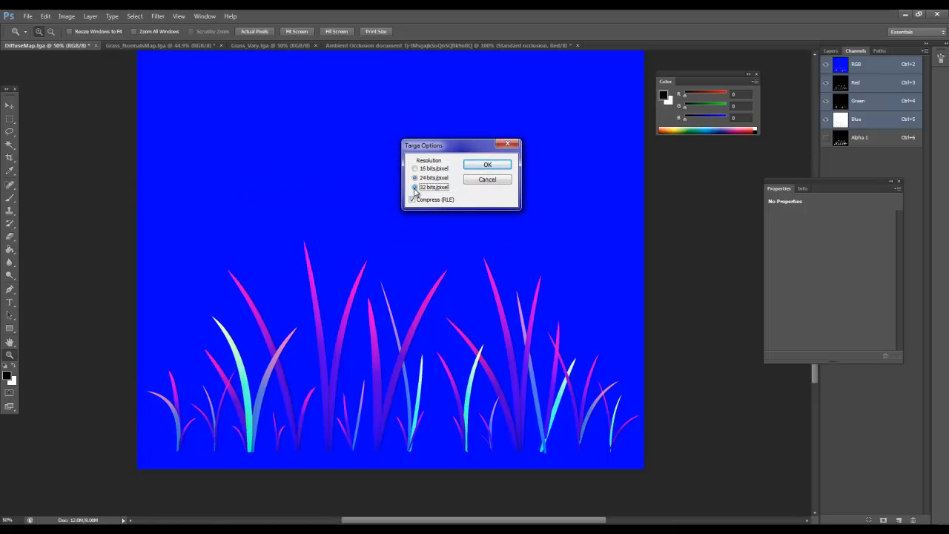
Keep 32 bits/pixel in the Targa options to preserve the alpha channel.
left_click(415, 187)
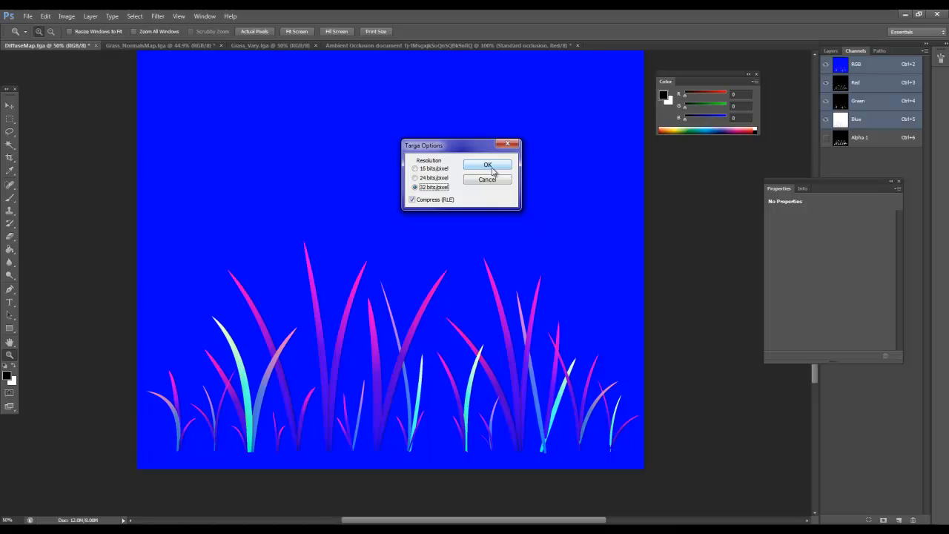
left_click(486, 164)
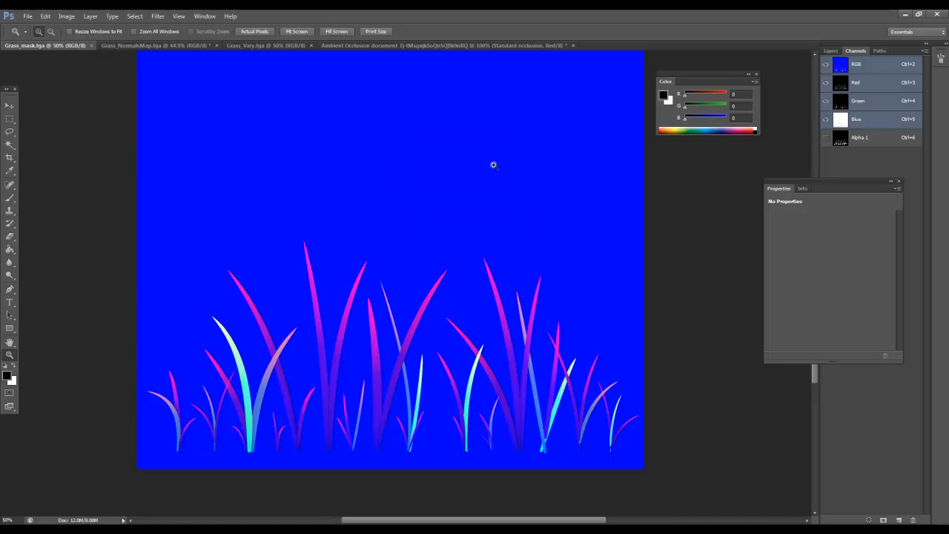